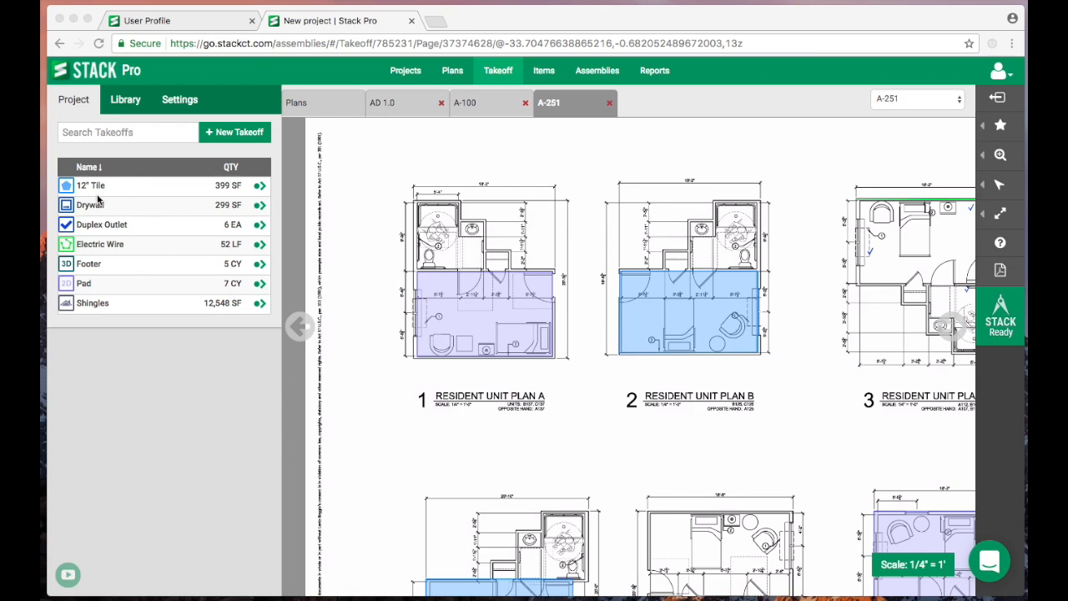
mouse_move(127, 274)
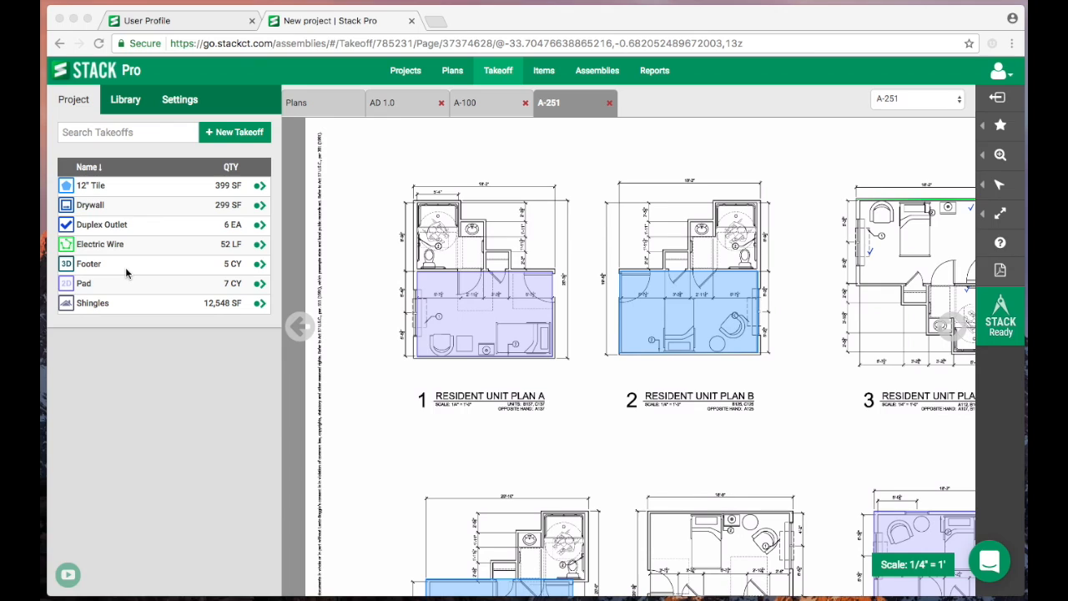
mouse_move(471, 294)
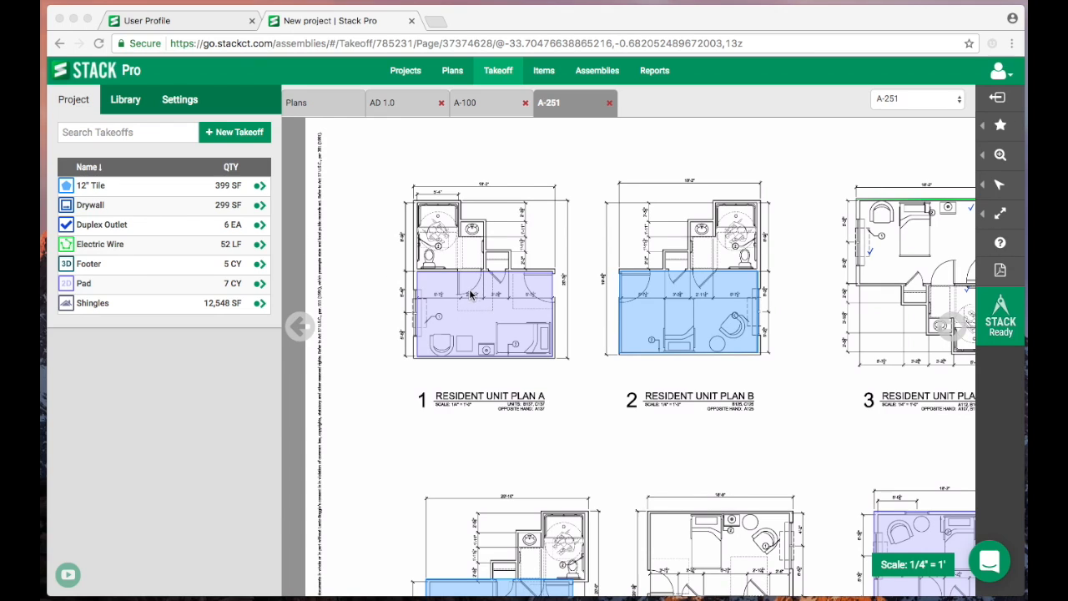
mouse_move(580, 317)
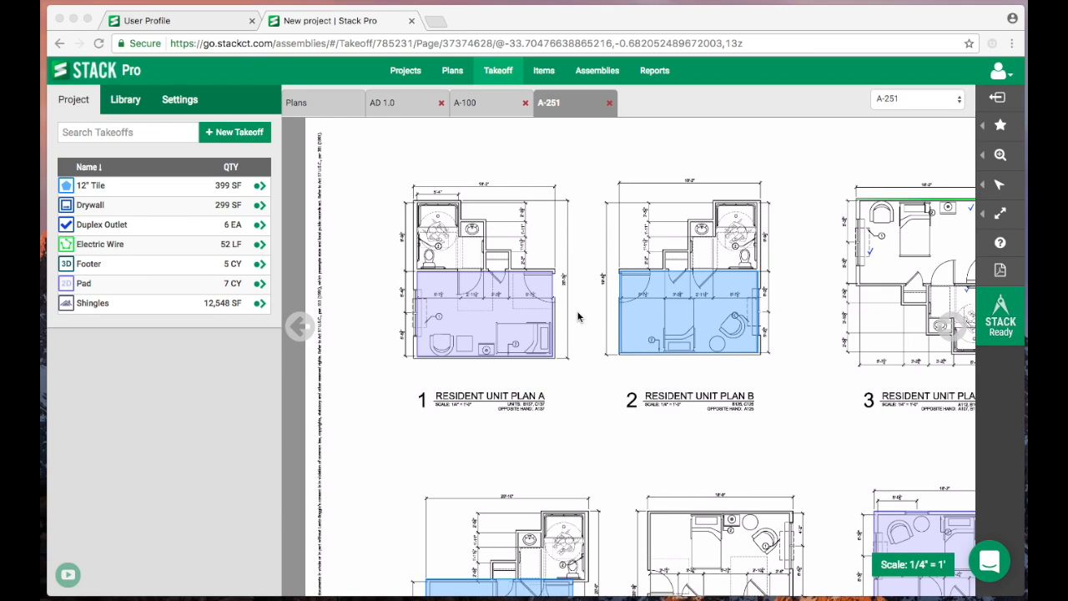
mouse_move(198, 138)
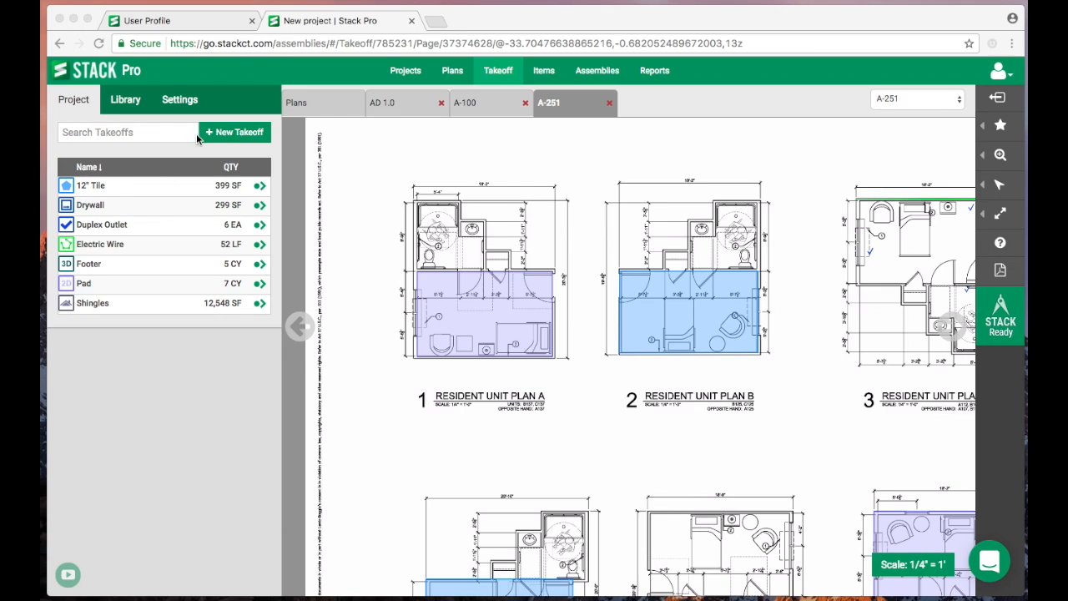
mouse_move(117, 200)
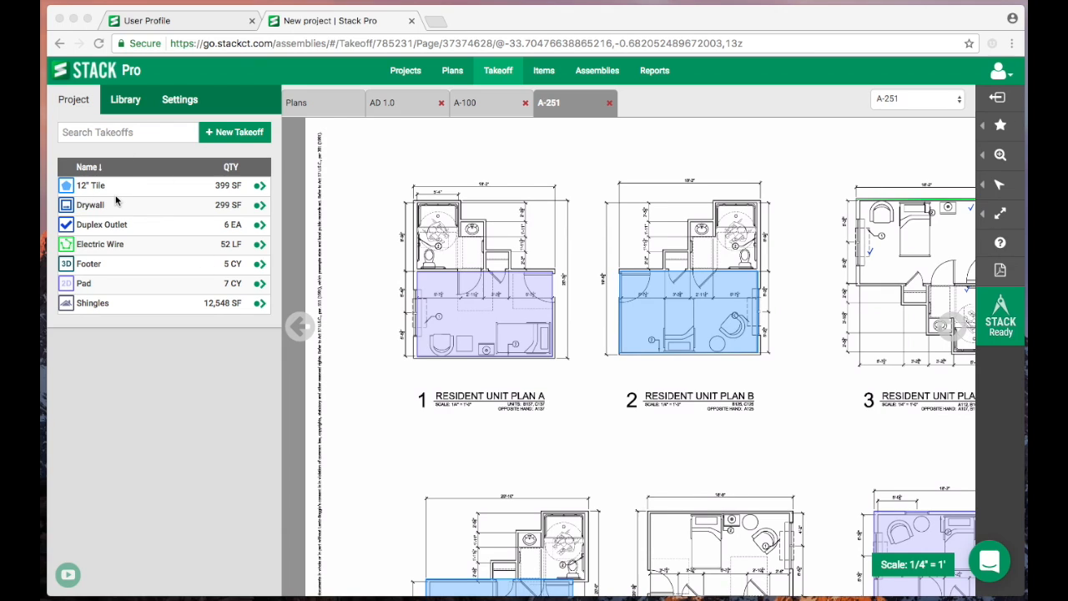
mouse_move(1004, 206)
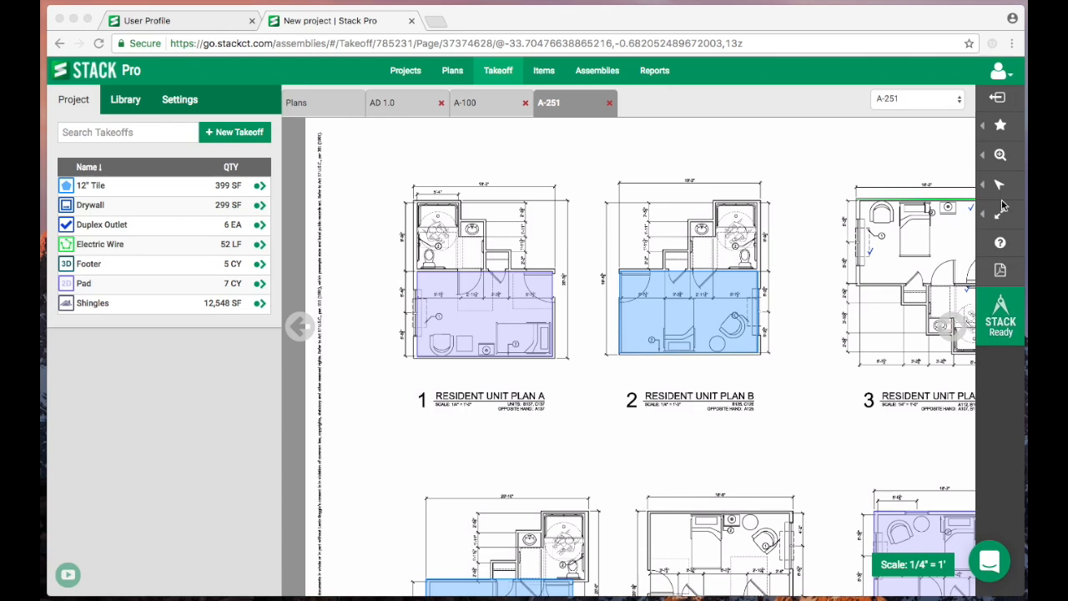
mouse_move(1004, 267)
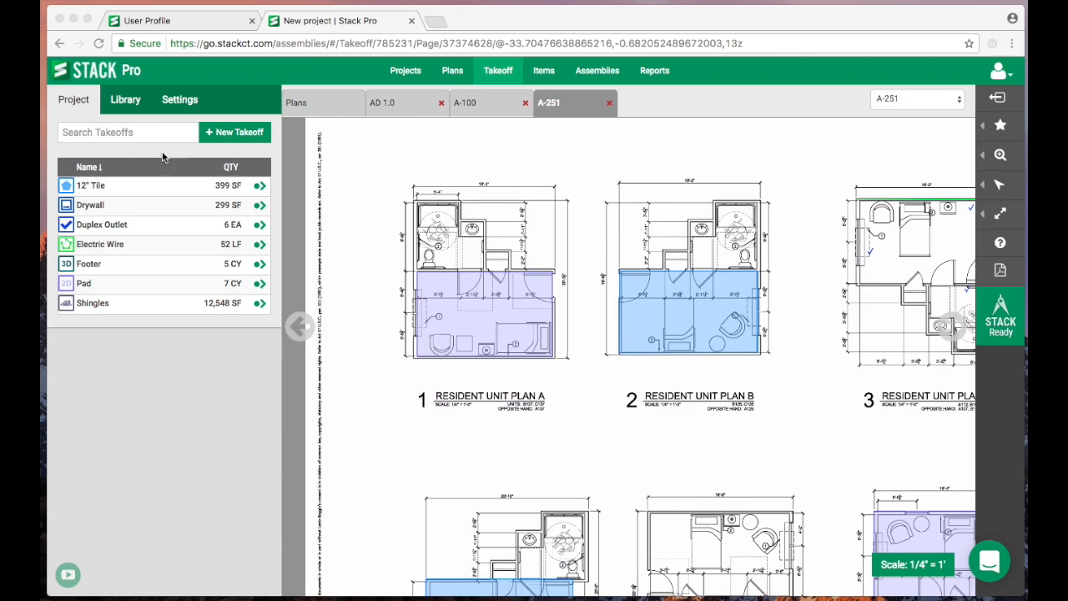
mouse_move(86, 190)
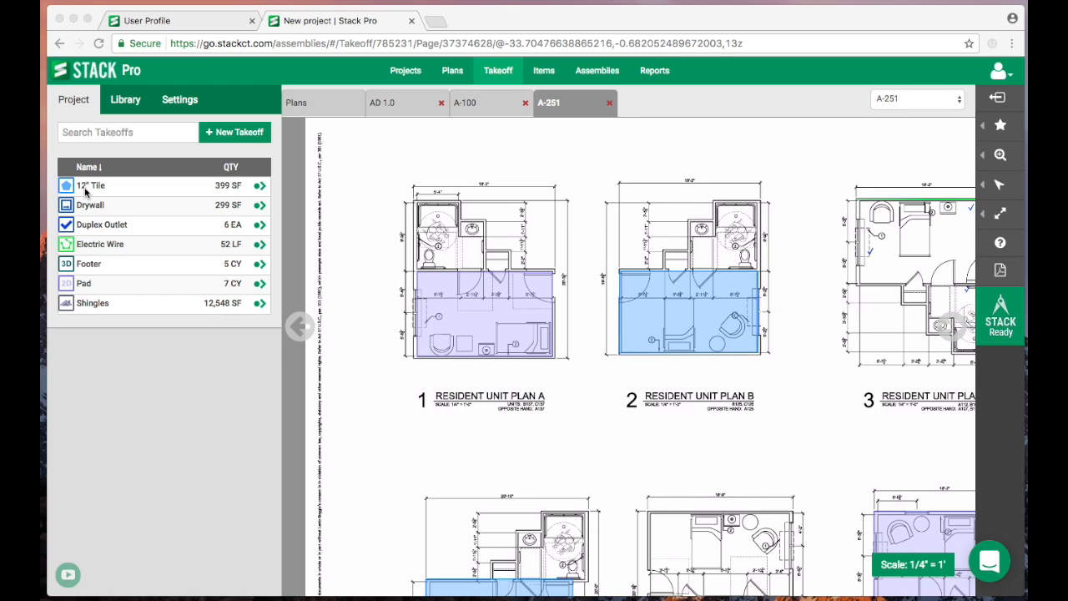
mouse_move(73, 190)
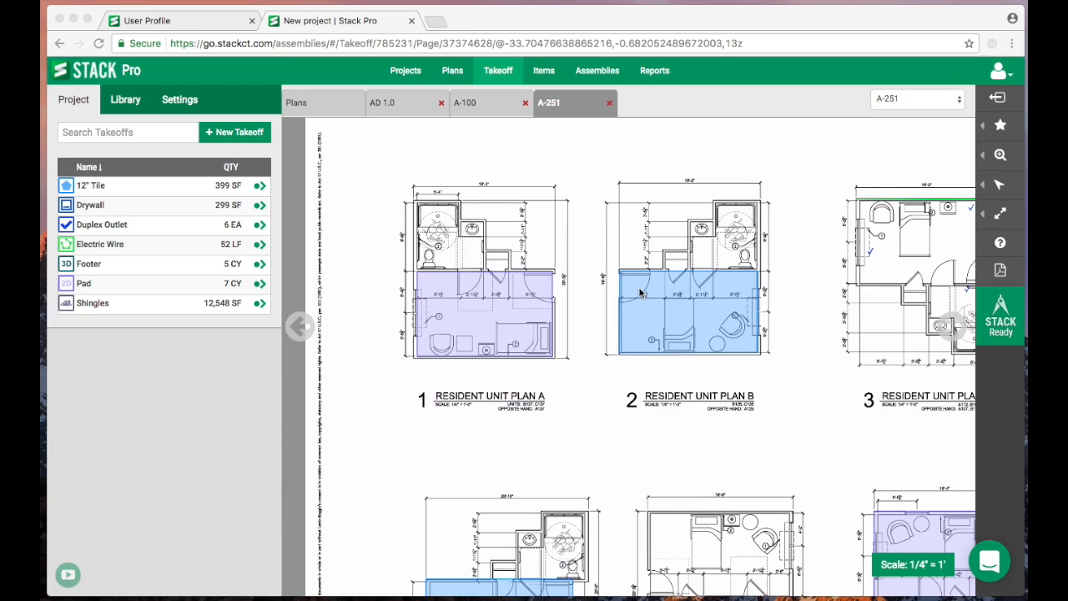
mouse_move(639, 274)
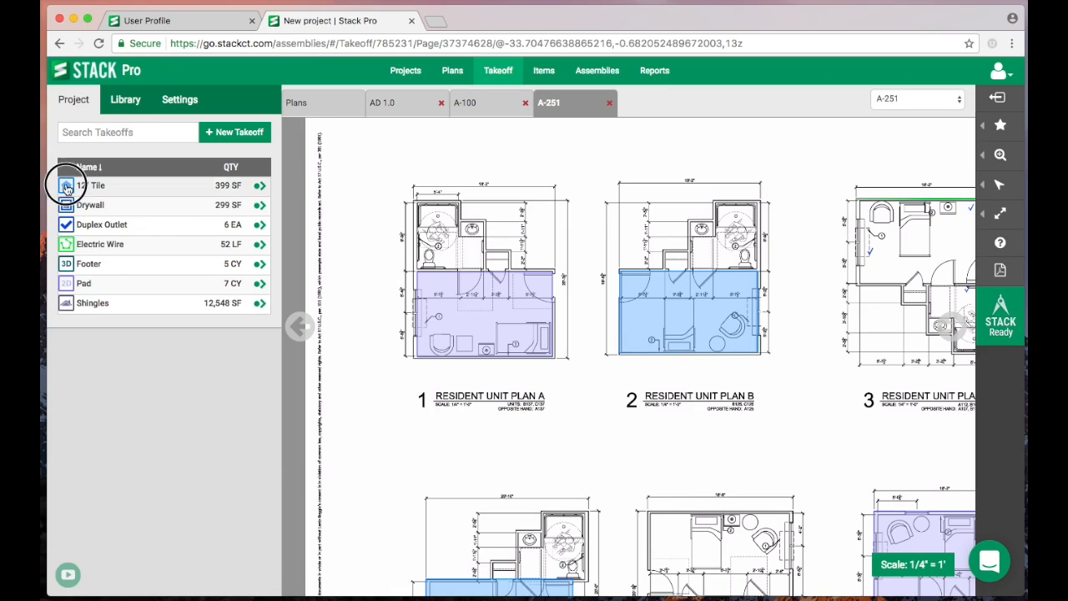
- Edit the 12" Tile takeoff so its fill colour is green instead of blue
click(99, 185)
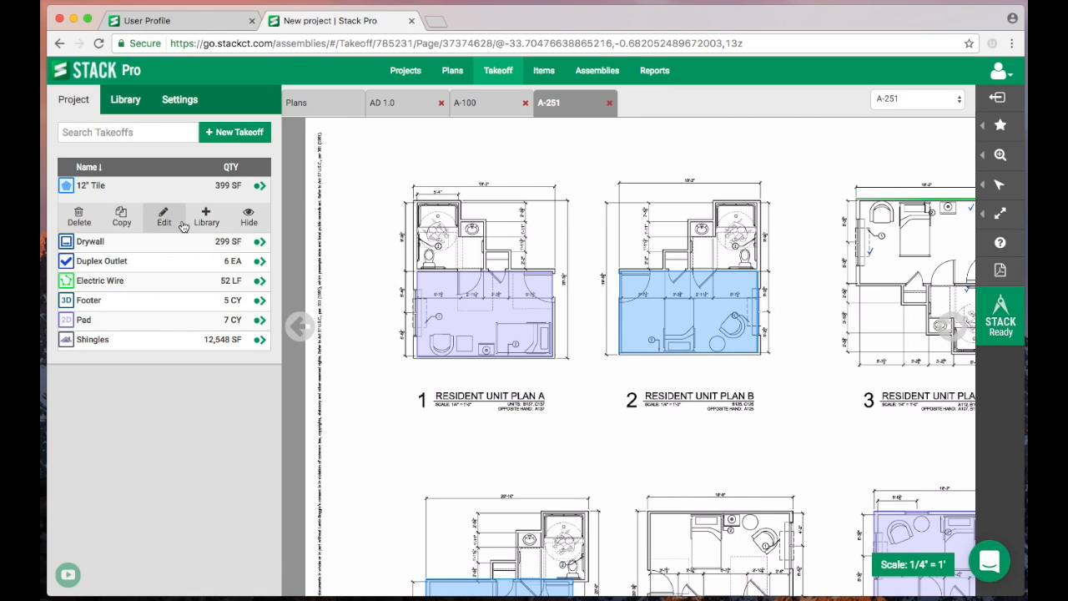
mouse_move(78, 217)
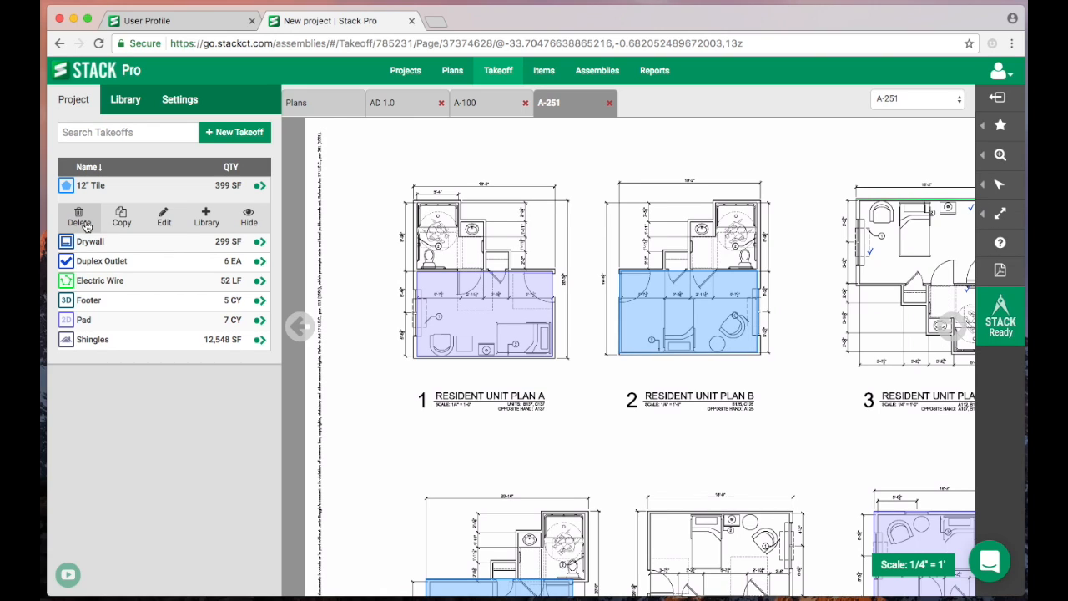
click(164, 217)
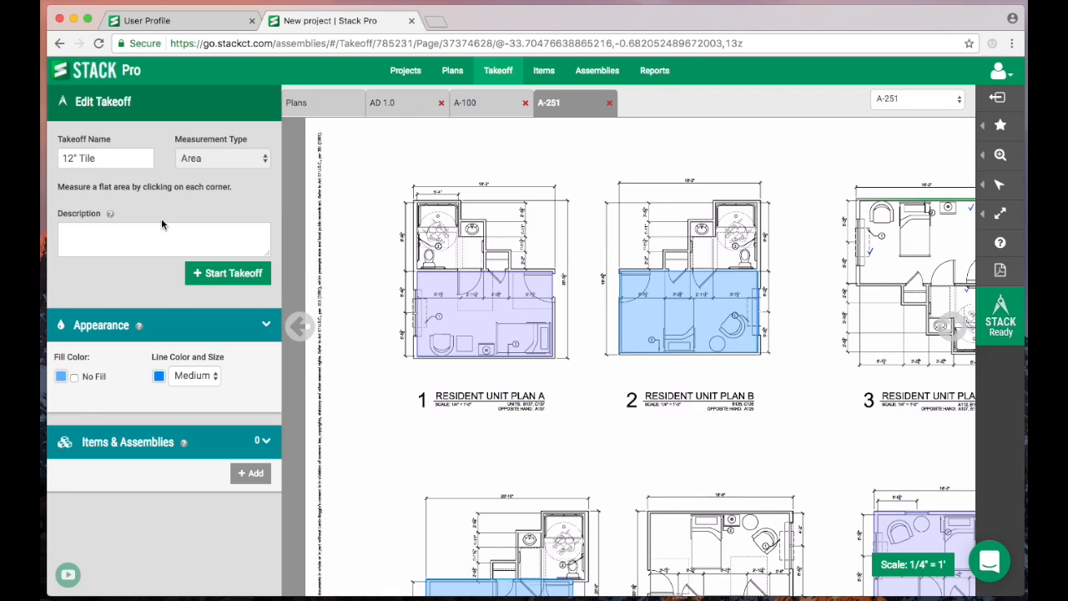
click(163, 239)
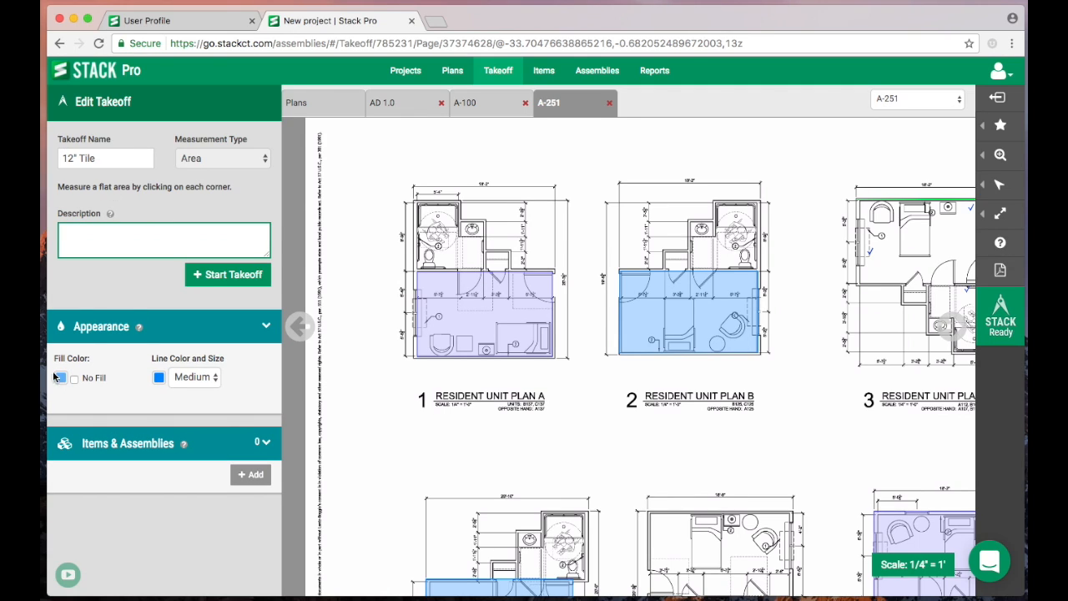
click(60, 376)
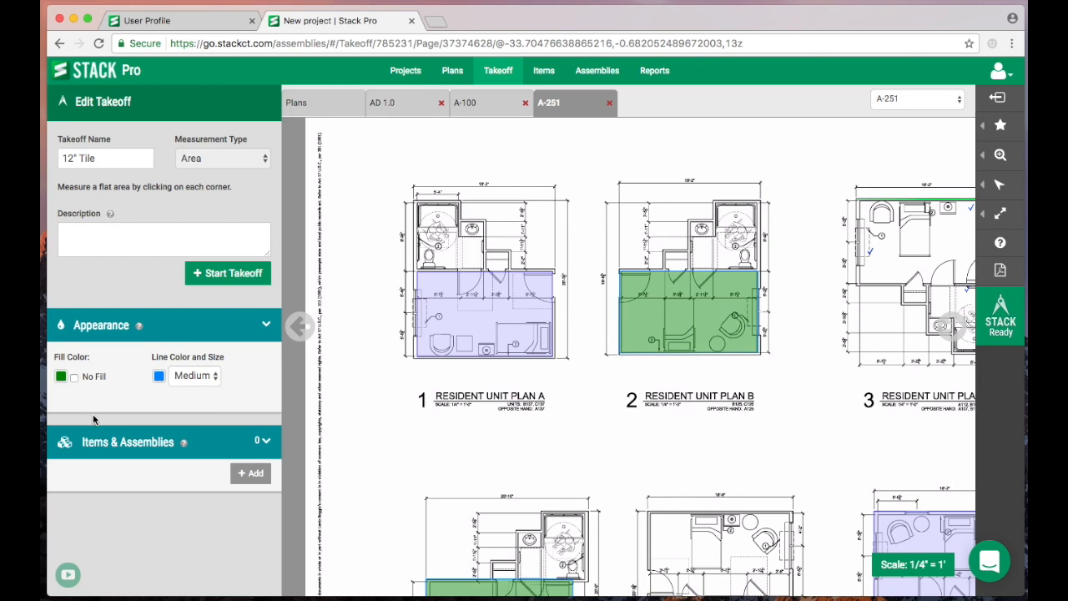
mouse_move(136, 382)
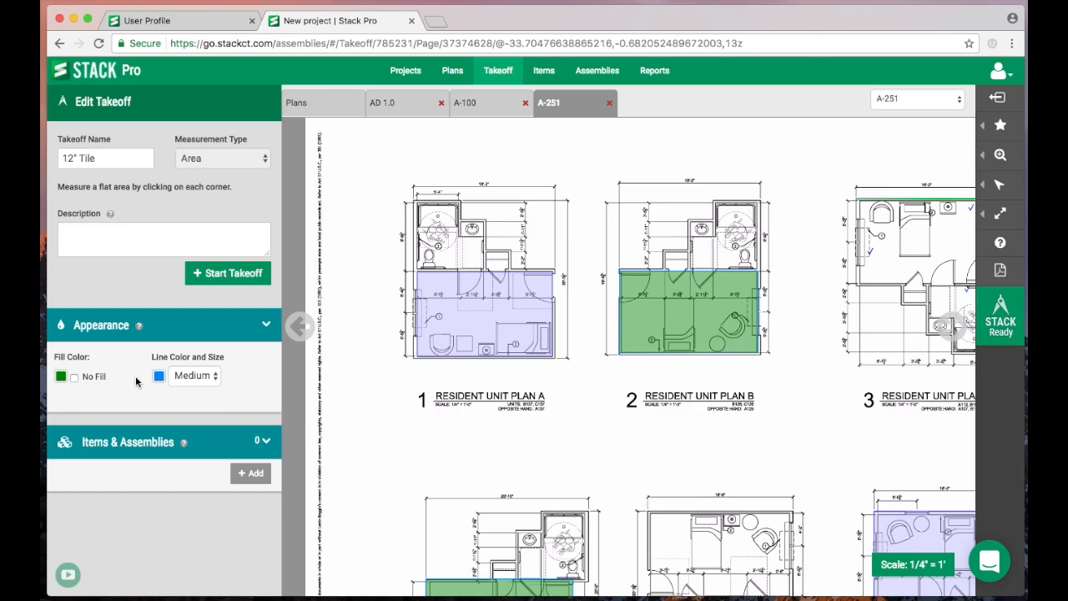
click(227, 273)
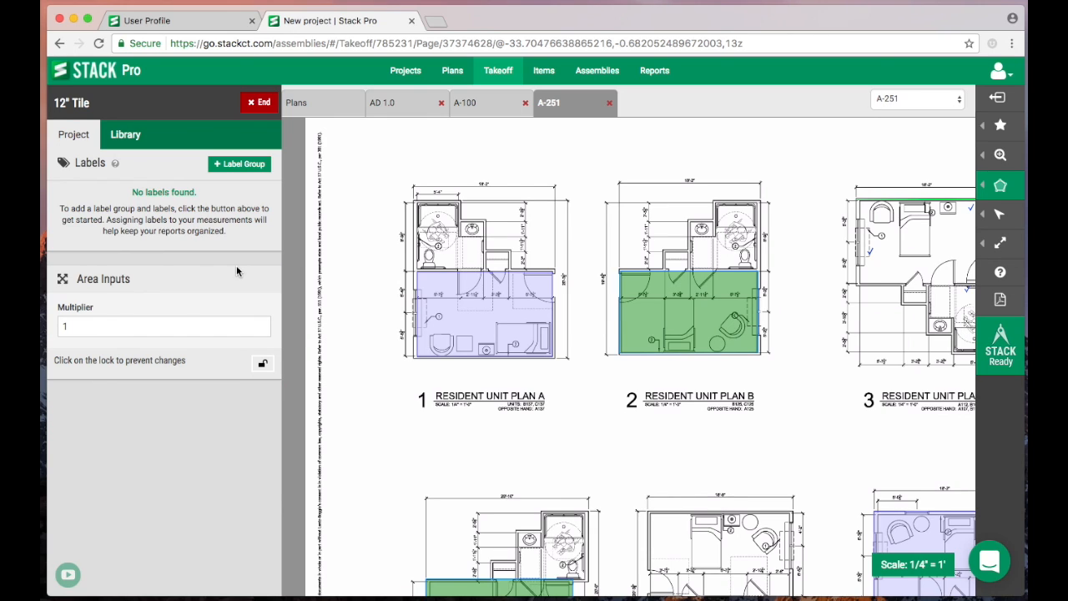
click(73, 99)
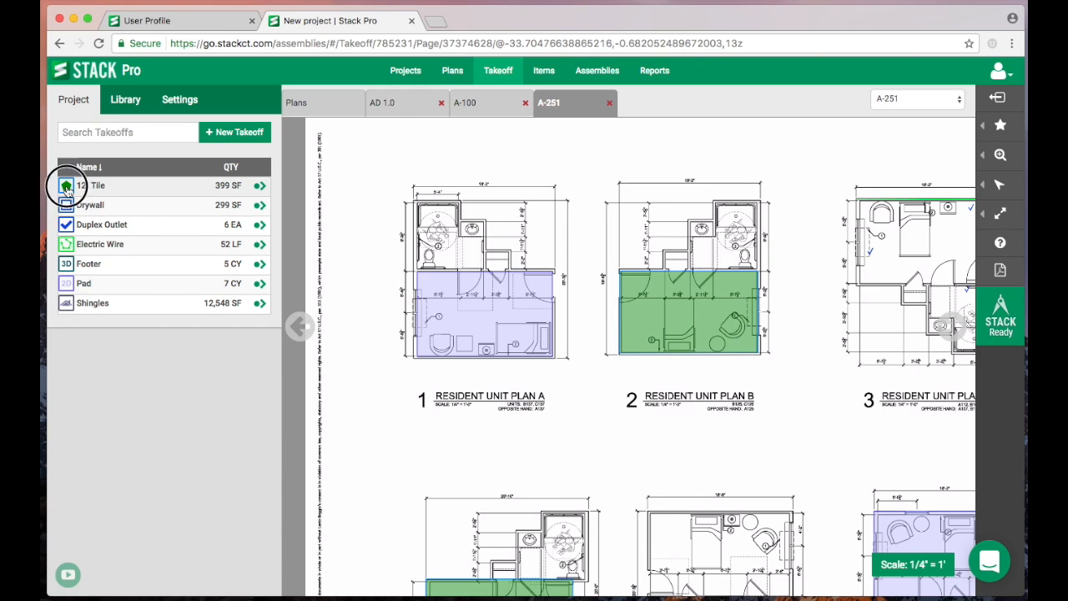
- Show the 12" Tile takeoff's action options and choose Library
click(91, 184)
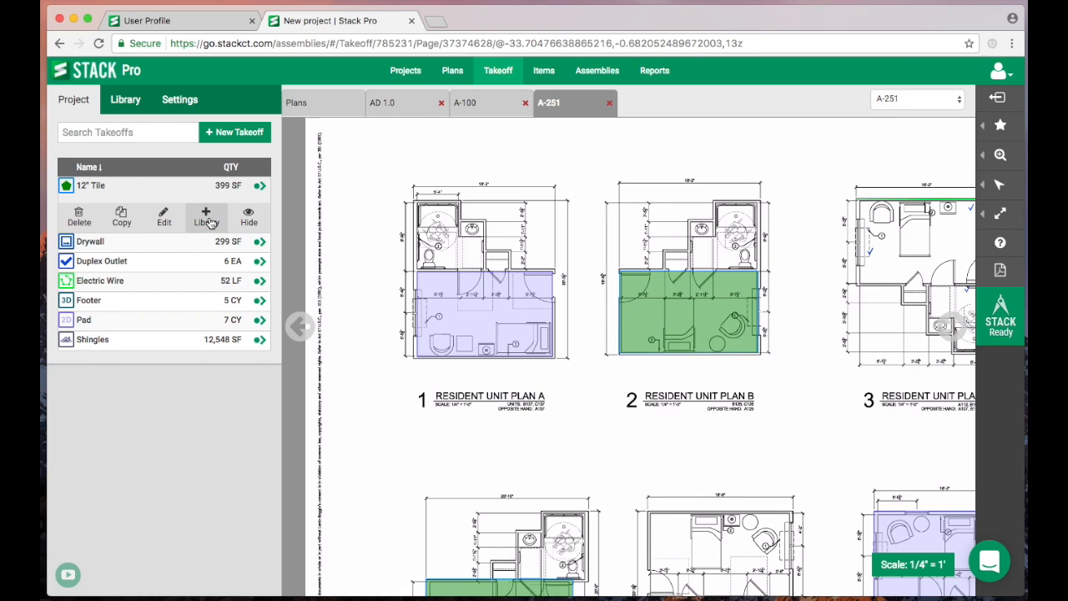
click(205, 217)
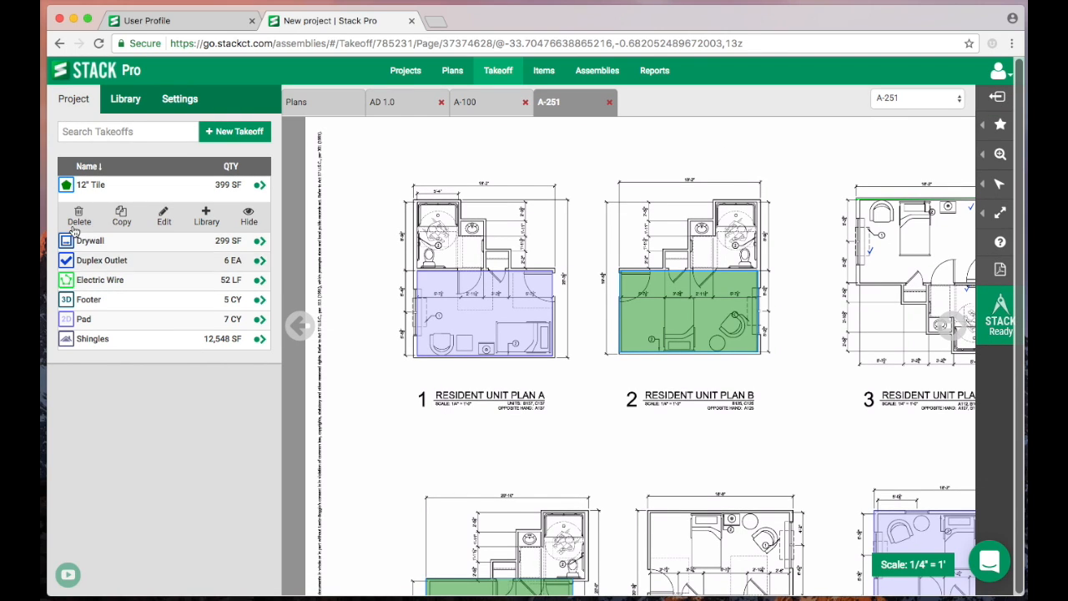
- Browse the takeoff library, scrolling through entries like Sheet Metal Return, Tile 12x12 and Wall Covering
click(125, 99)
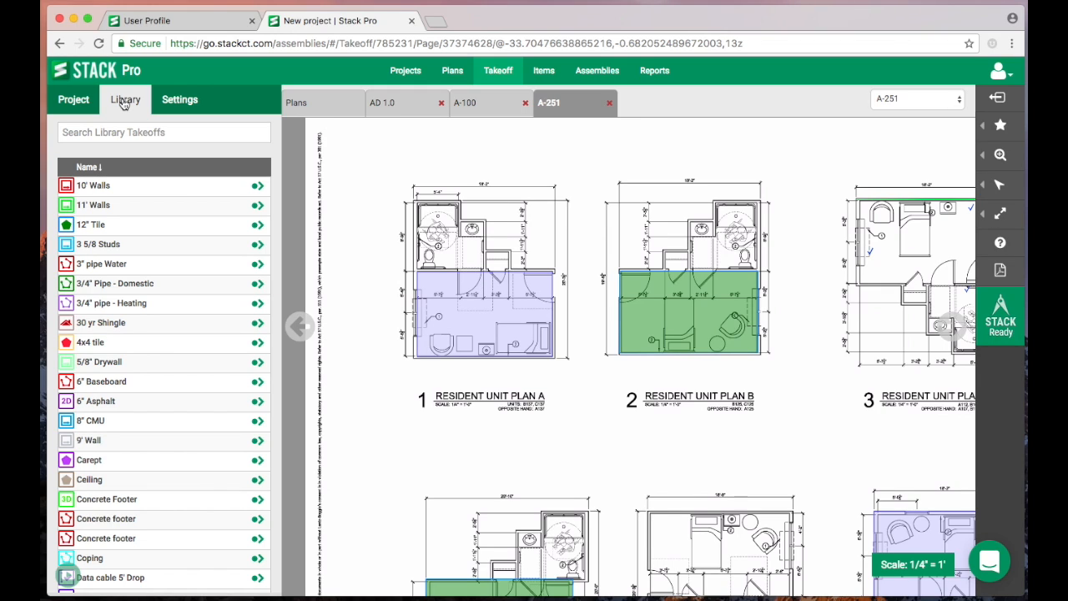
mouse_move(92, 225)
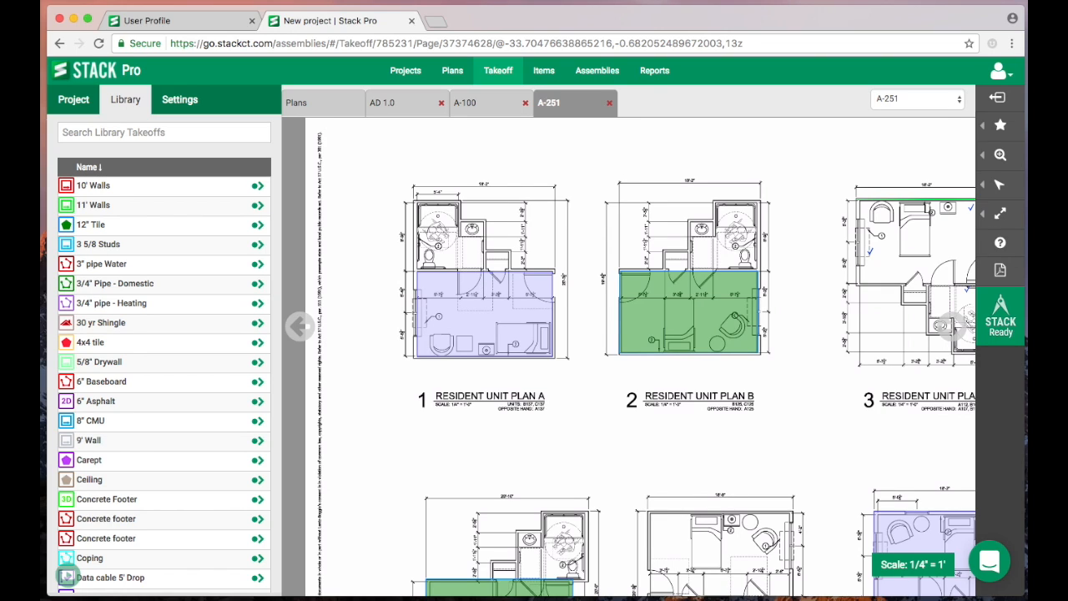
mouse_move(117, 190)
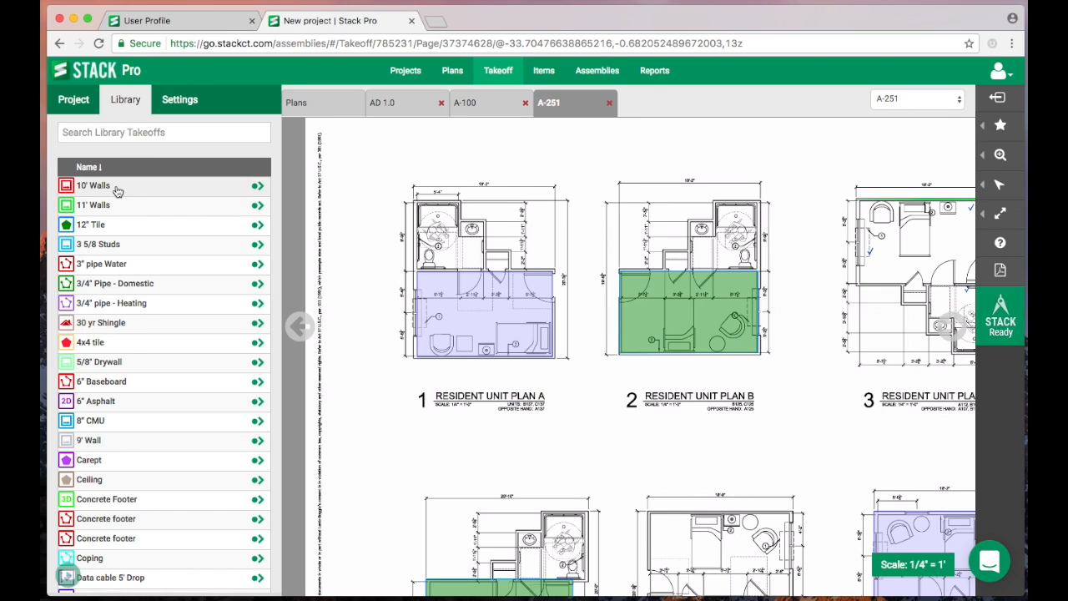
mouse_move(93, 184)
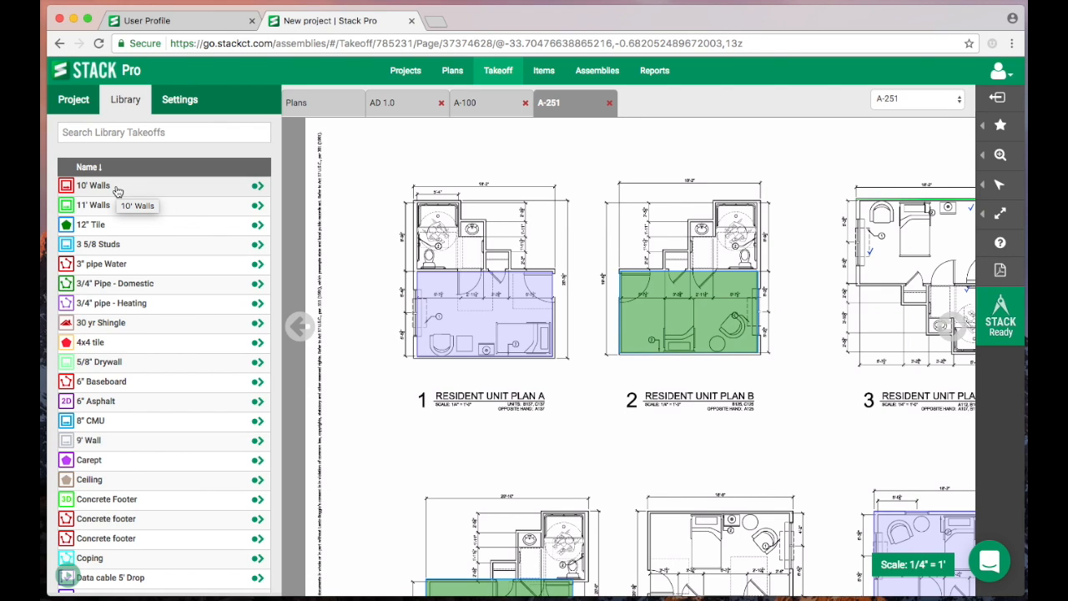
scroll(down, 3)
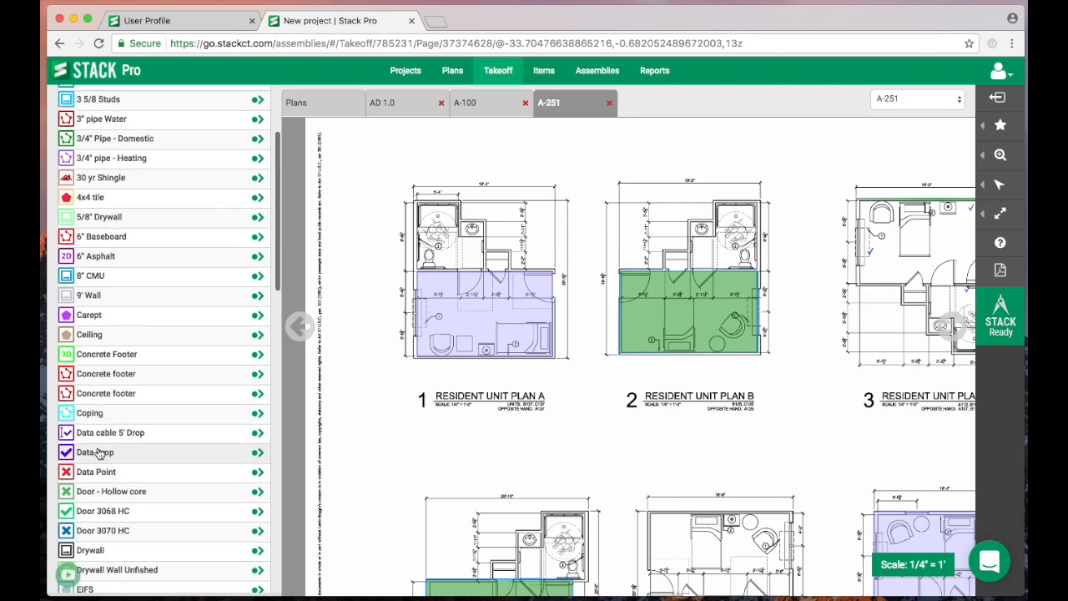
scroll(down, 3)
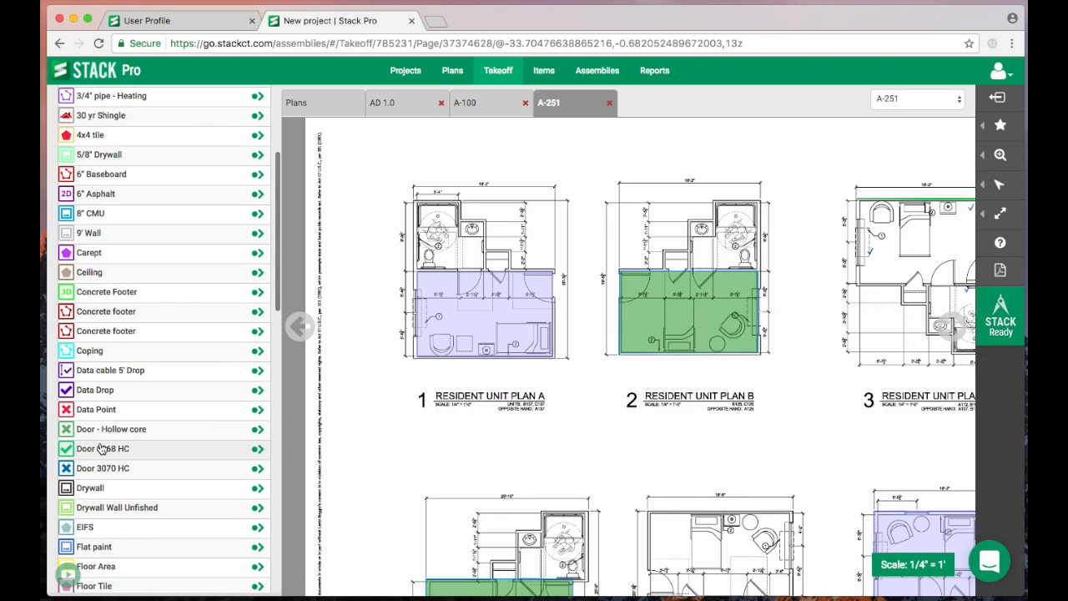
mouse_move(102, 448)
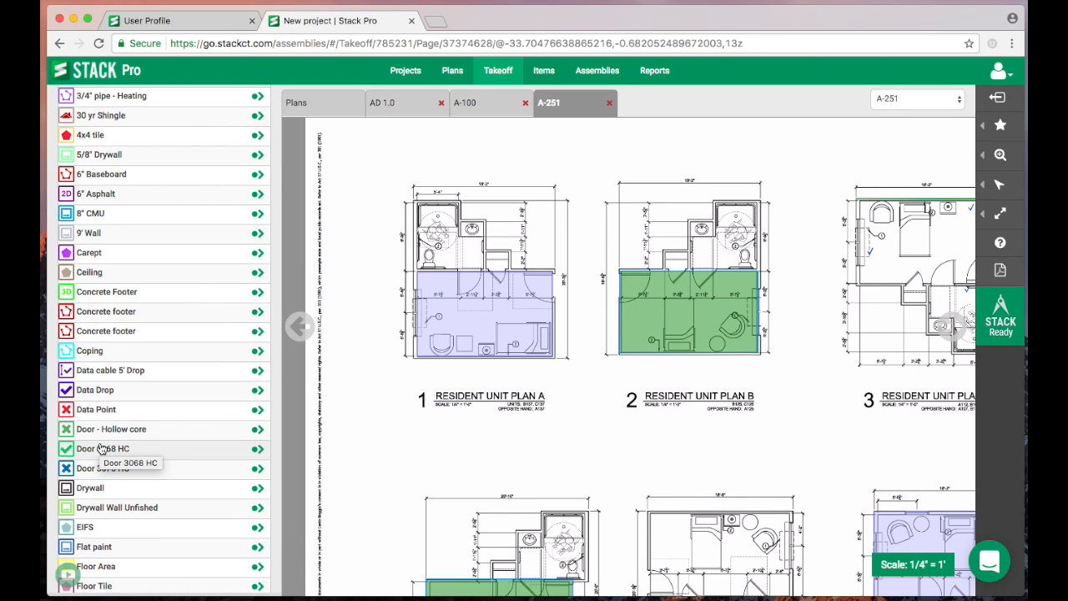
scroll(down, 3)
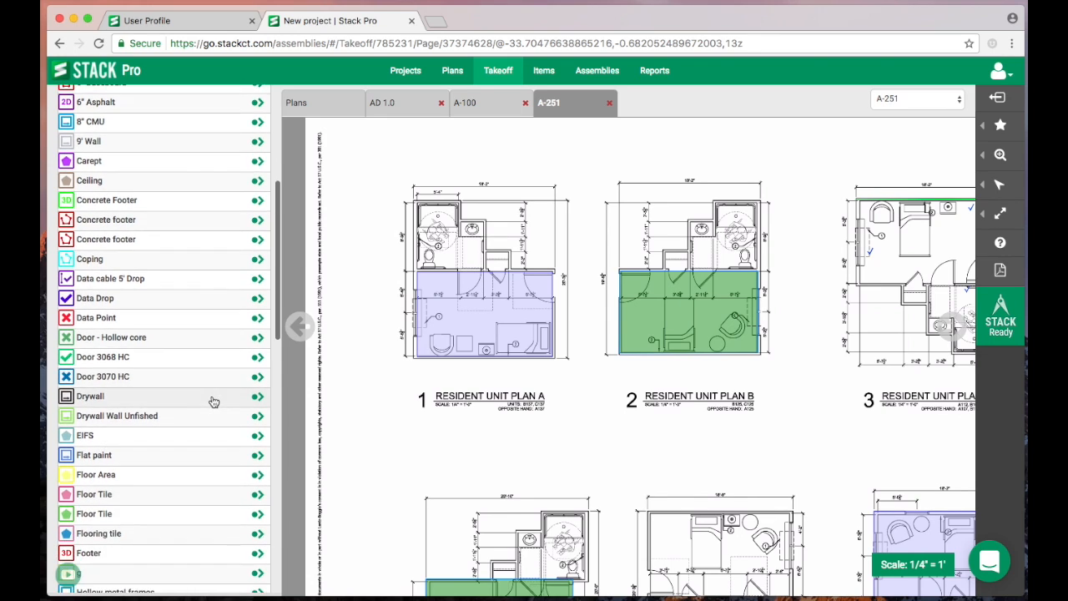
scroll(down, 3)
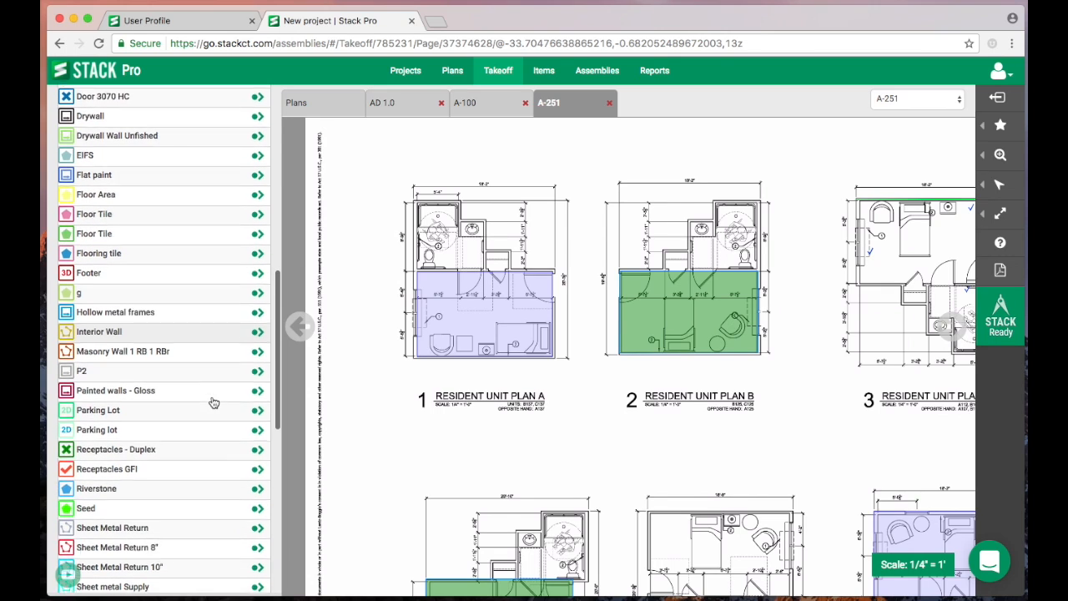
scroll(down, 3)
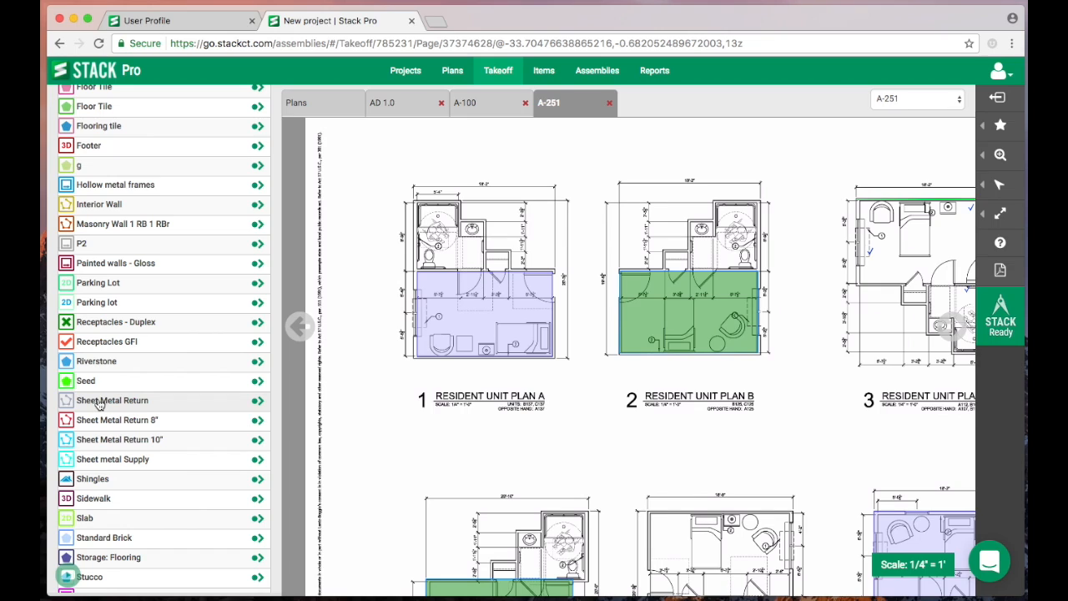
mouse_move(112, 400)
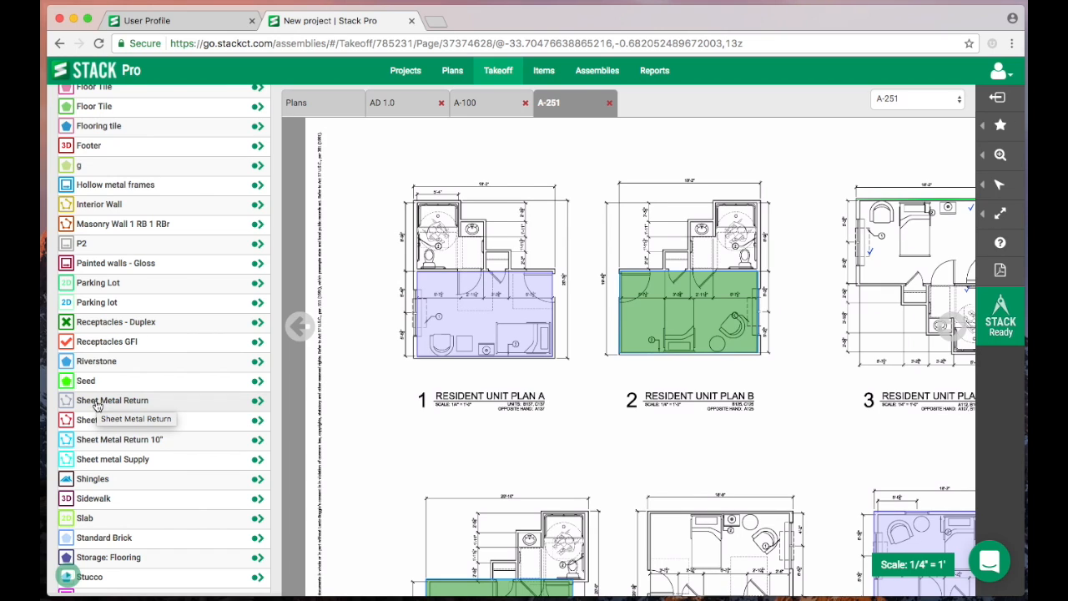
mouse_move(100, 405)
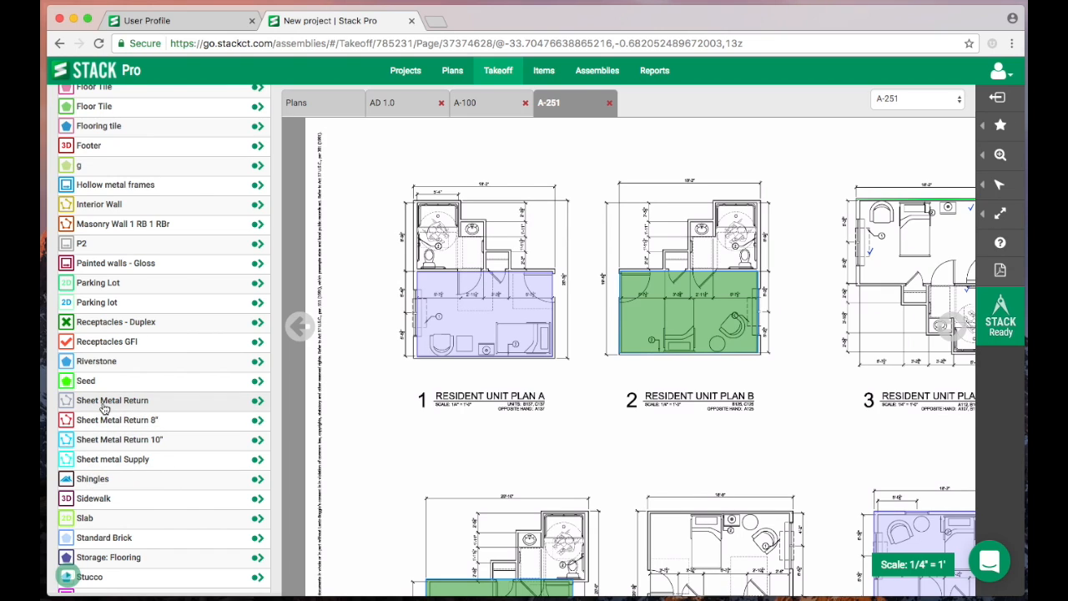
scroll(down, 3)
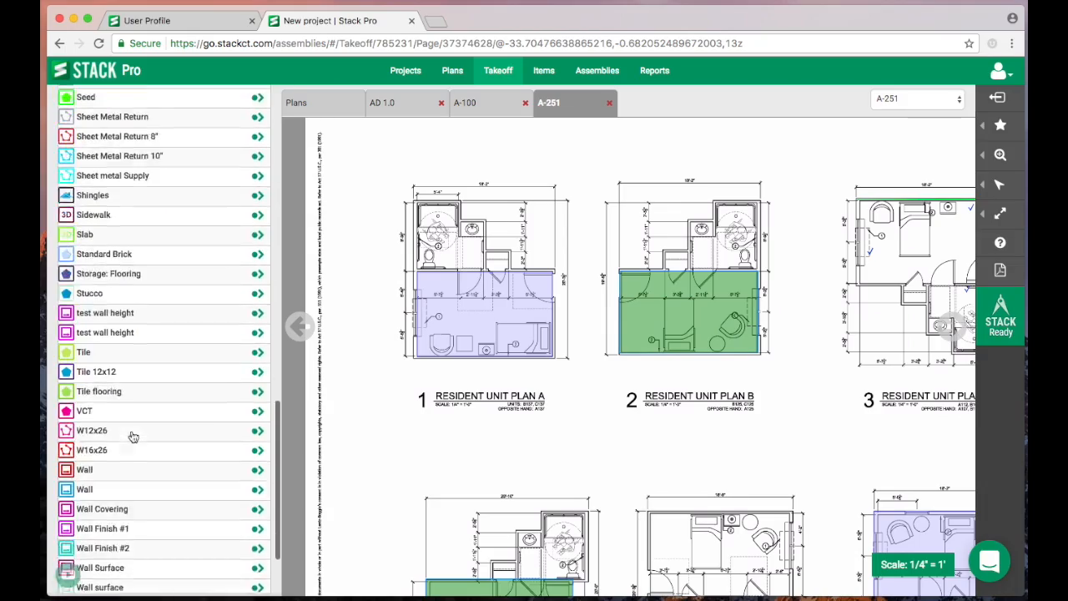
- Filter library takeoffs by 'sheet', then return to the project's seven-takeoff list
click(125, 102)
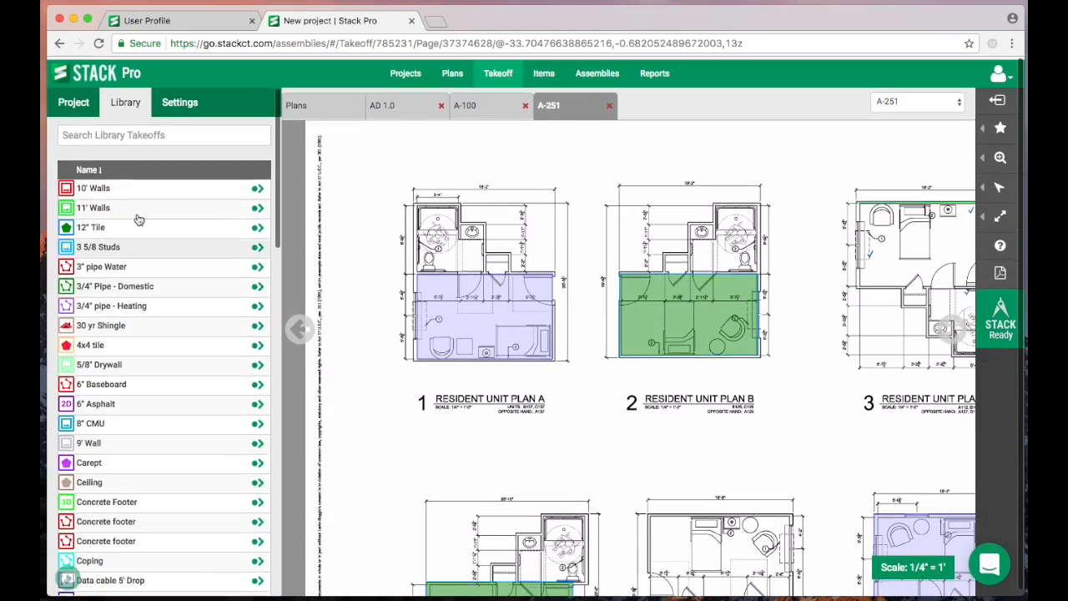
text(sh)
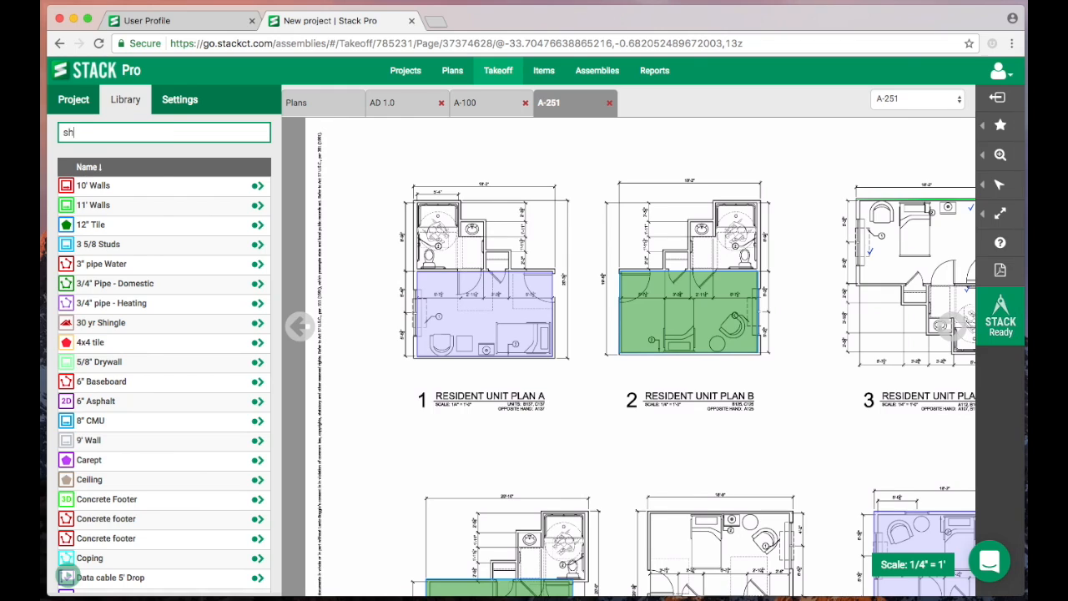
text(eet)
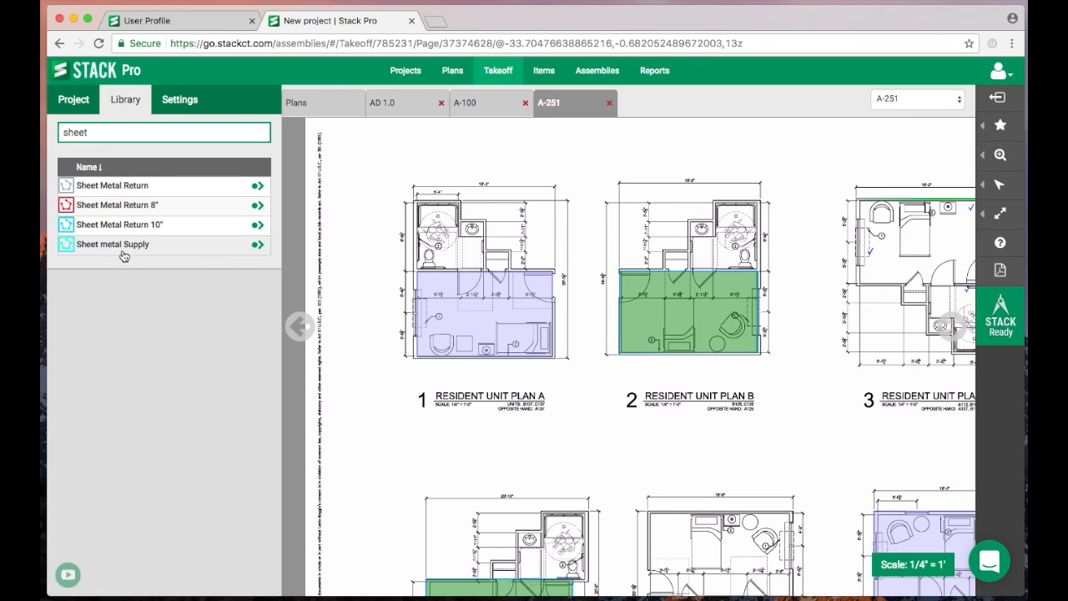
mouse_move(112, 244)
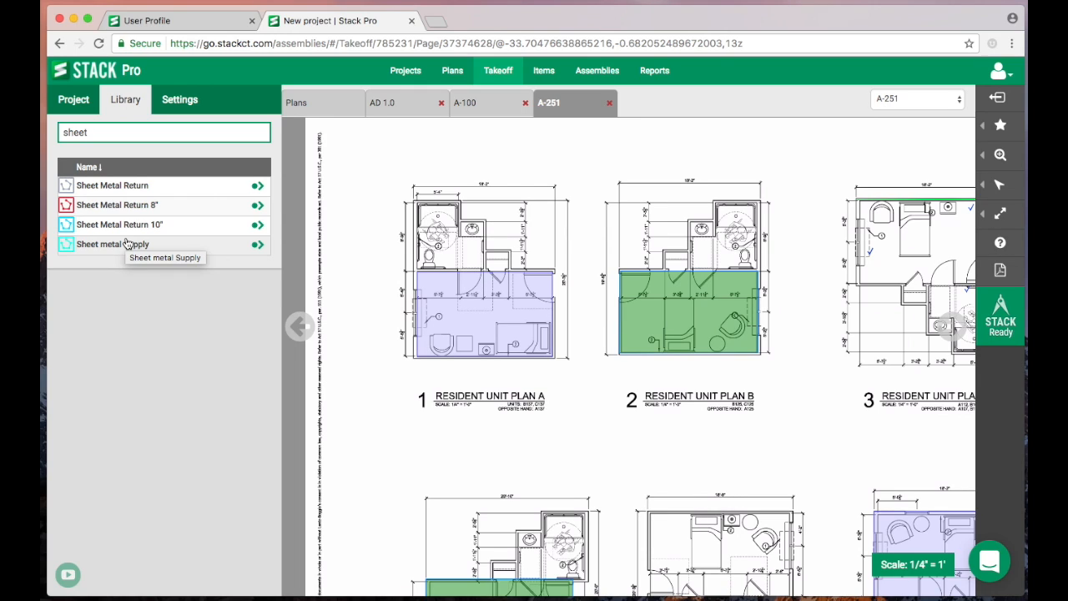
mouse_move(123, 110)
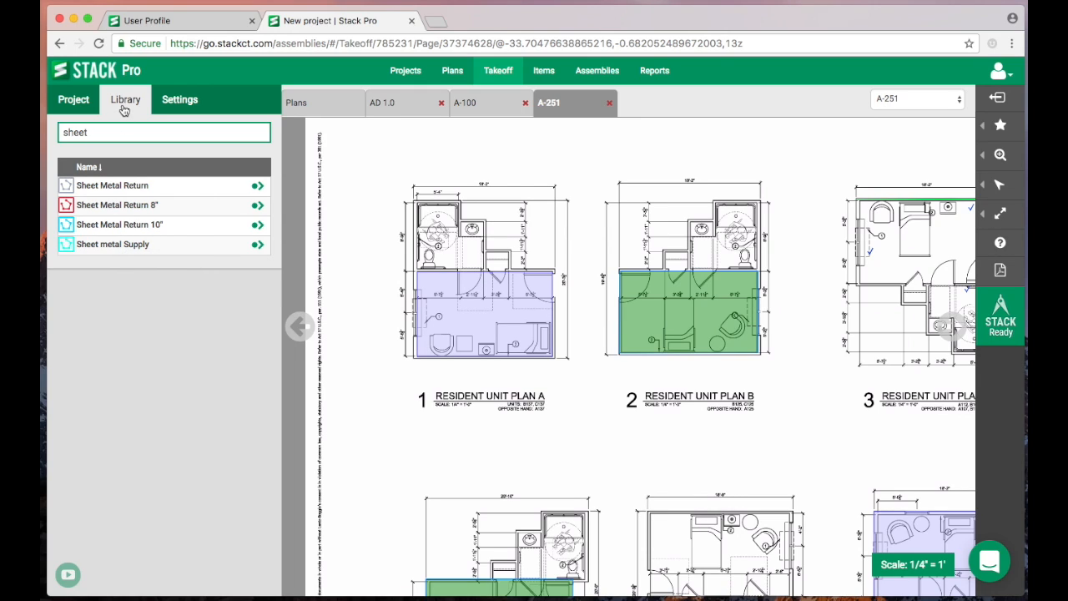
click(73, 99)
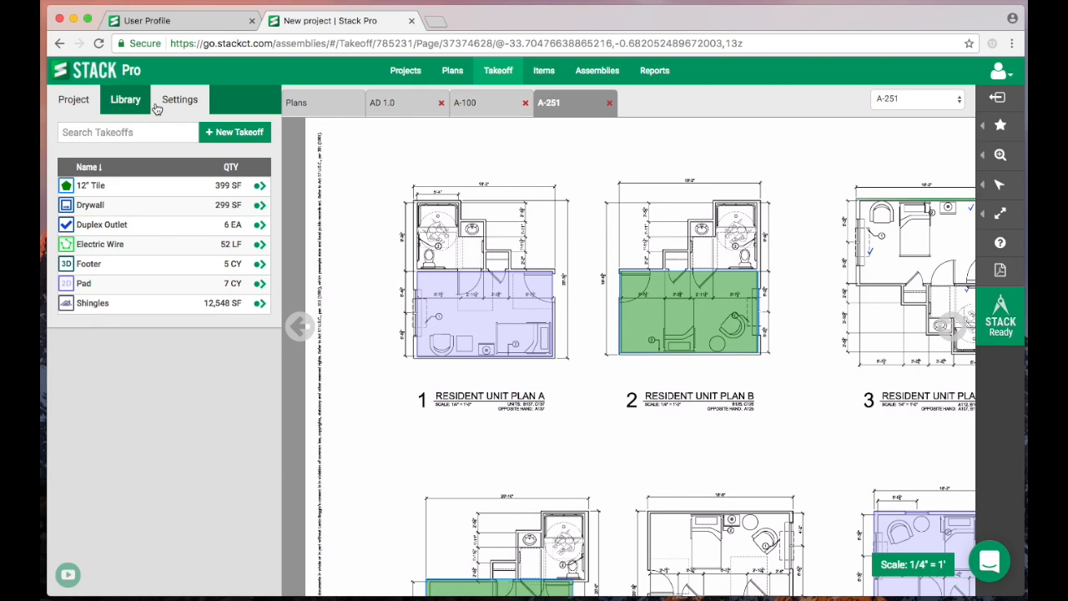
click(180, 100)
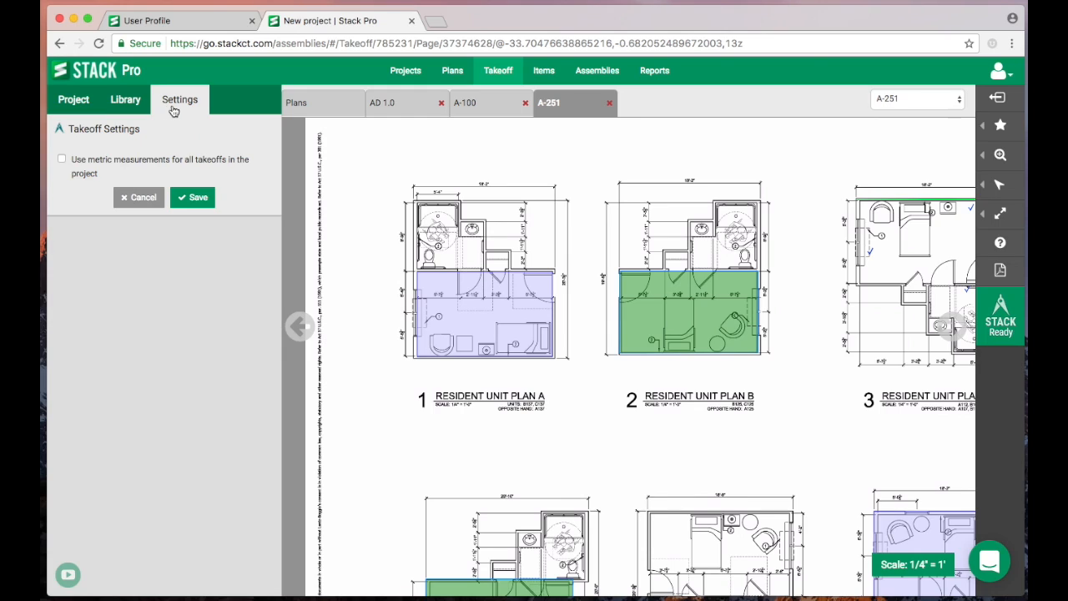
click(61, 159)
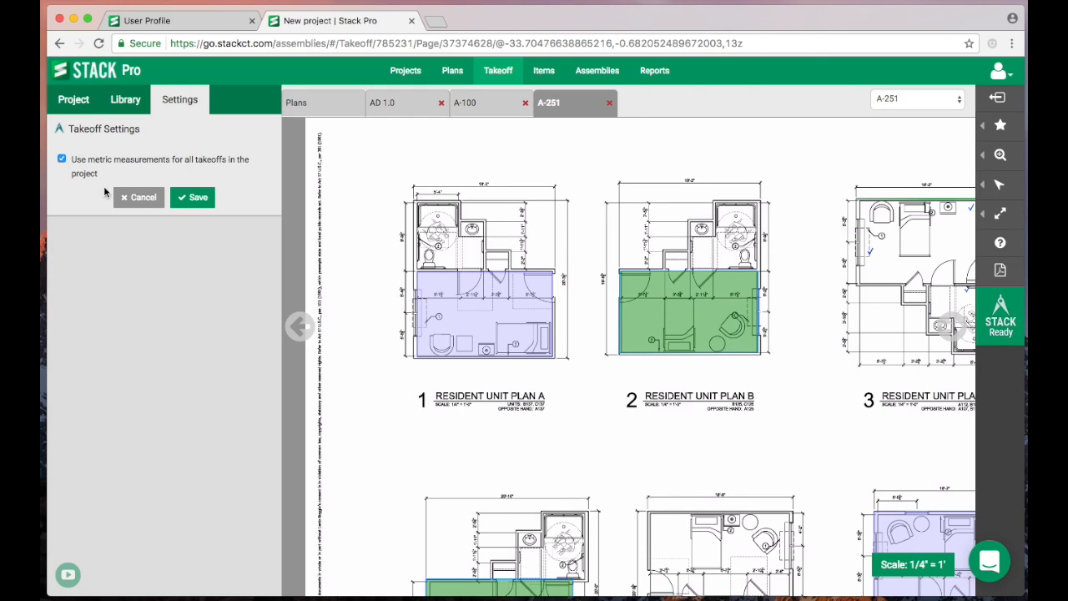
click(193, 197)
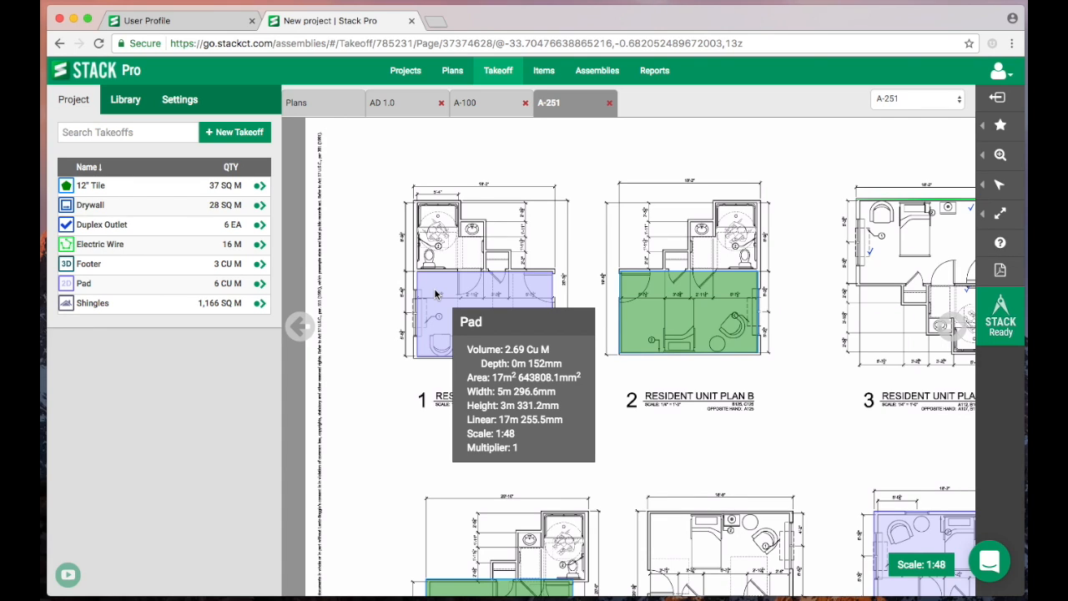
mouse_move(351, 250)
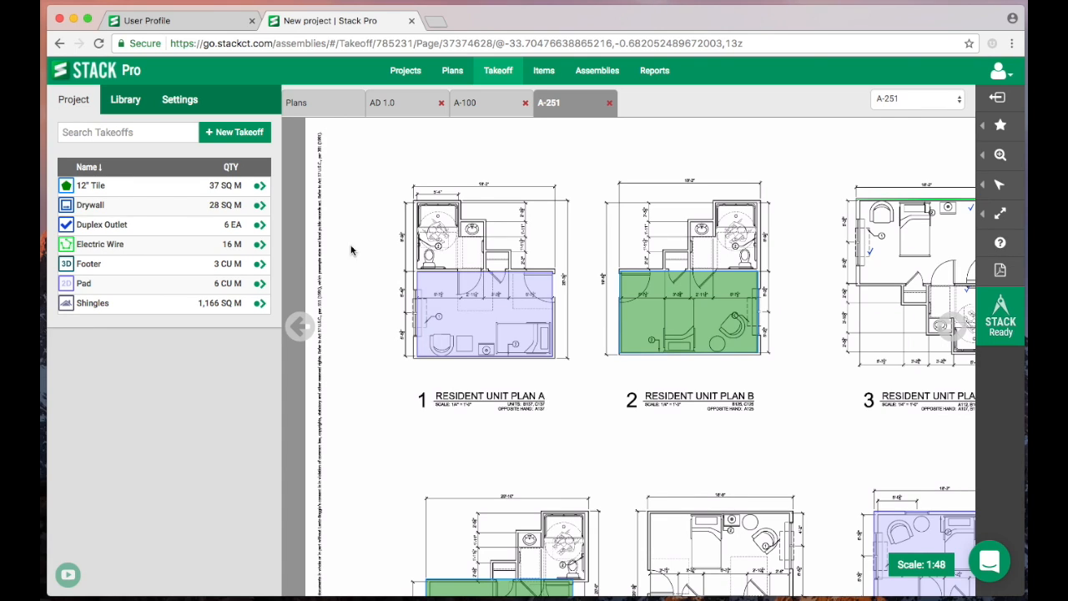
mouse_move(800, 534)
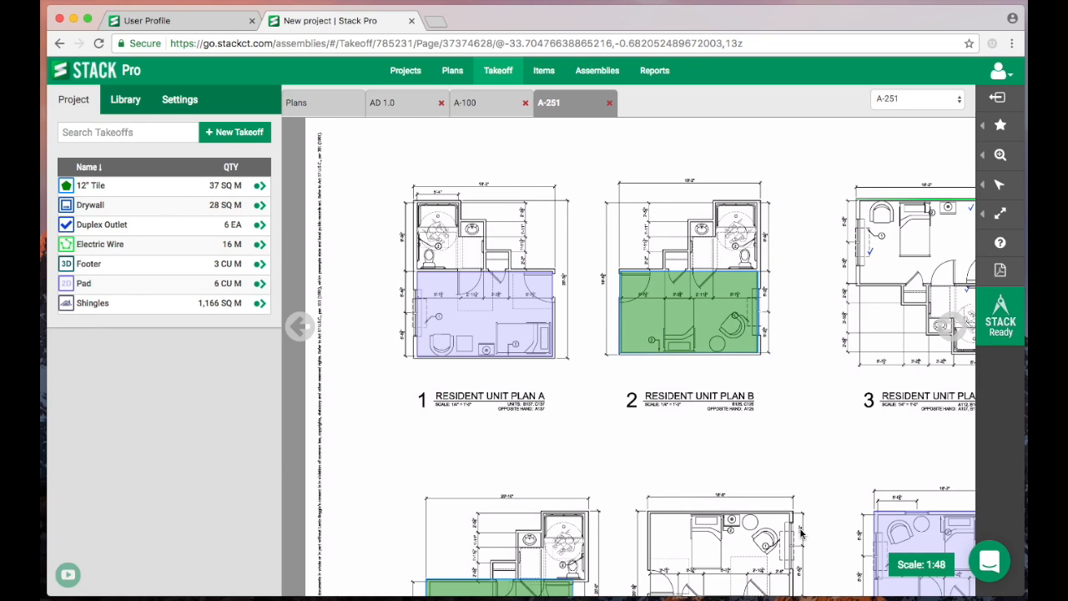
mouse_move(922, 574)
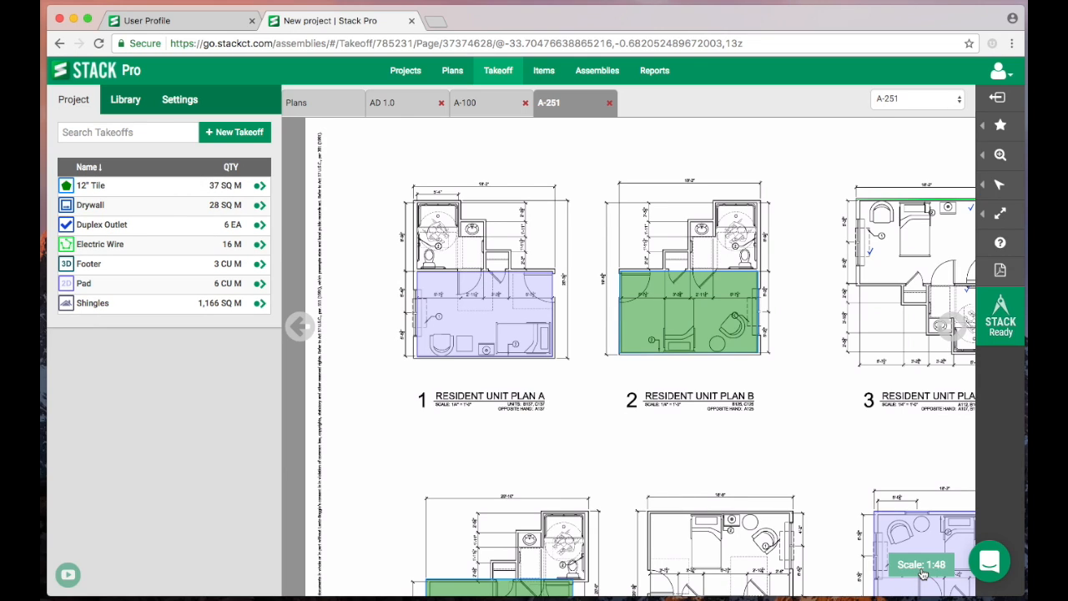
click(180, 100)
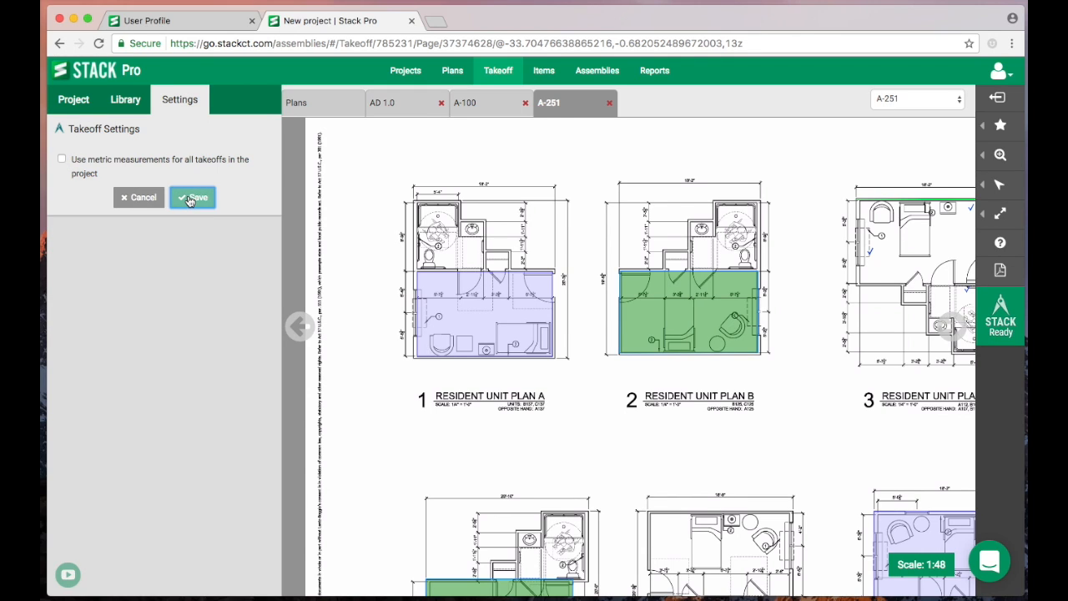
click(193, 197)
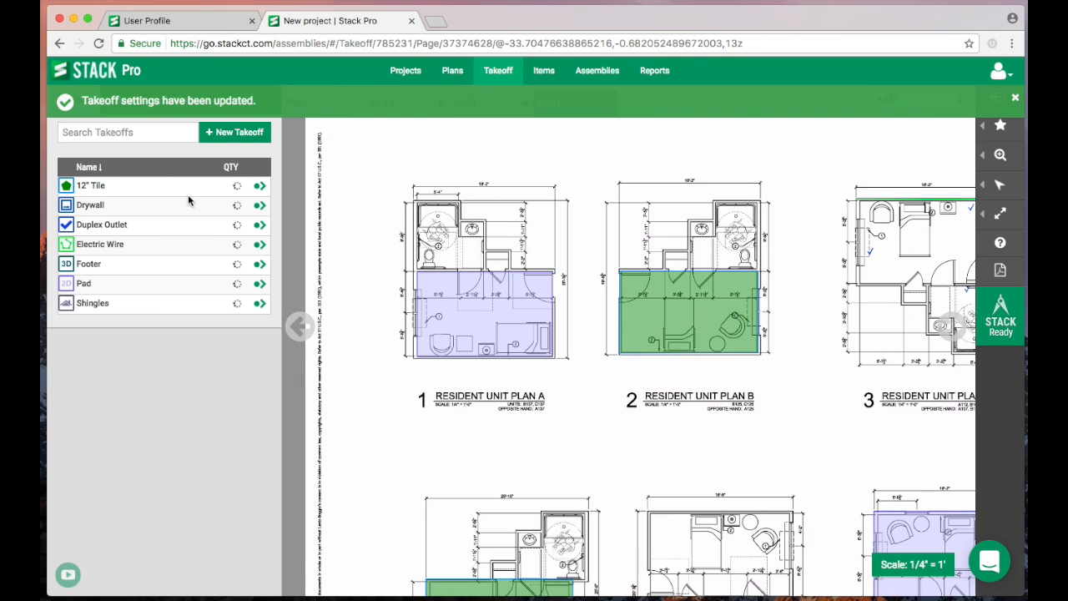
click(1016, 98)
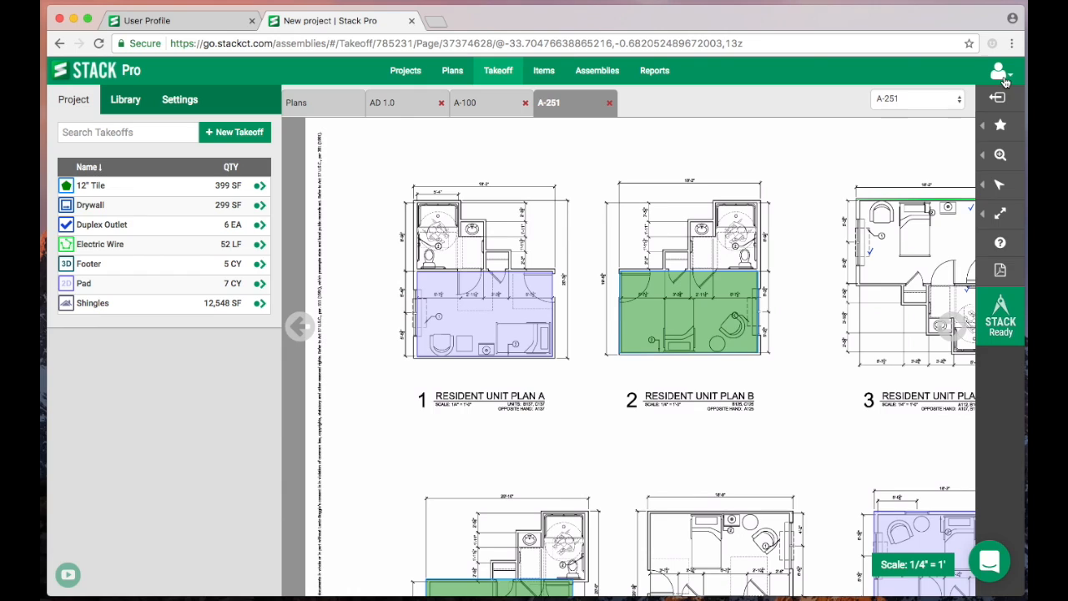
mouse_move(1000, 98)
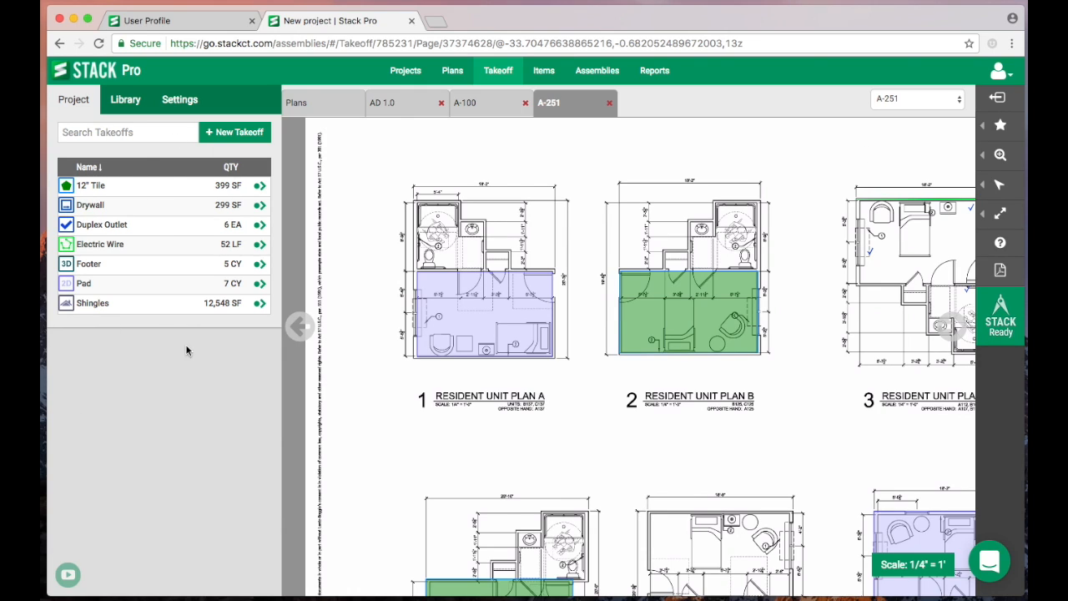
mouse_move(207, 322)
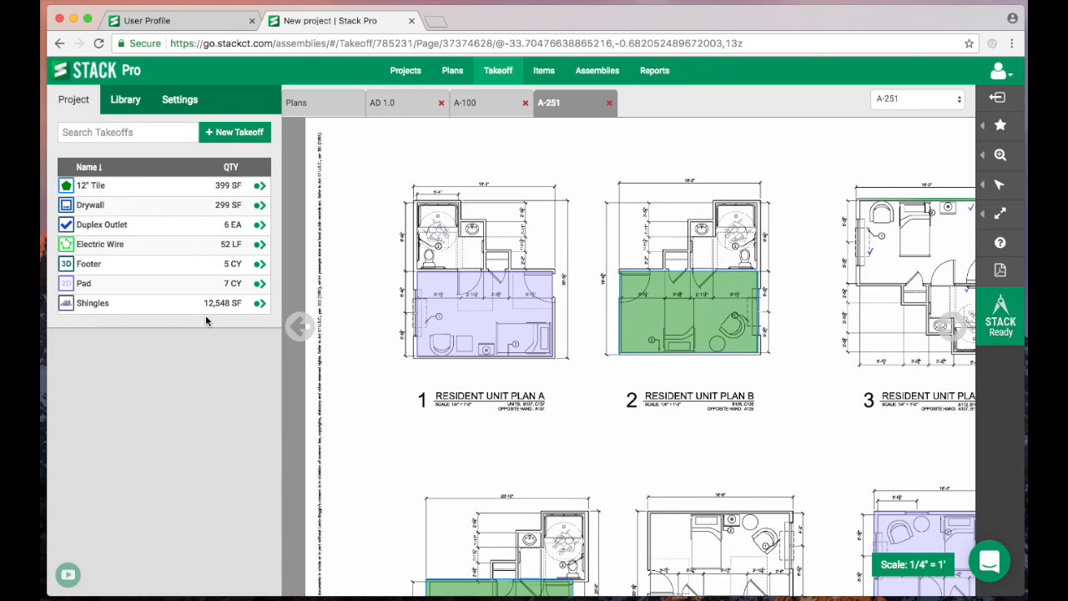
mouse_move(146, 189)
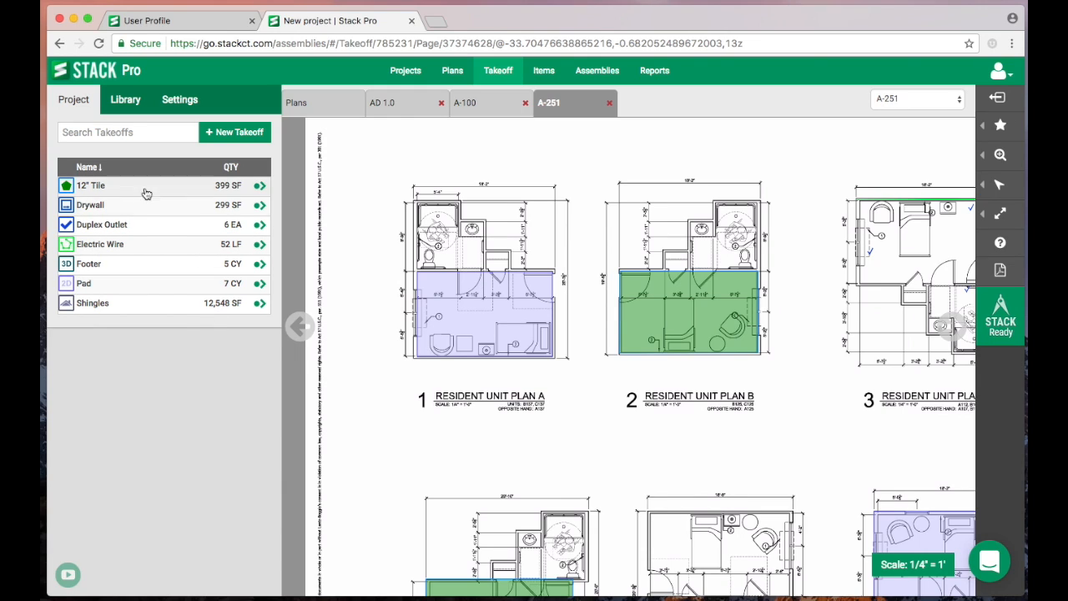
- Activate the Drywall takeoff with a 12 ft surface height and restore the side panel
click(125, 99)
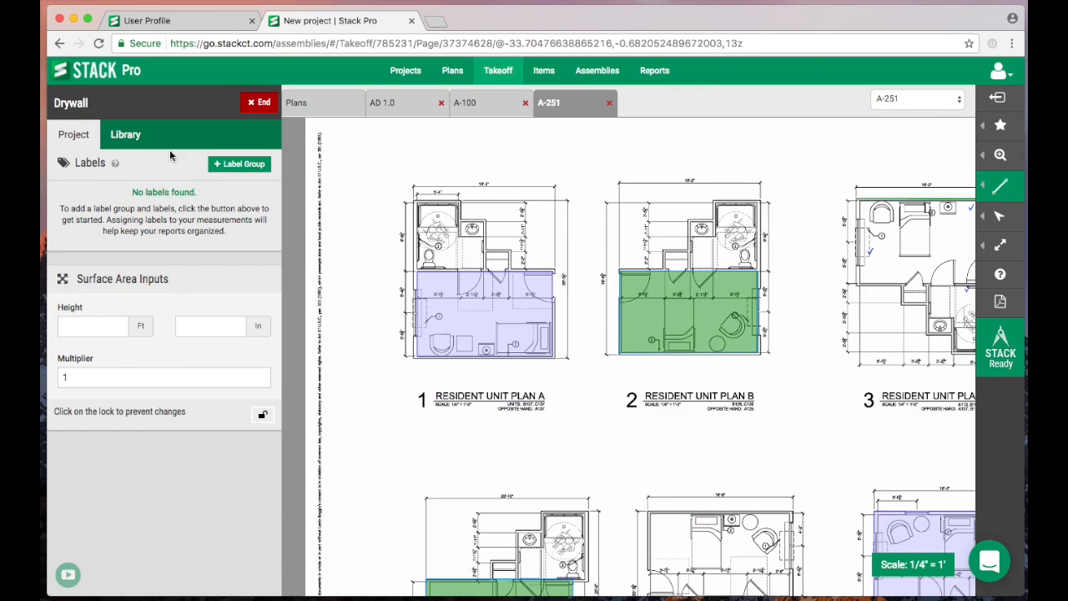
mouse_move(132, 189)
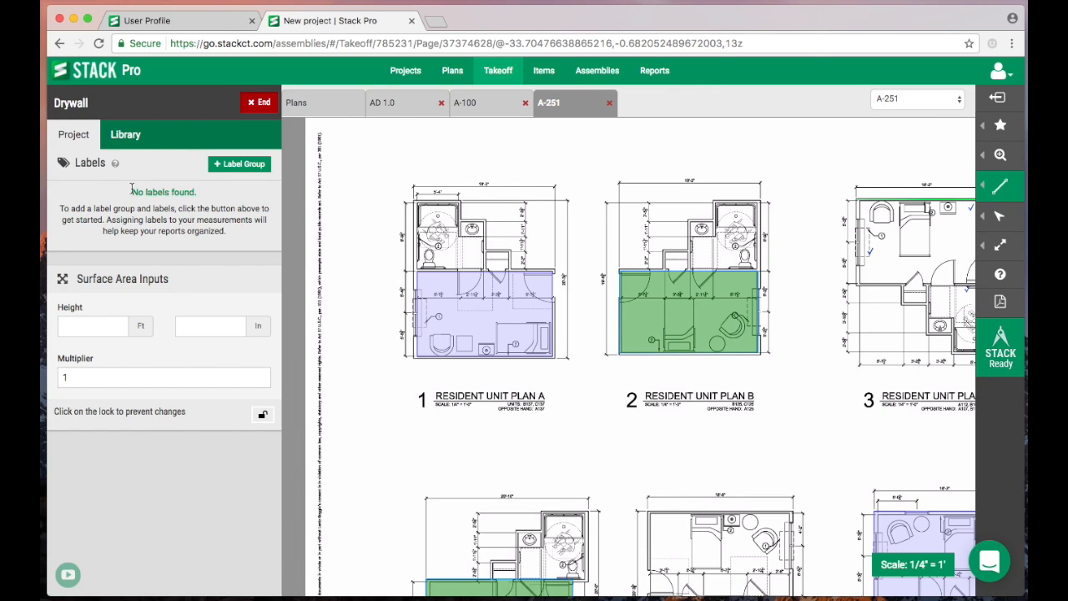
click(92, 325)
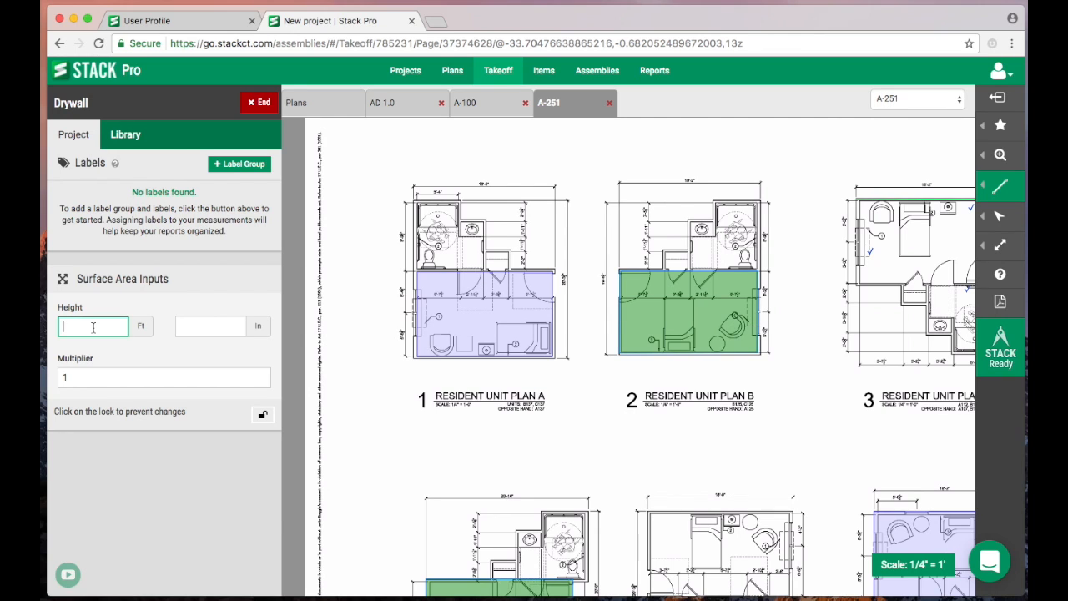
text(12)
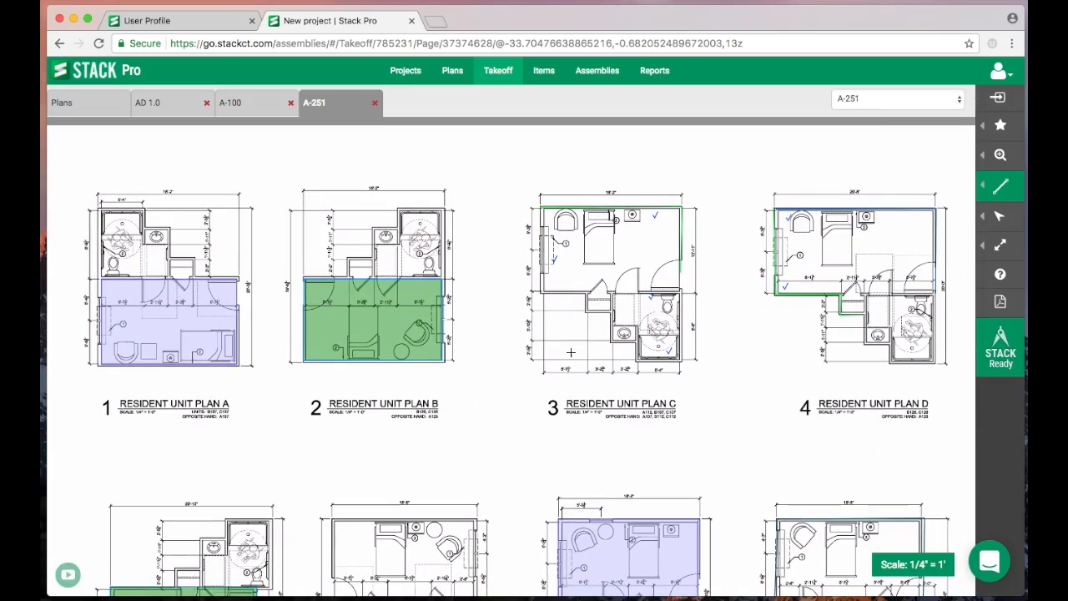
click(1000, 97)
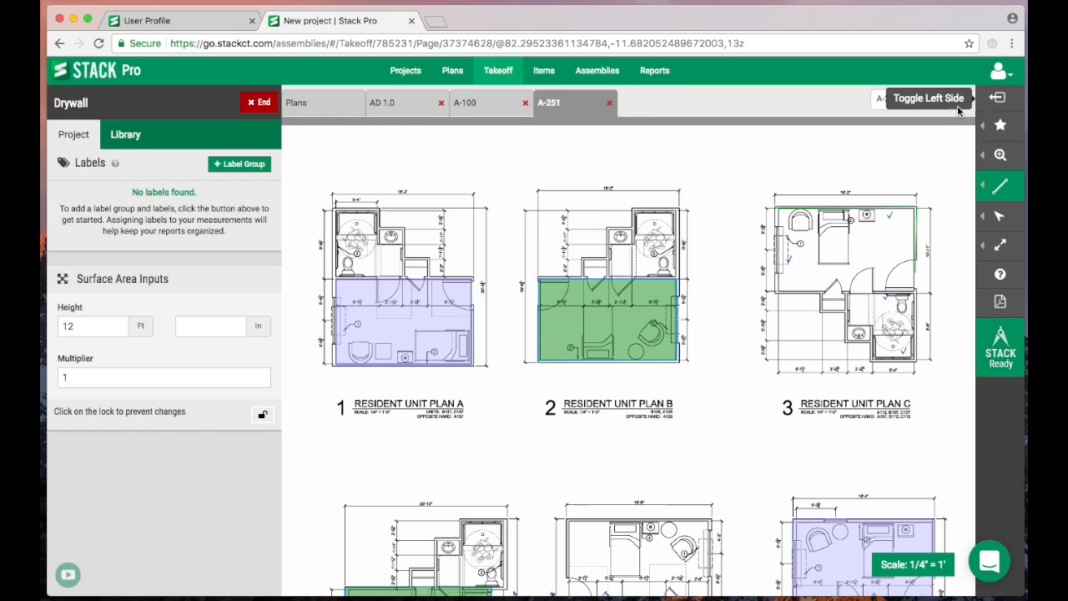
click(999, 125)
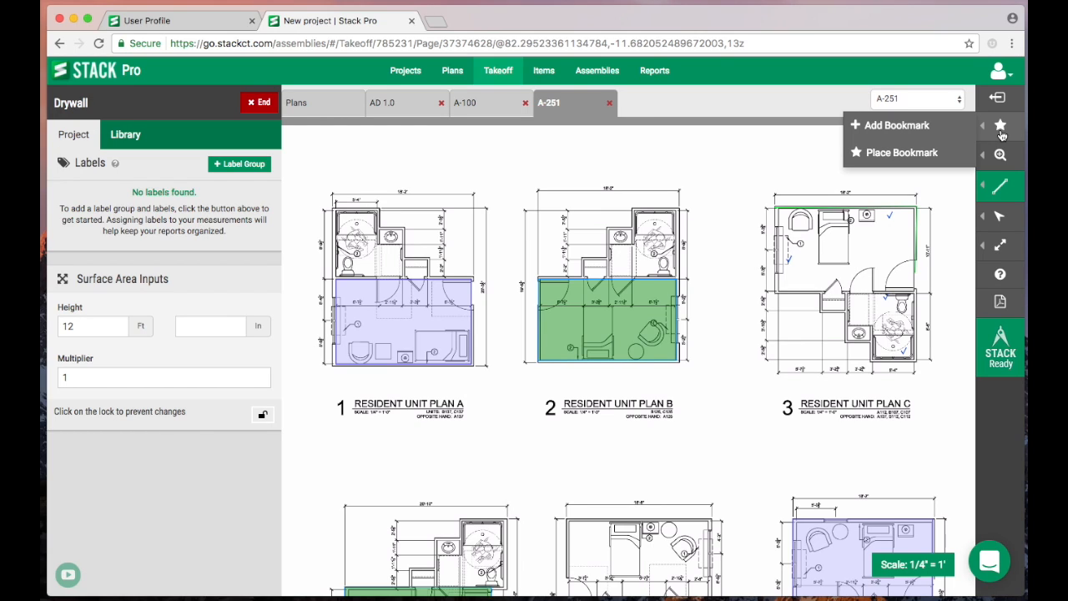
- Fit sheet A-251 in view and switch the measuring shape to rectangles
click(999, 154)
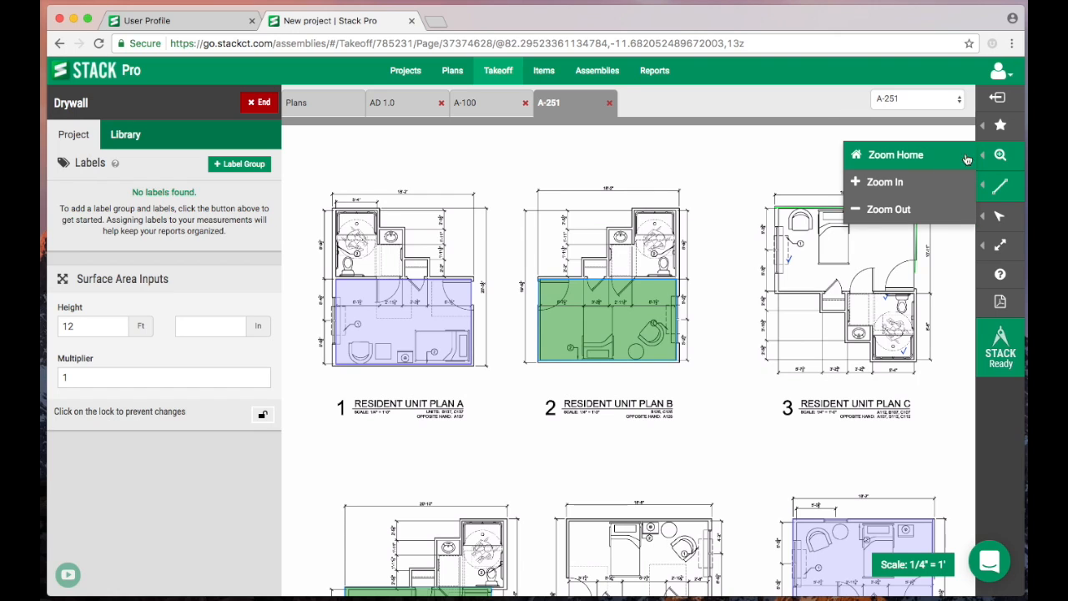
click(885, 182)
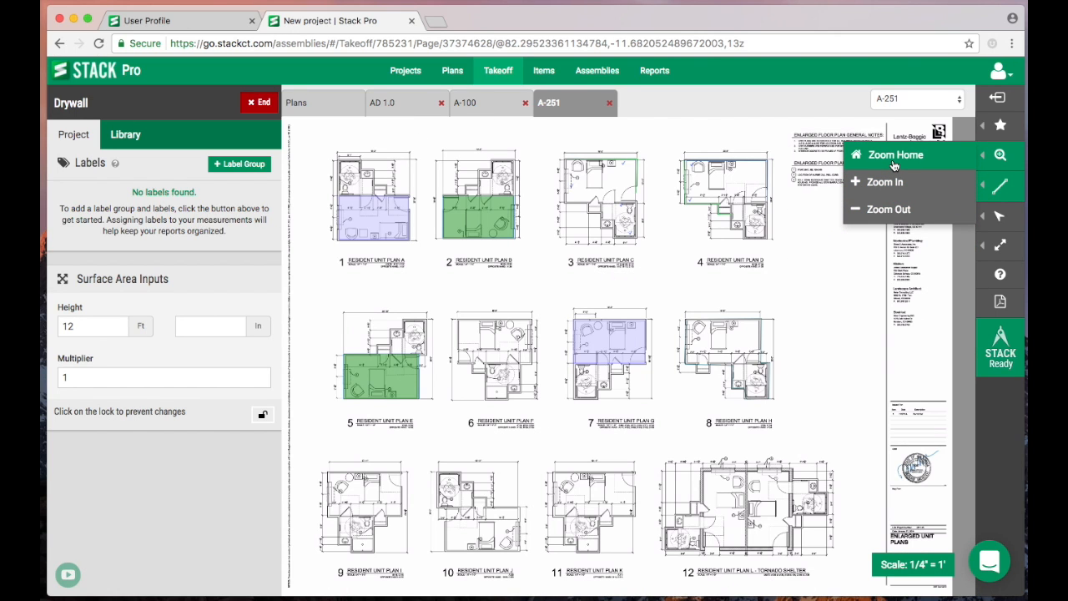
click(896, 154)
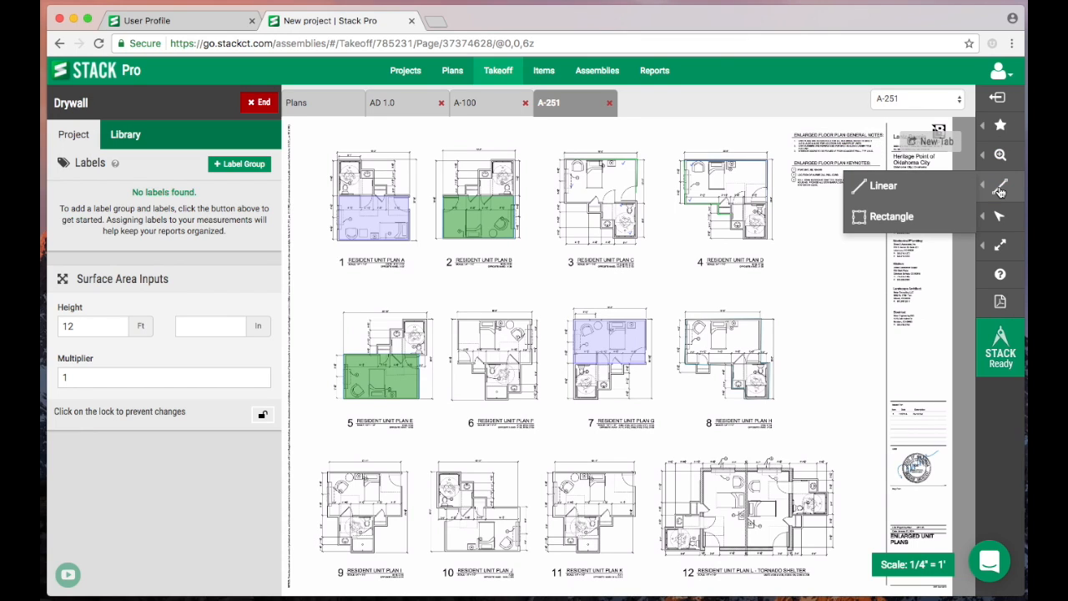
mouse_move(937, 186)
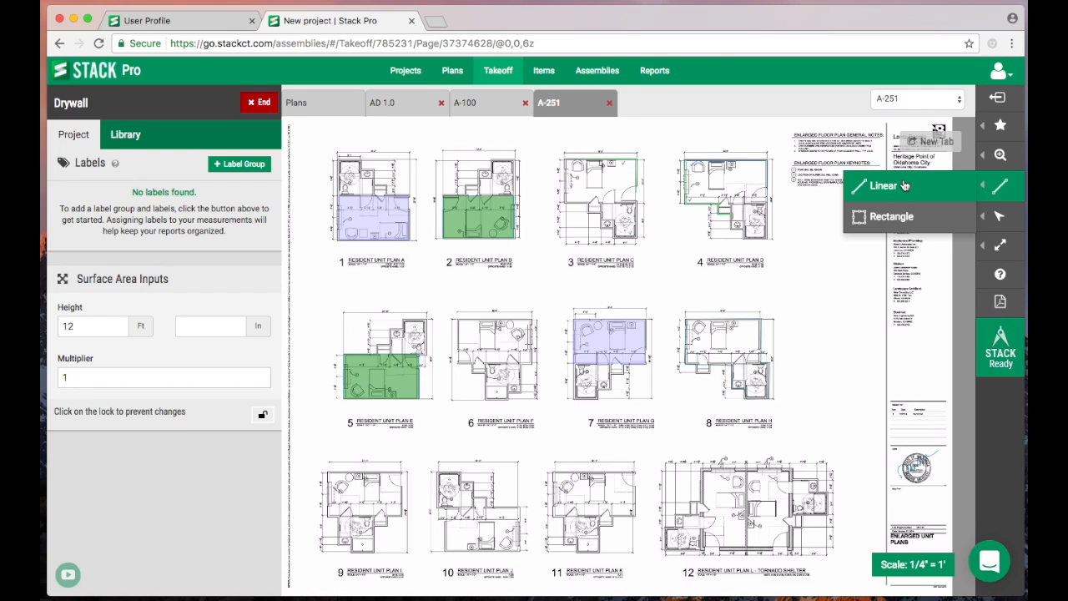
click(891, 217)
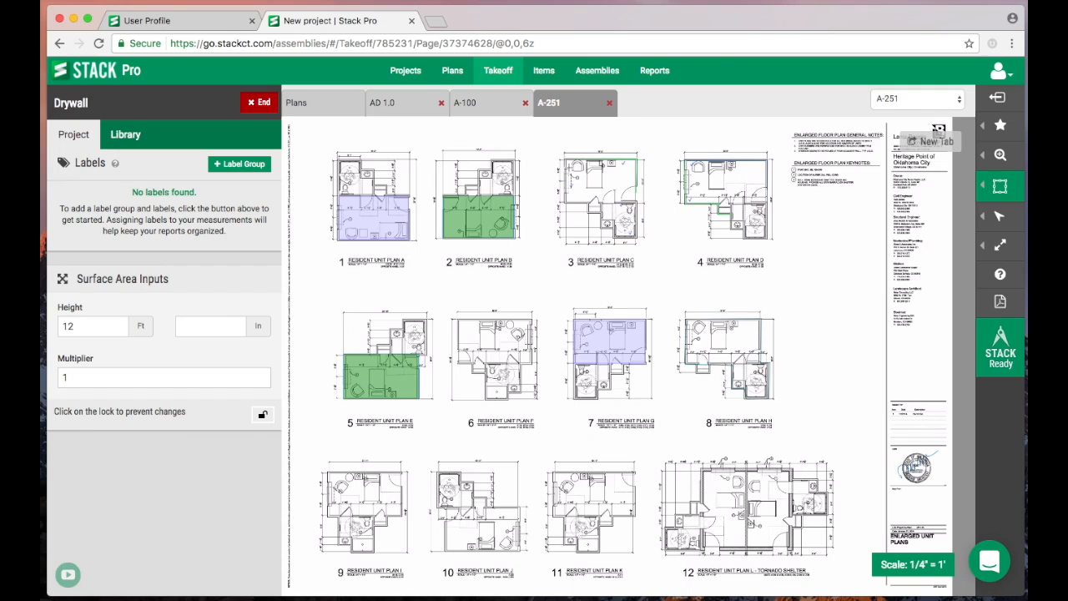
mouse_move(601, 192)
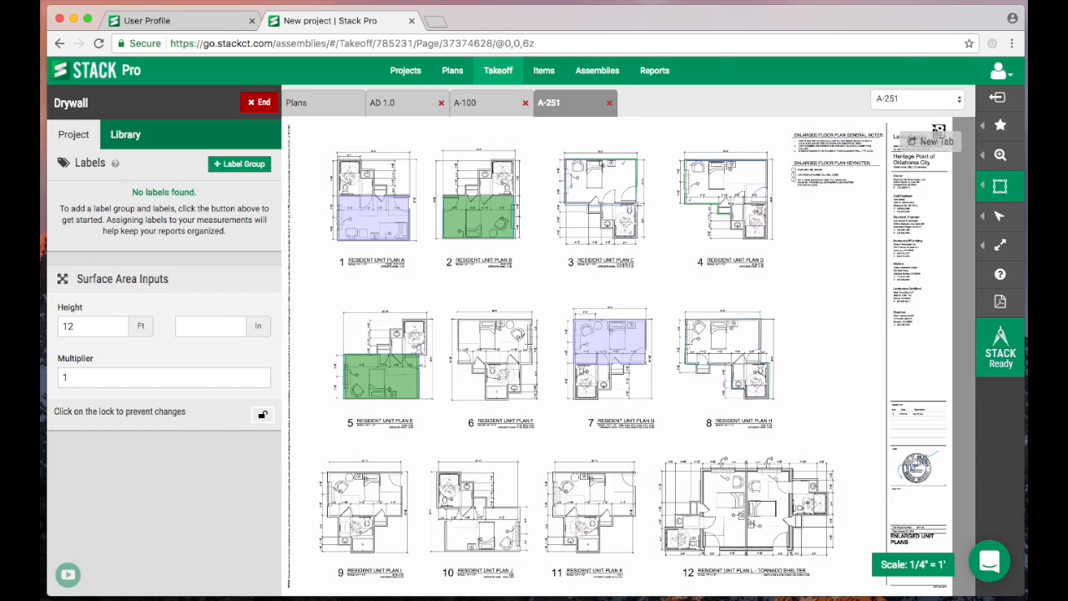
click(1000, 217)
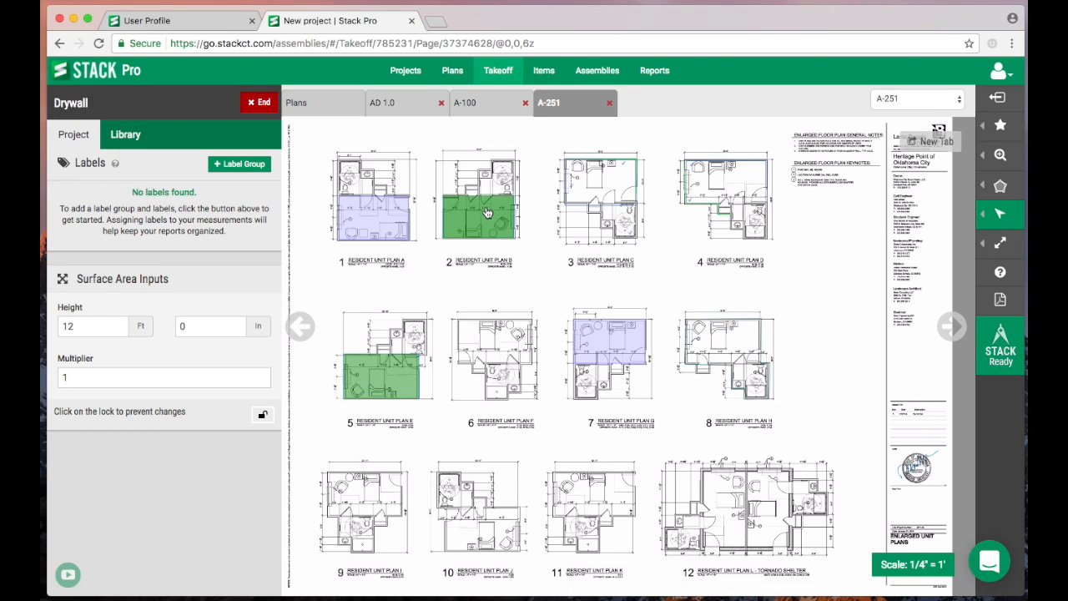
- Select Plan B's 186 sq ft tile area and bring up its editing options
click(480, 200)
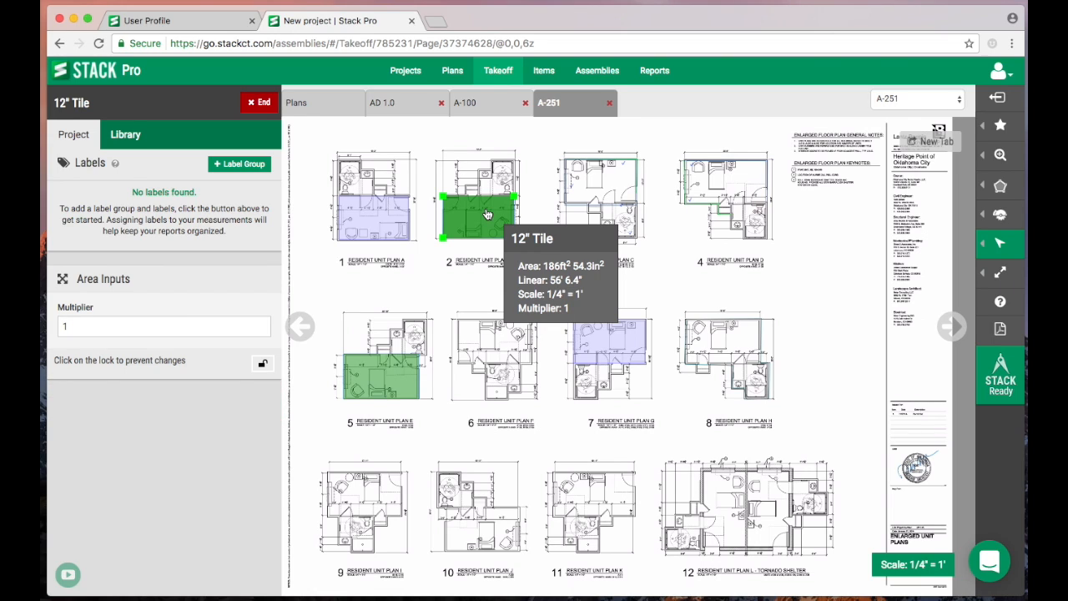
right_click(478, 209)
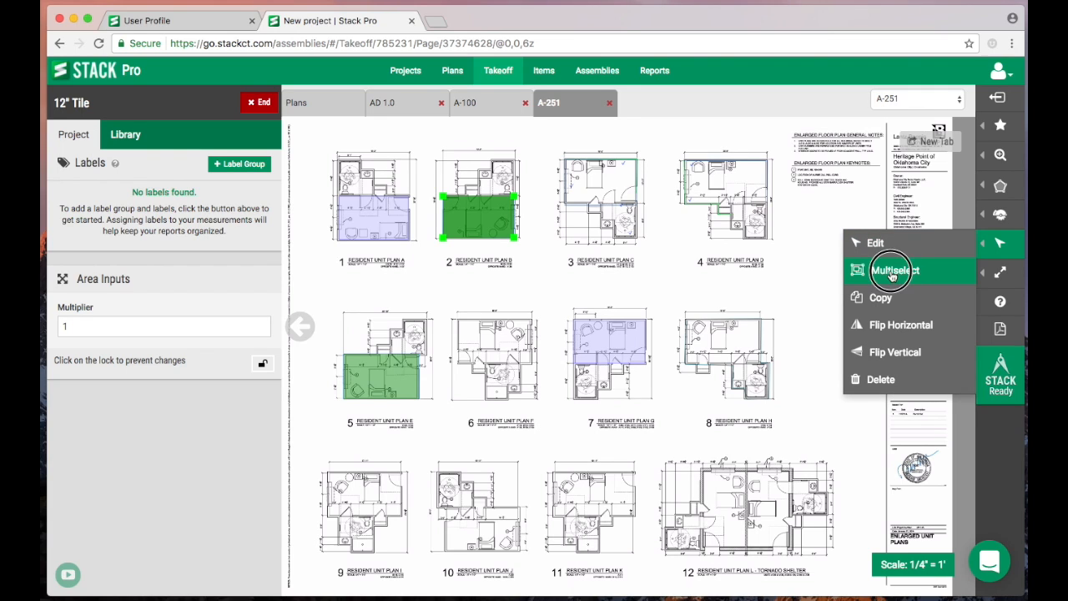
- Turn on Multiselect to pick Plan A's purple and Plan B's green areas together
click(894, 270)
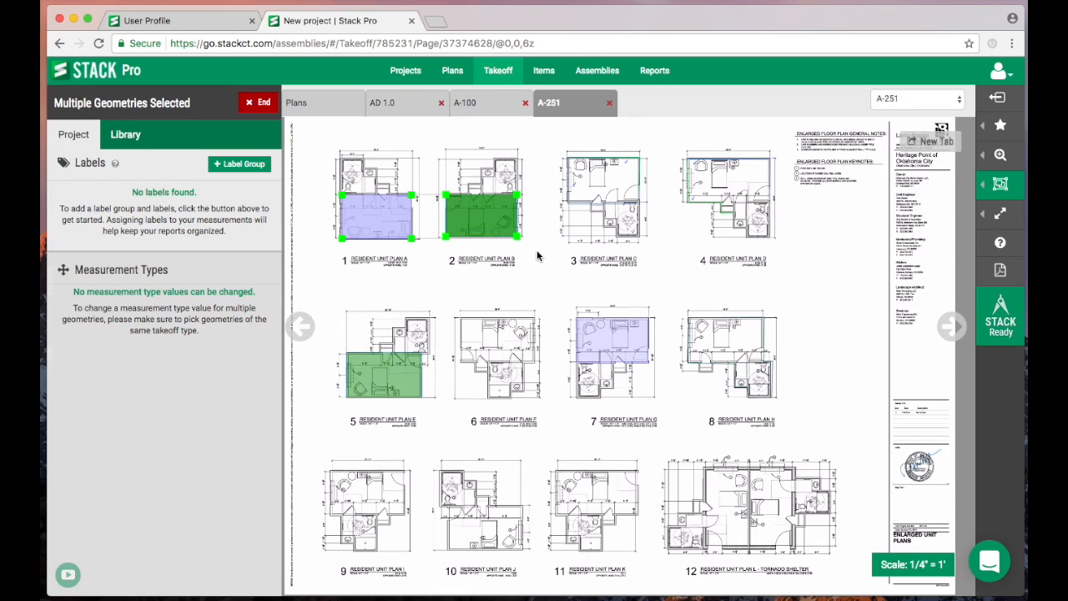
mouse_move(506, 221)
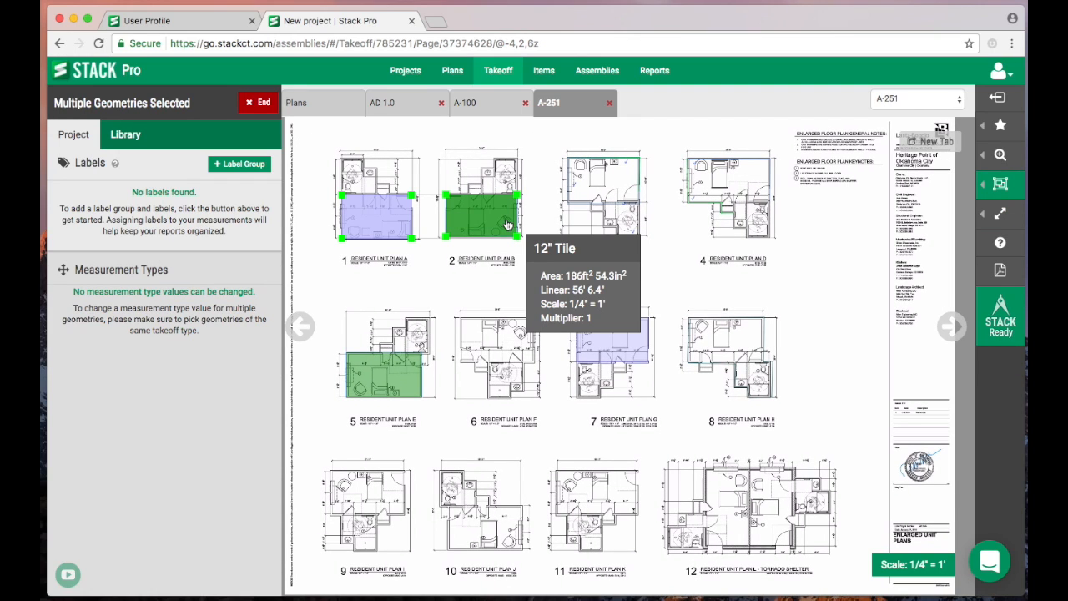
mouse_move(346, 163)
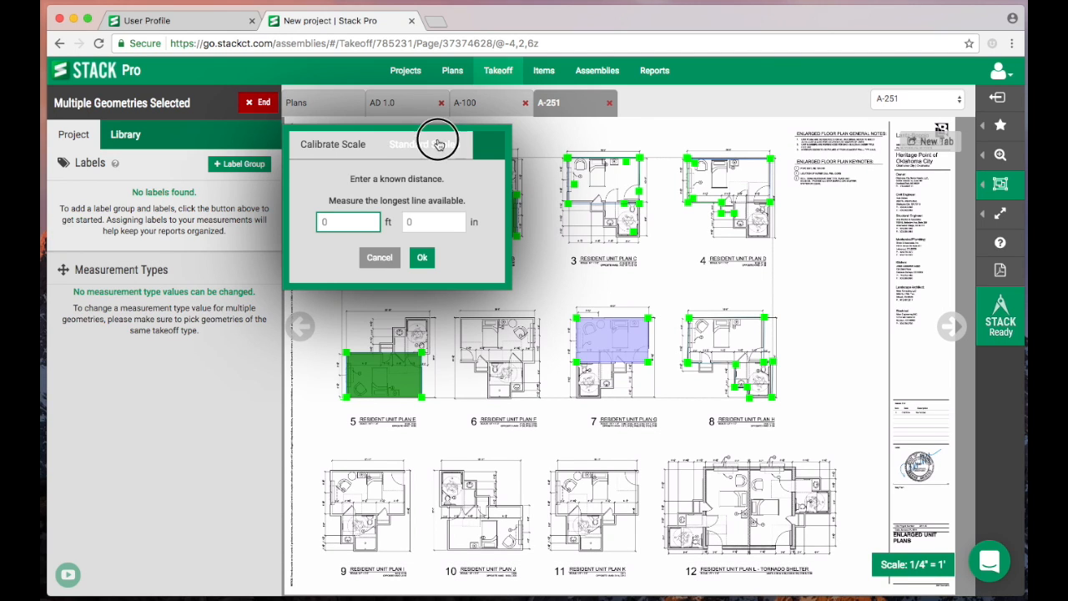
- Briefly set the sheet scale to 1/8" = 1', then restore it to 1/4" = 1'
click(438, 143)
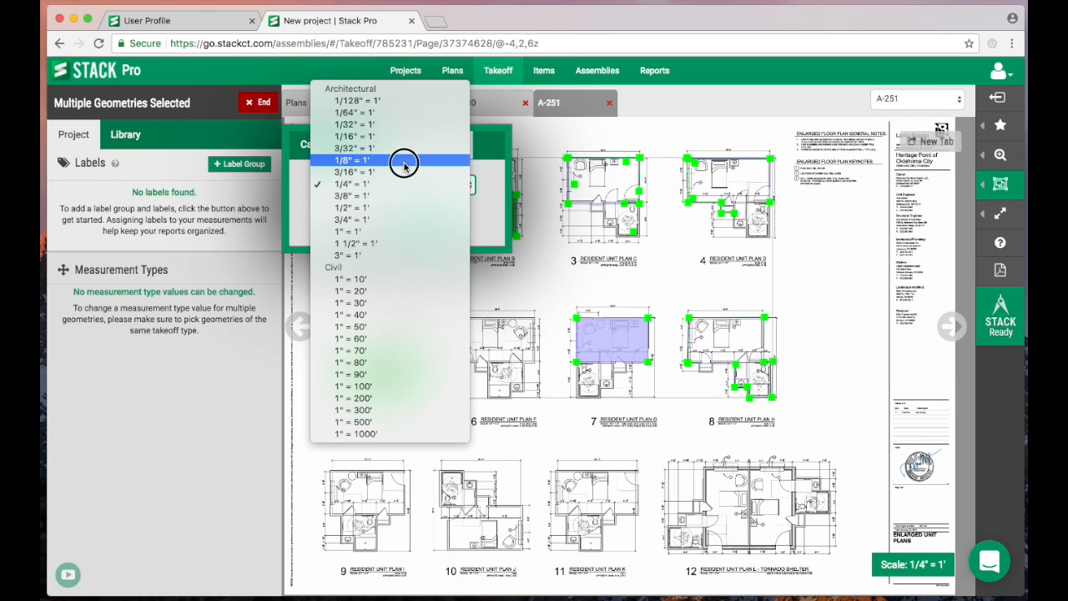
click(351, 160)
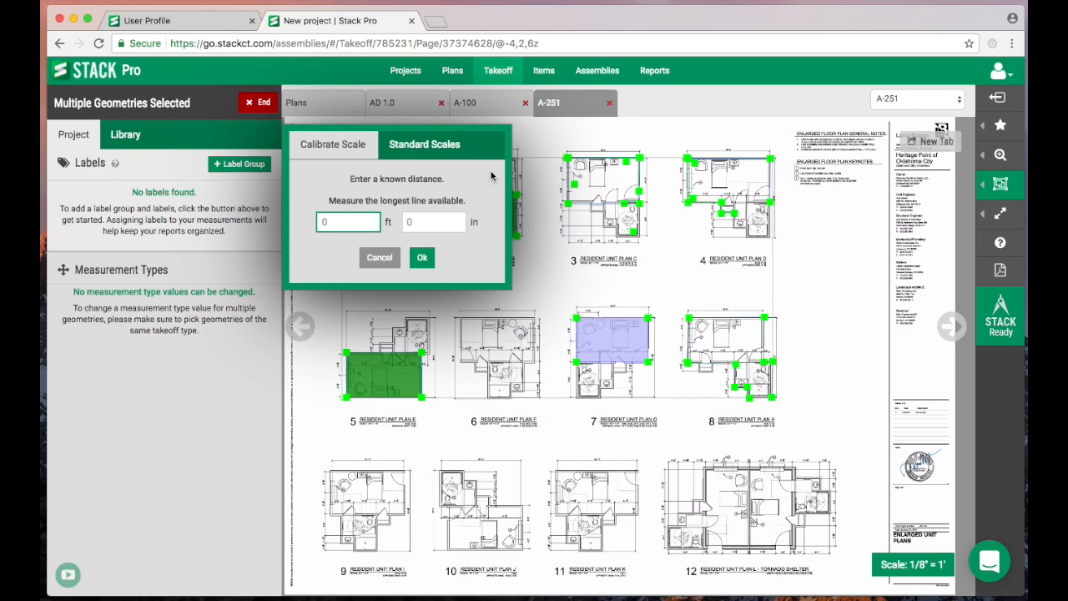
click(424, 144)
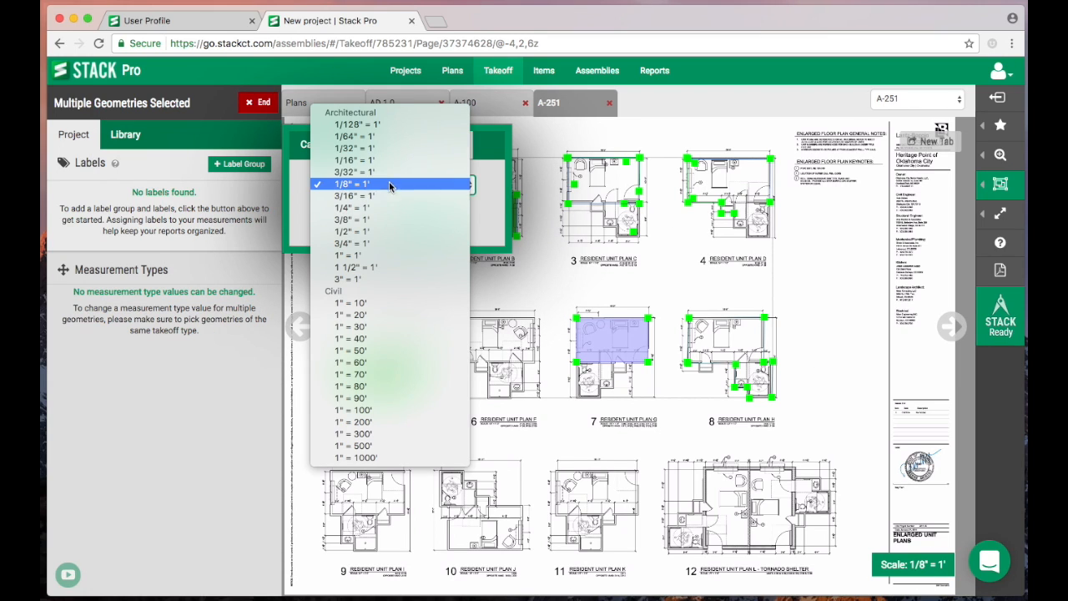
click(349, 207)
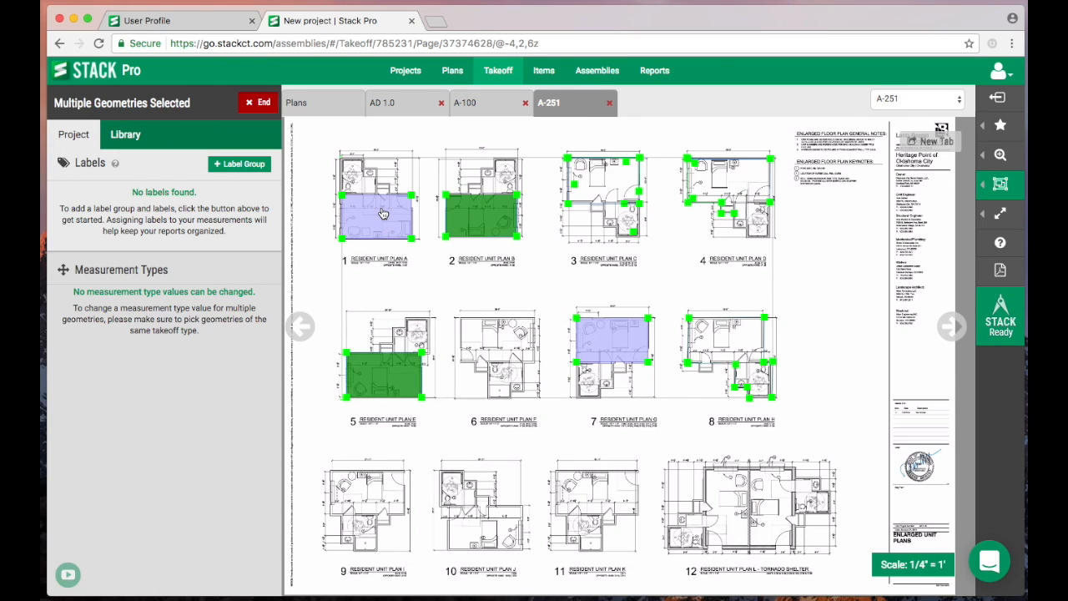
click(1000, 185)
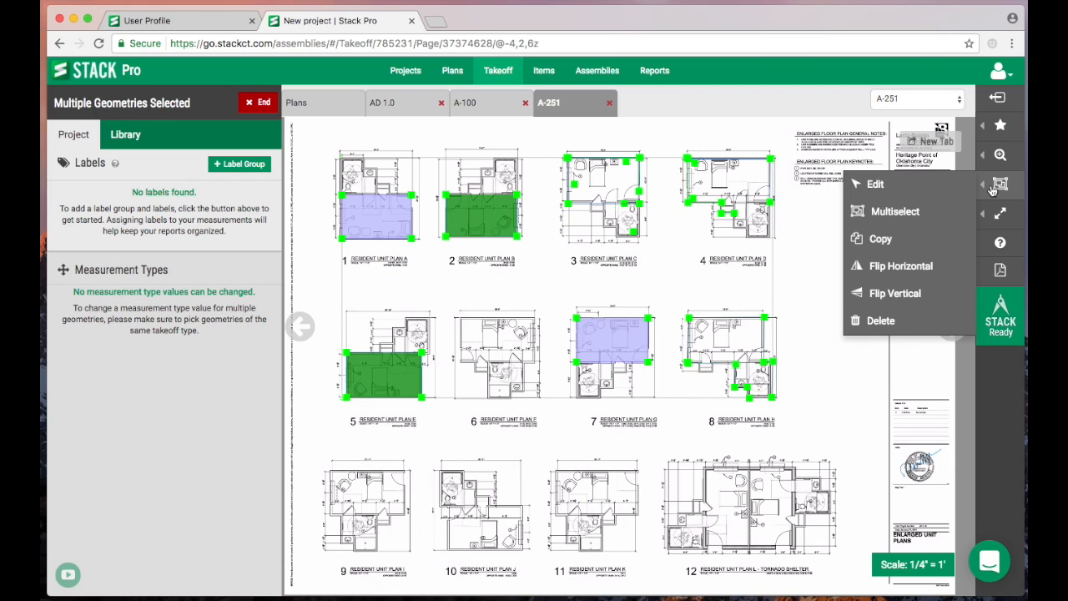
mouse_move(935, 204)
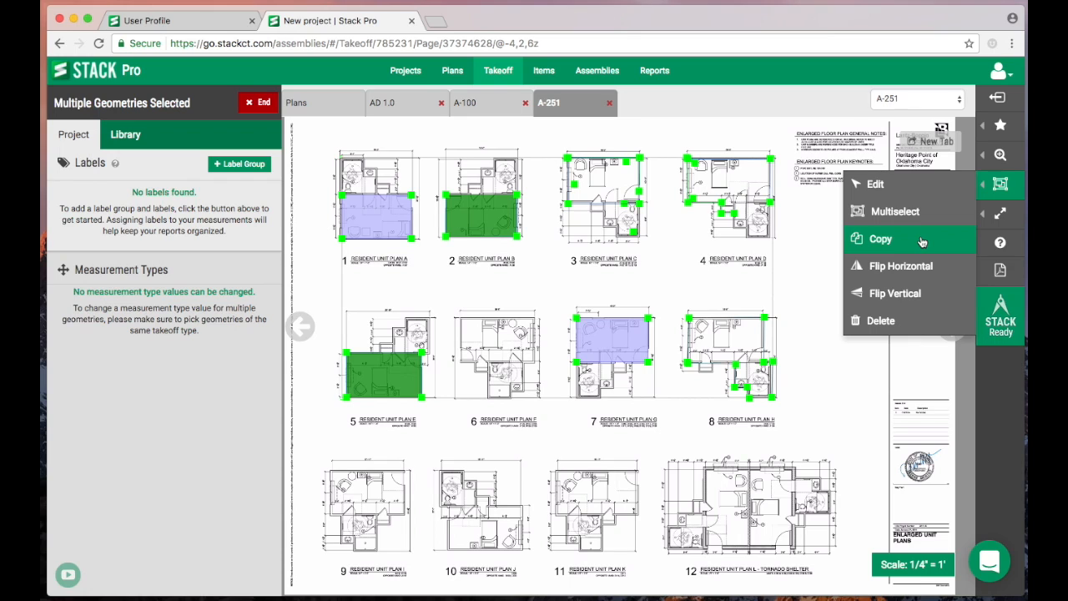
- Copy Plan B's green tile area and paste copies onto Plans F, C, D and H
click(881, 239)
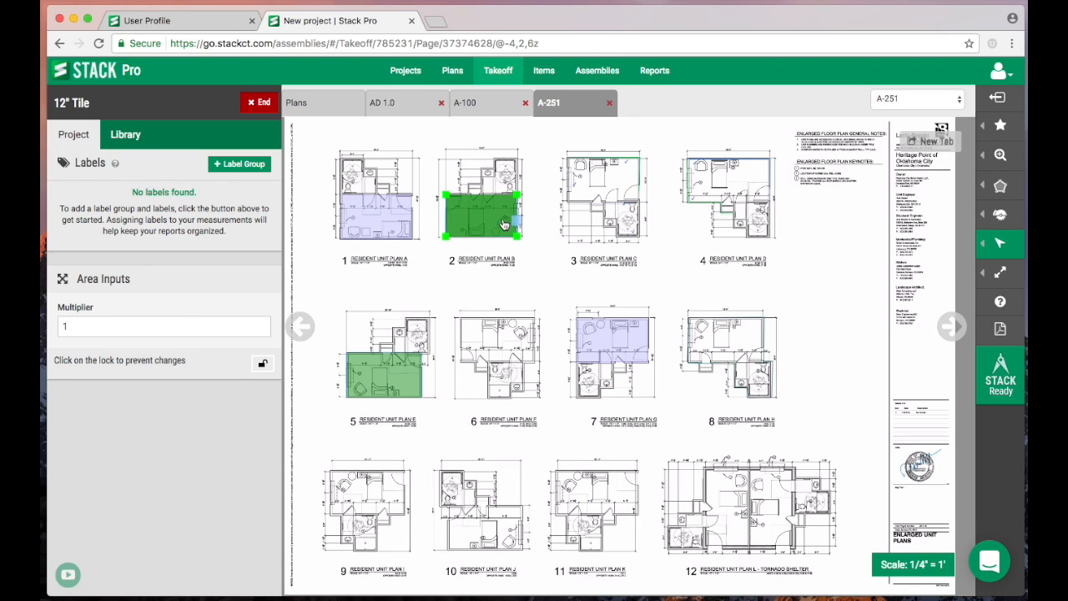
mouse_move(518, 287)
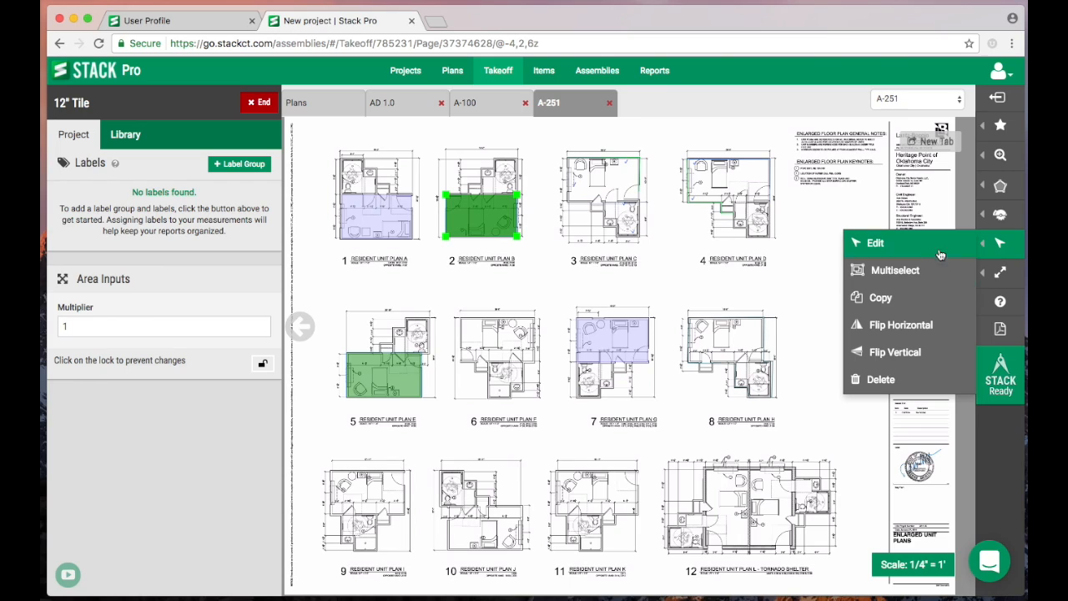
mouse_move(881, 298)
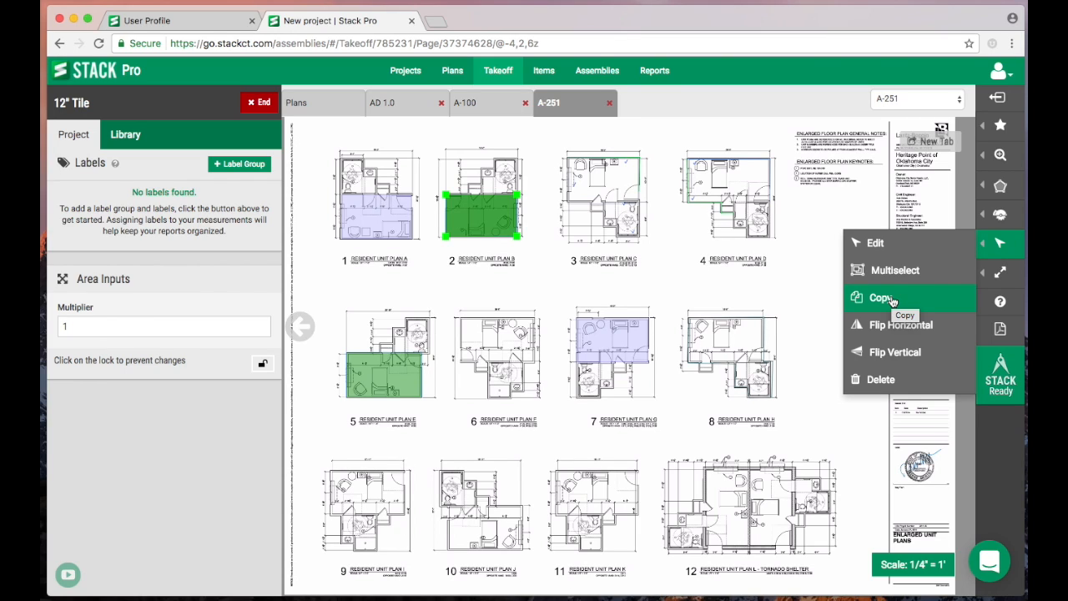
click(881, 297)
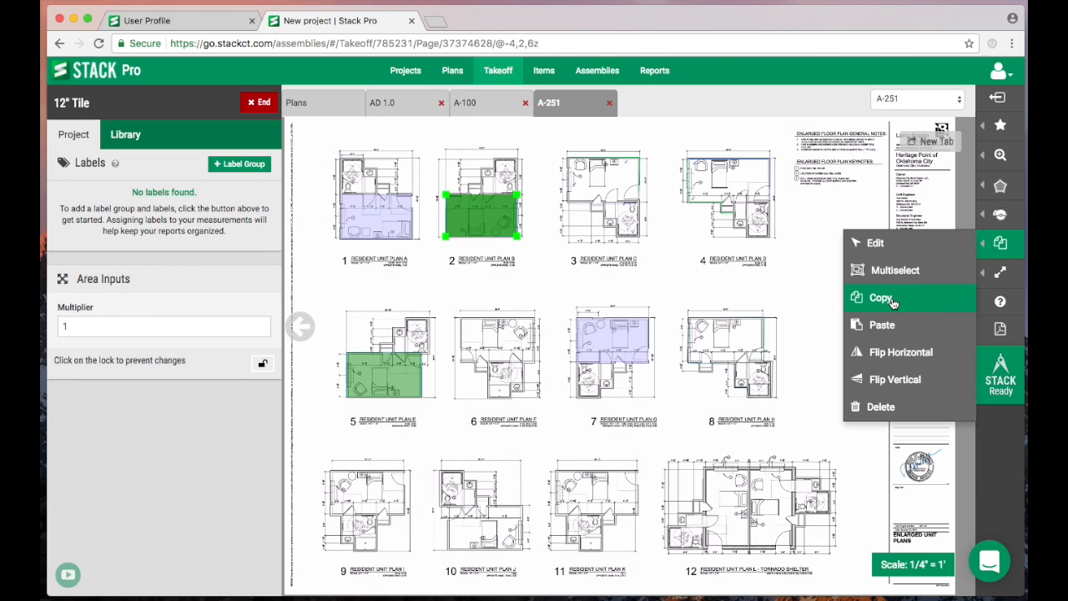
mouse_move(882, 325)
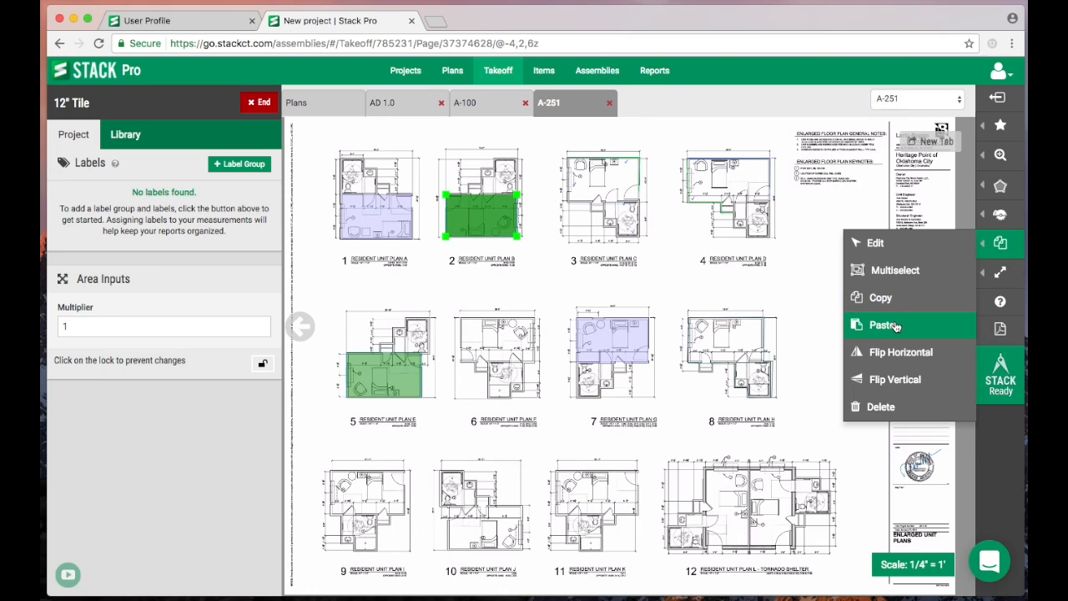
mouse_move(883, 324)
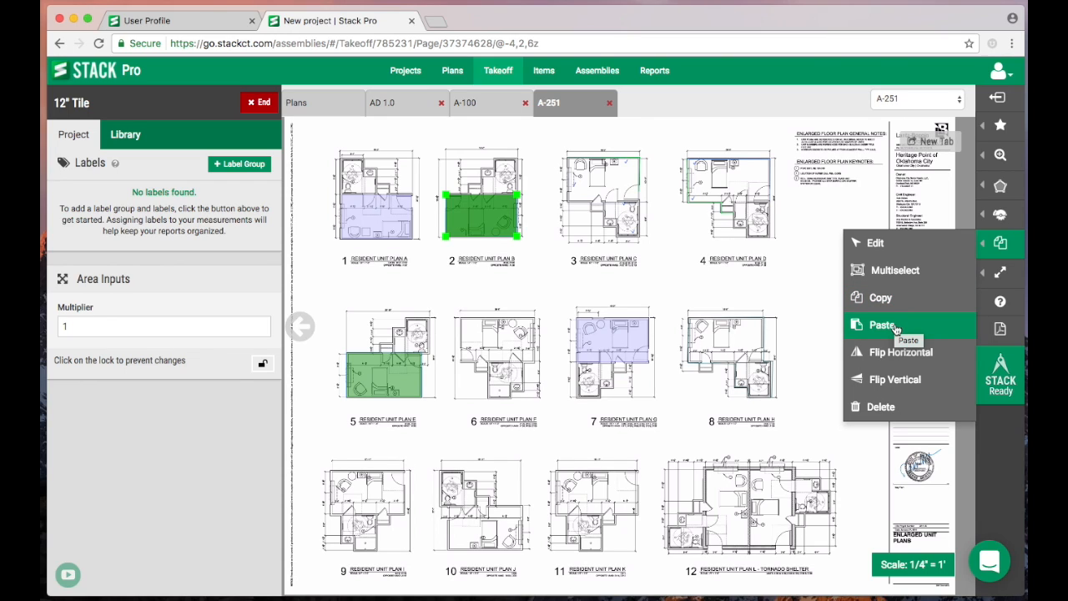
click(882, 325)
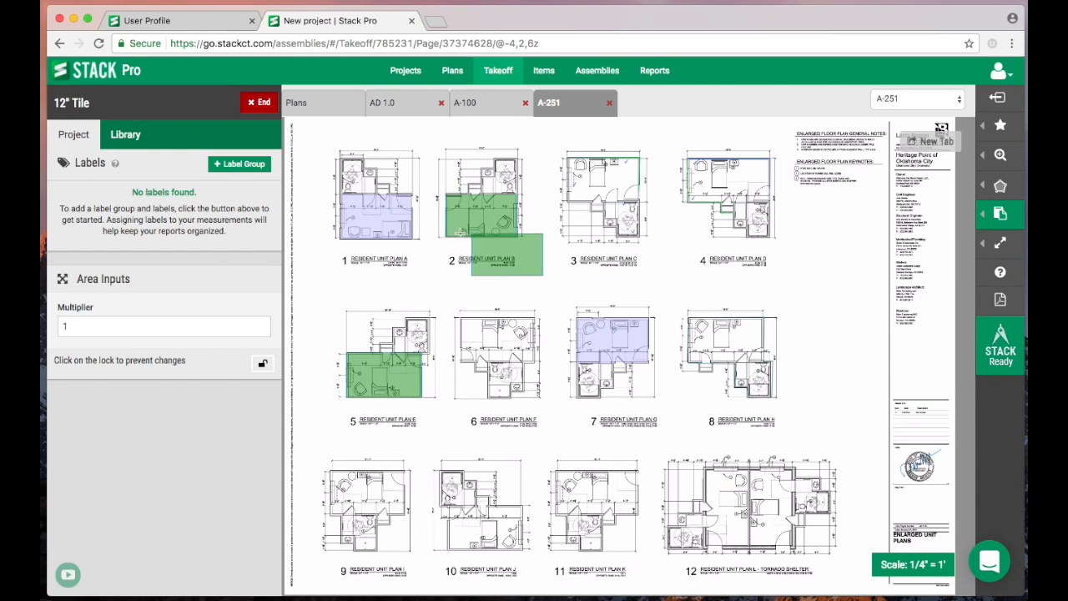
click(497, 355)
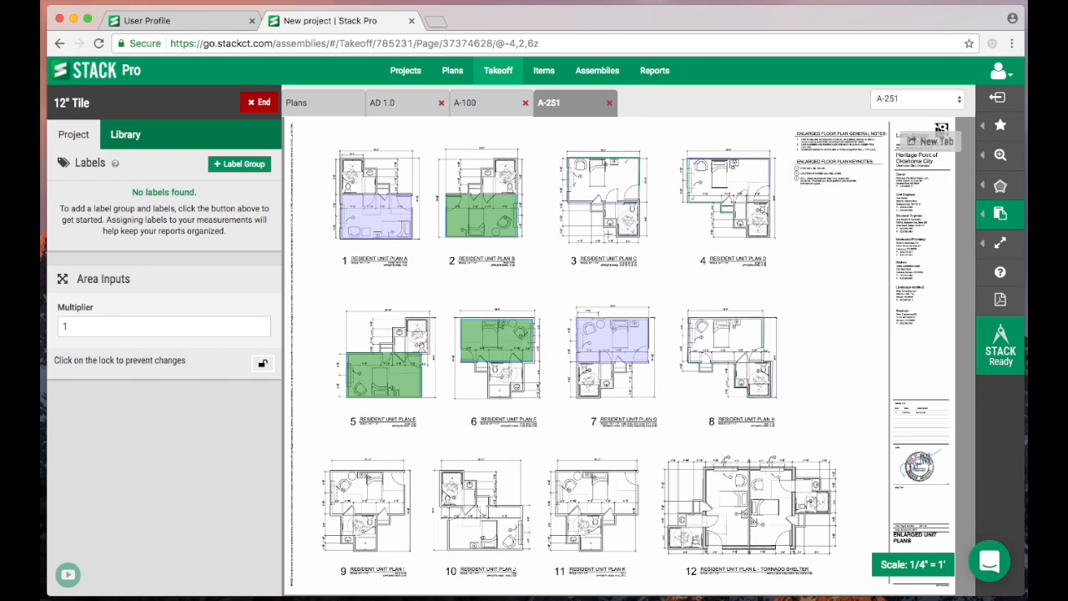
click(999, 213)
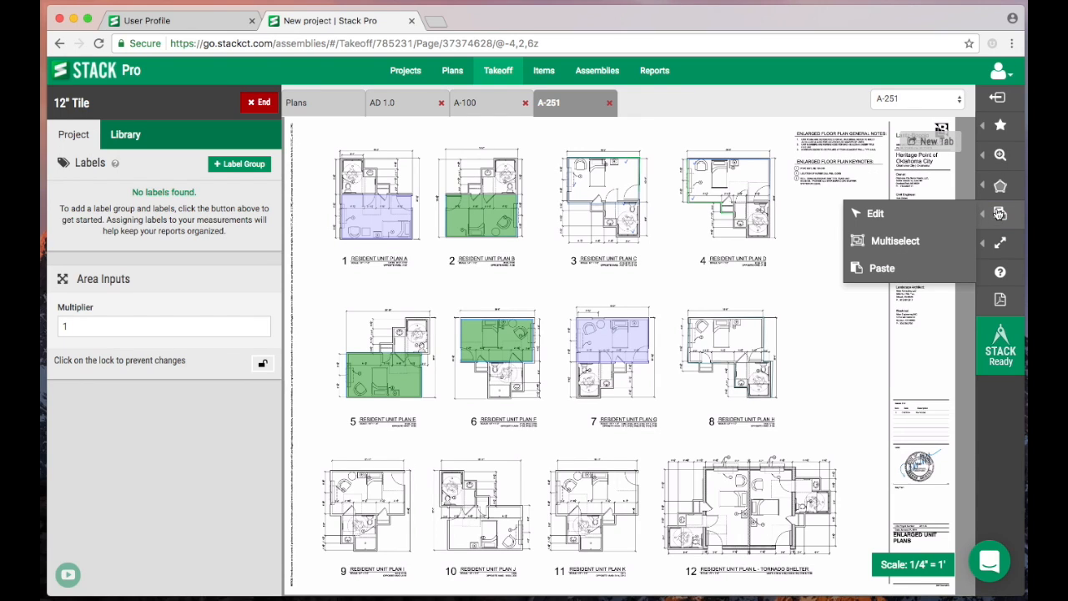
click(484, 209)
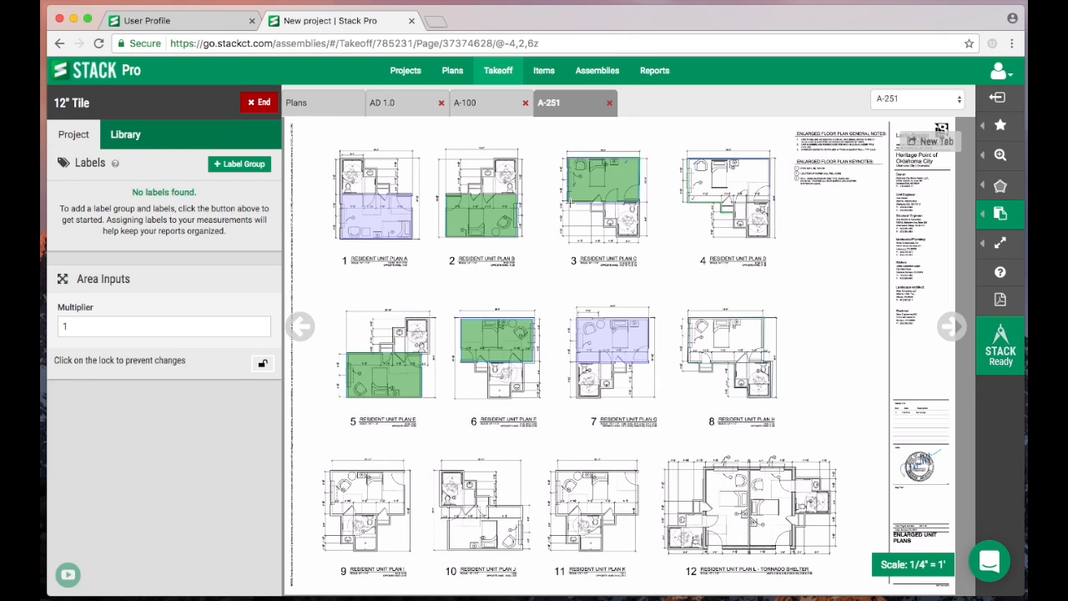
click(727, 187)
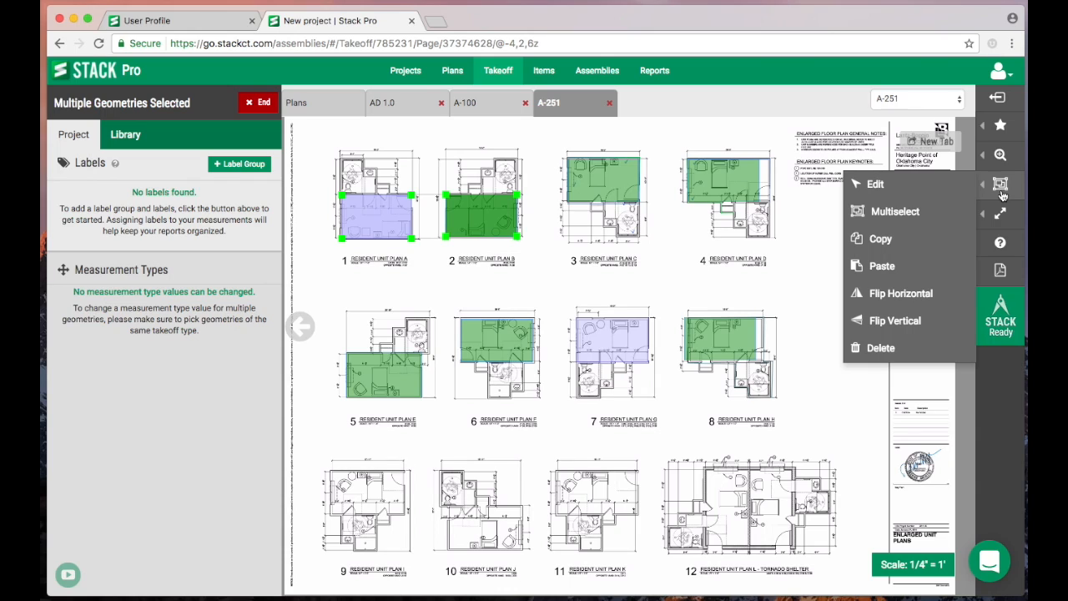
mouse_move(900, 293)
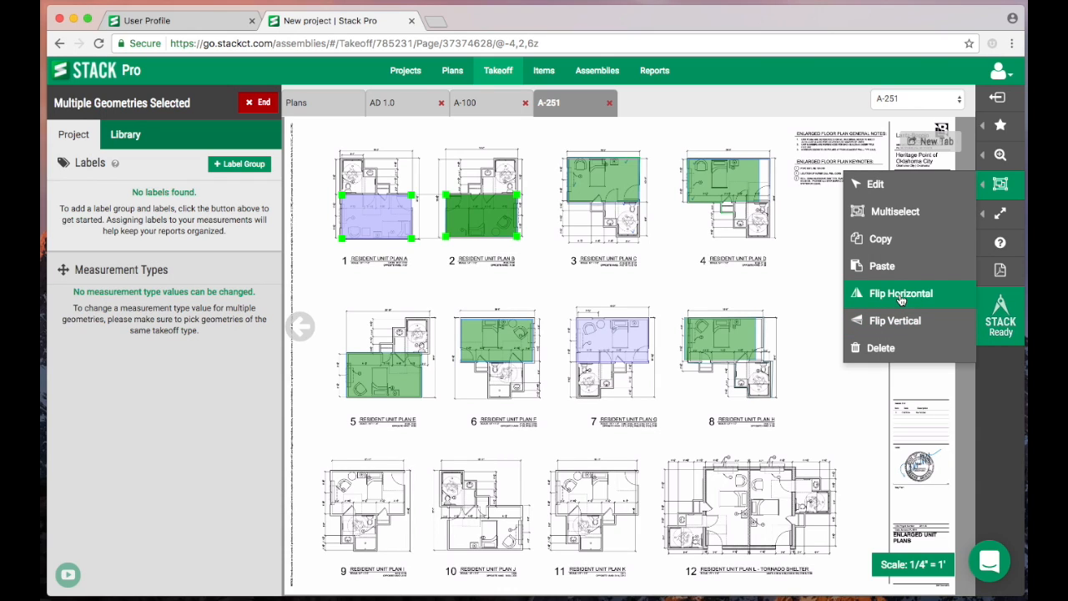
- Flip Plans A and B horizontally and back, then select all eight tile areas
click(901, 294)
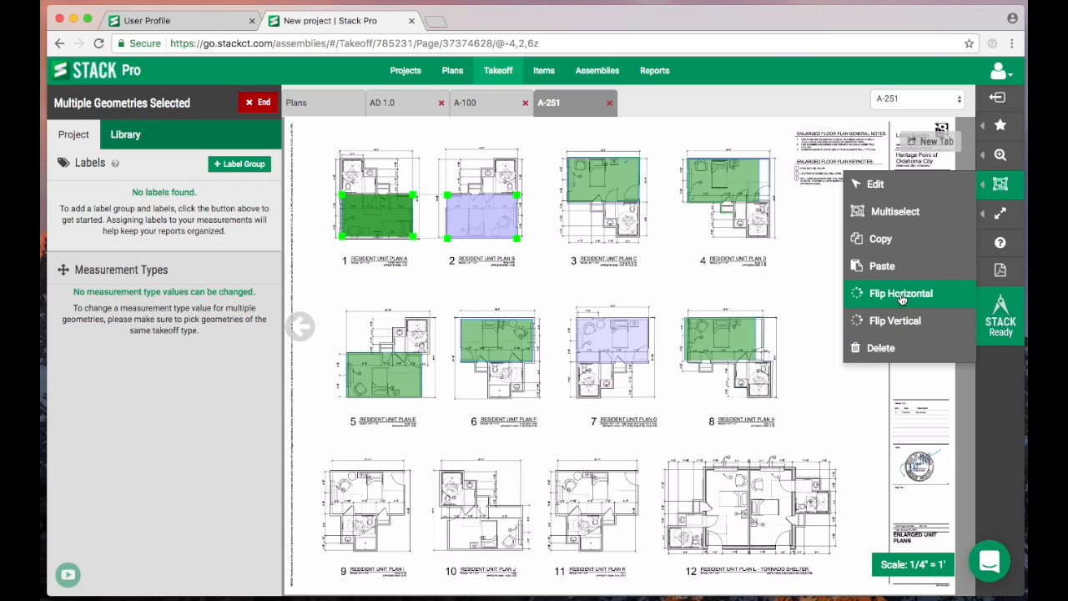
click(900, 293)
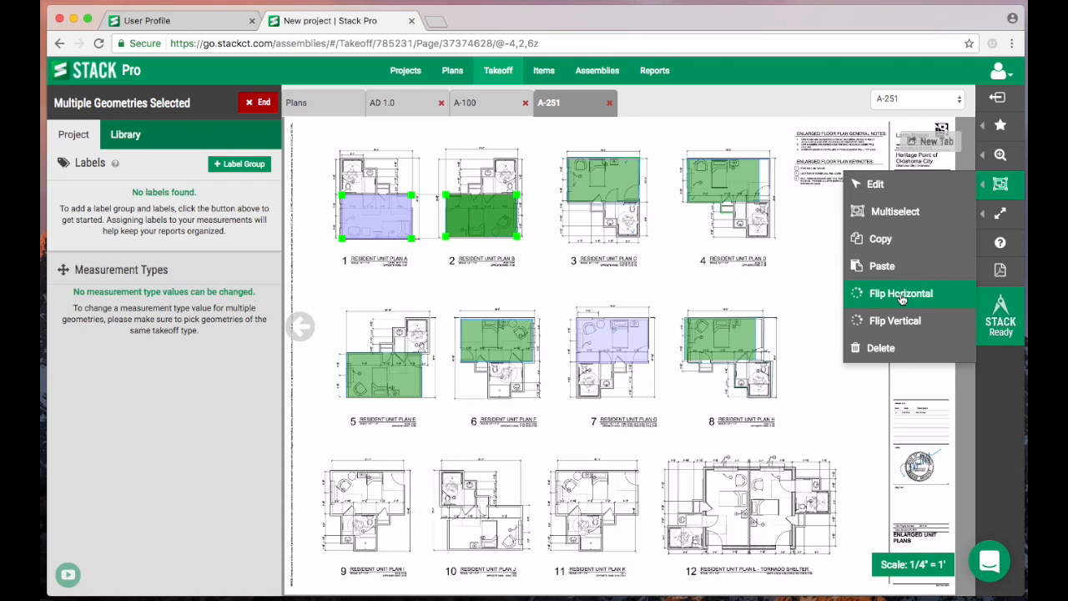
mouse_move(894, 320)
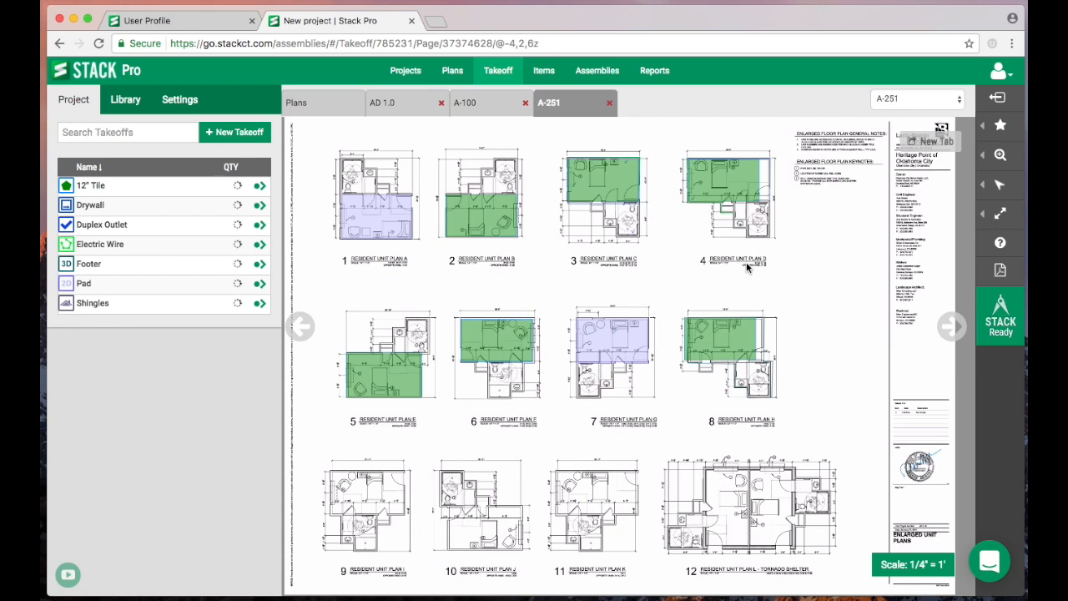
click(1000, 185)
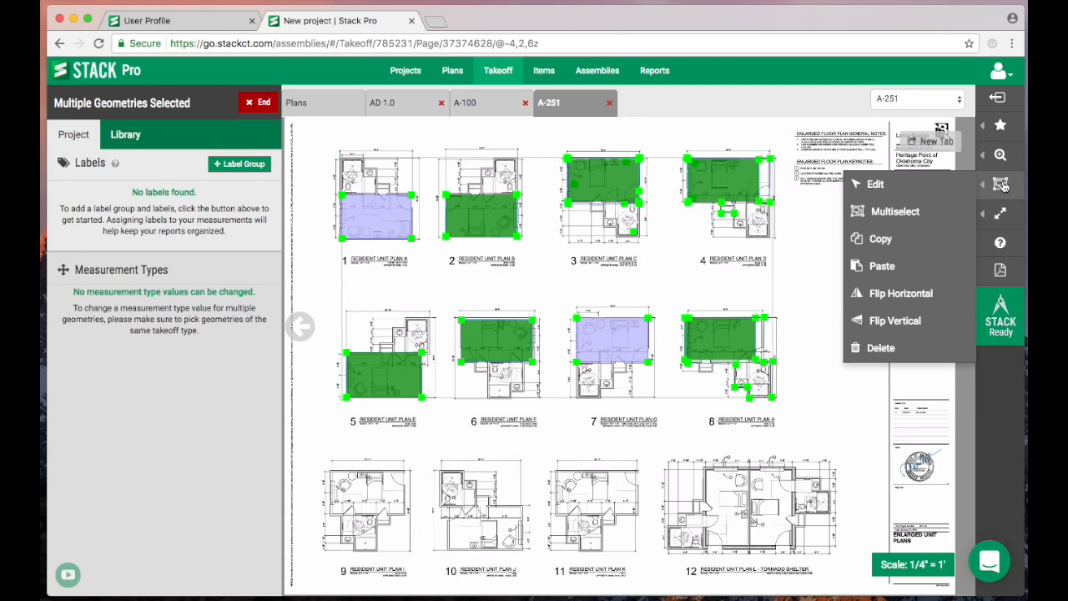
mouse_move(880, 348)
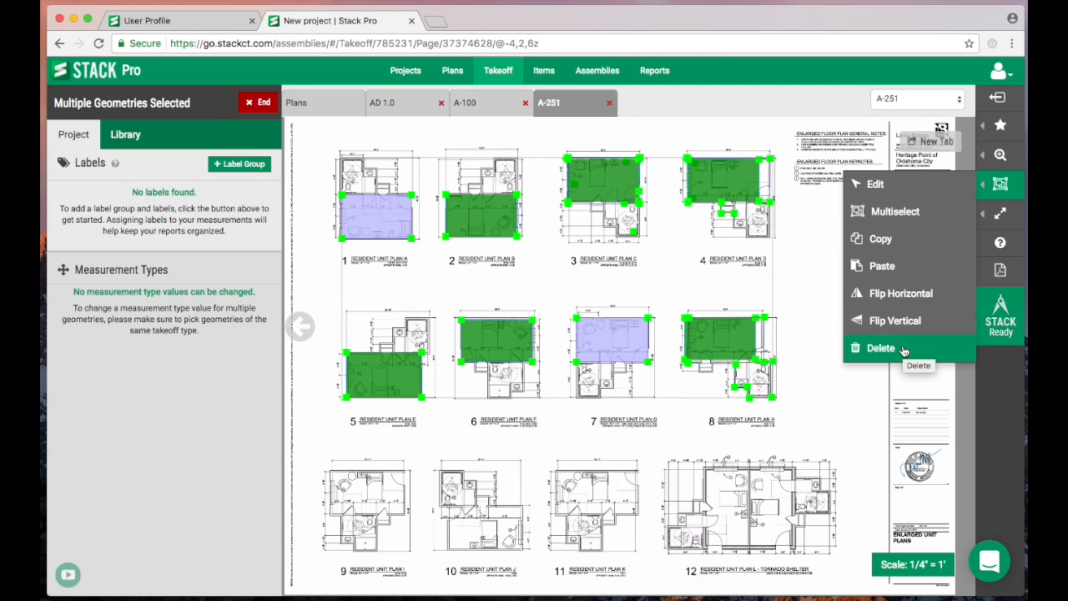
mouse_move(875, 184)
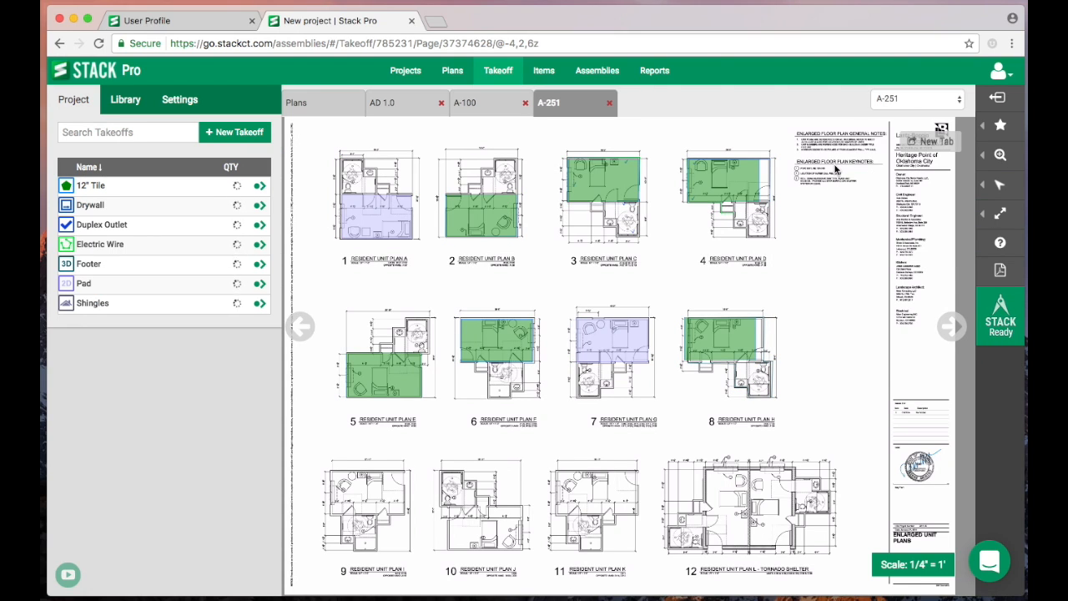
- Highlight the floor plan keynotes and give the highlight a yellow colour
click(1000, 214)
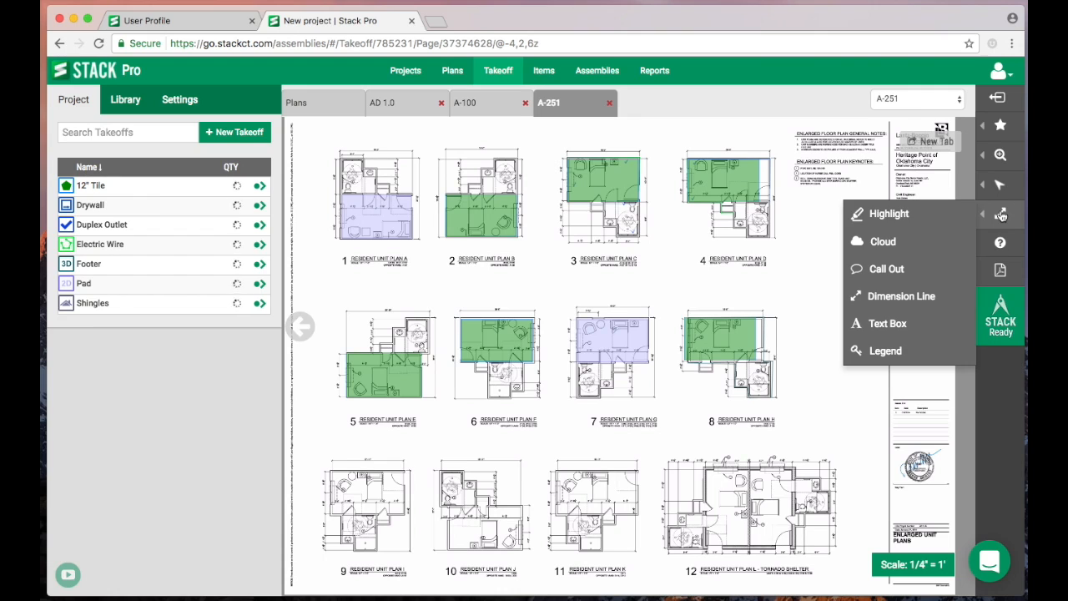
mouse_move(889, 214)
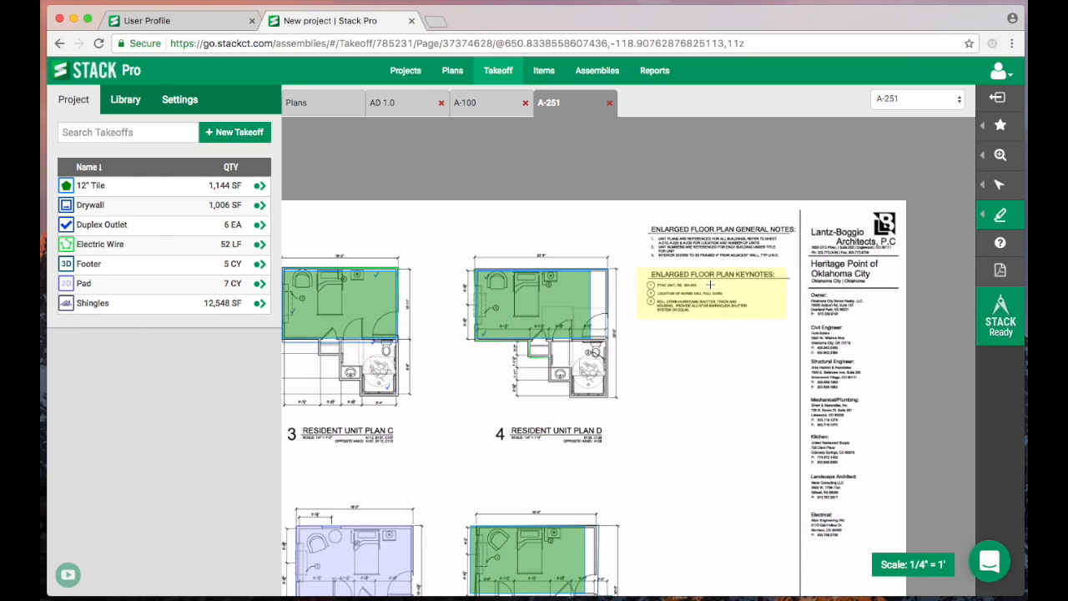
click(1000, 185)
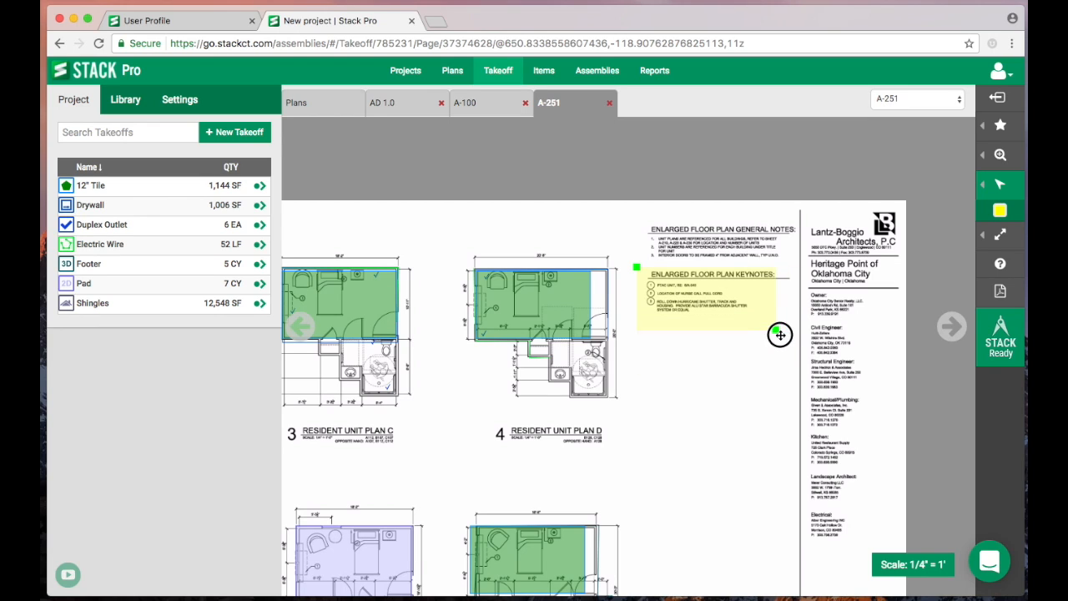
click(1000, 211)
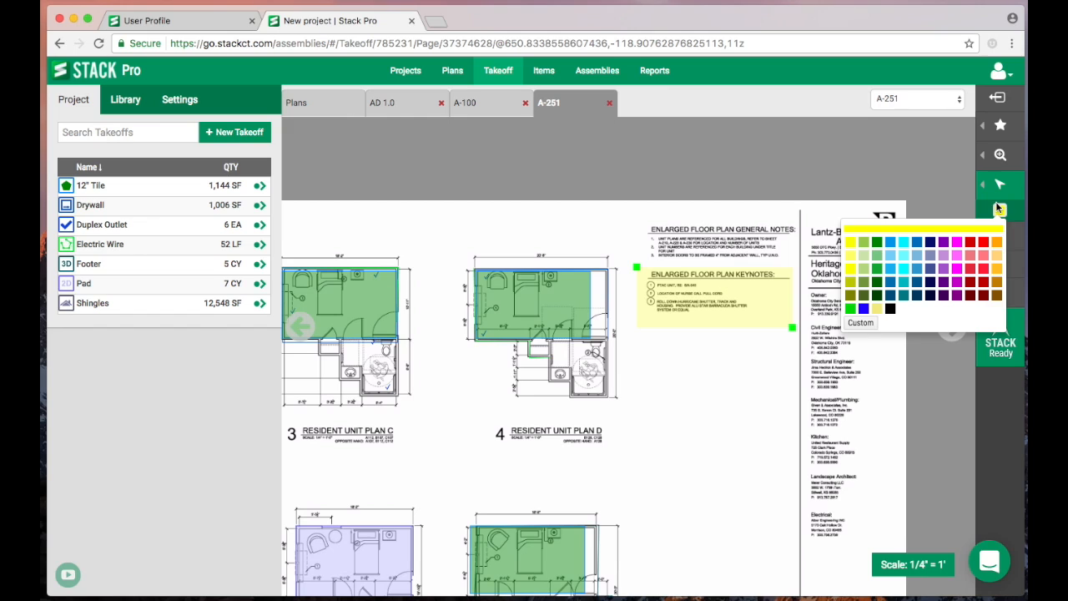
click(1000, 210)
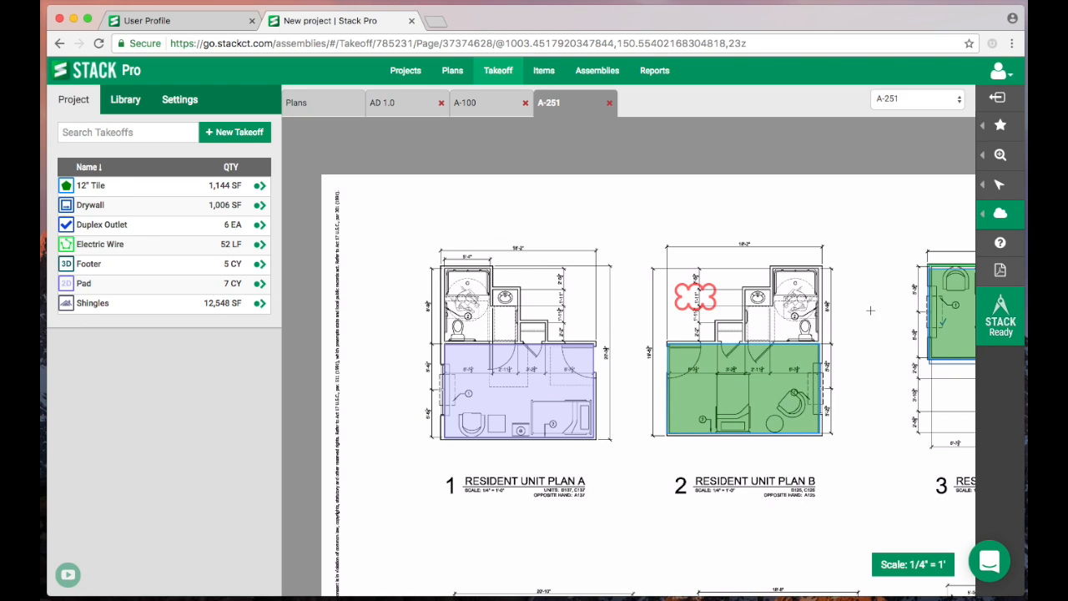
- Add a yellow 'Please confirm?' callout and enlarge its text
click(1000, 214)
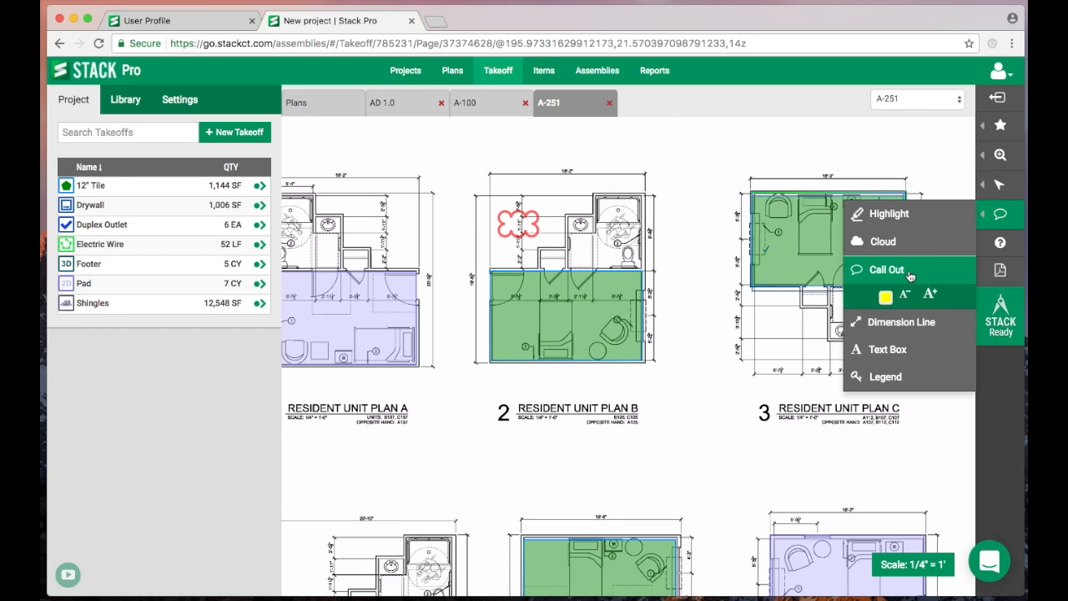
mouse_move(873, 311)
text(Please confirm)
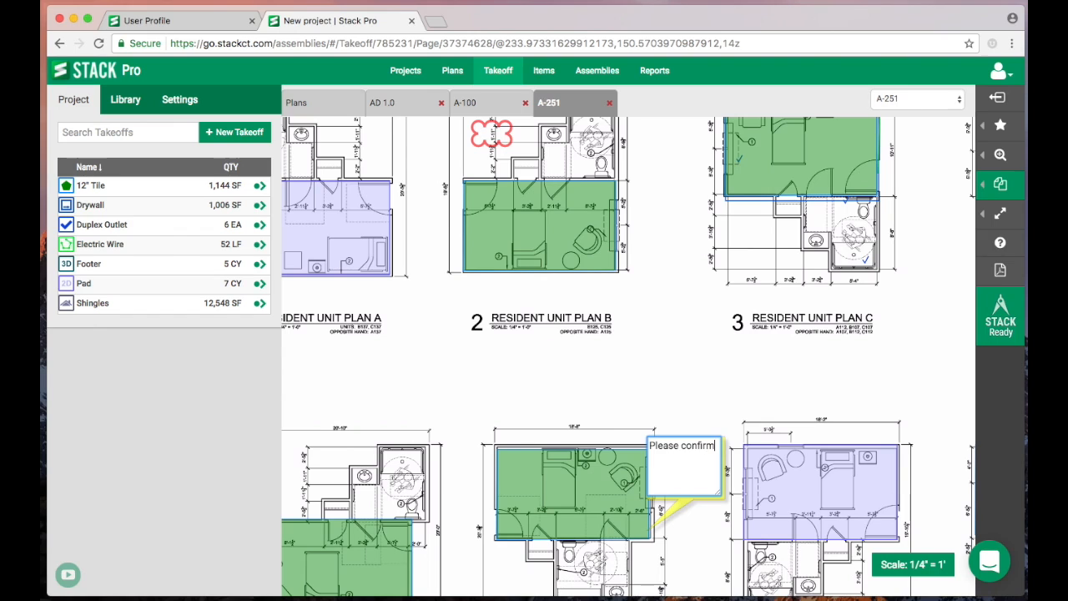
click(999, 155)
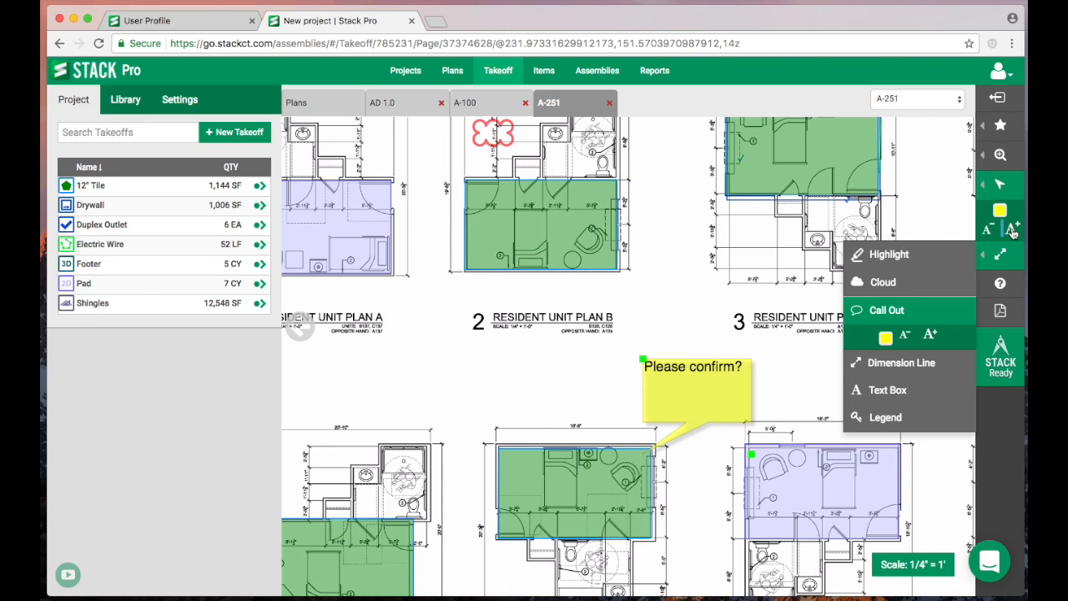
click(1000, 212)
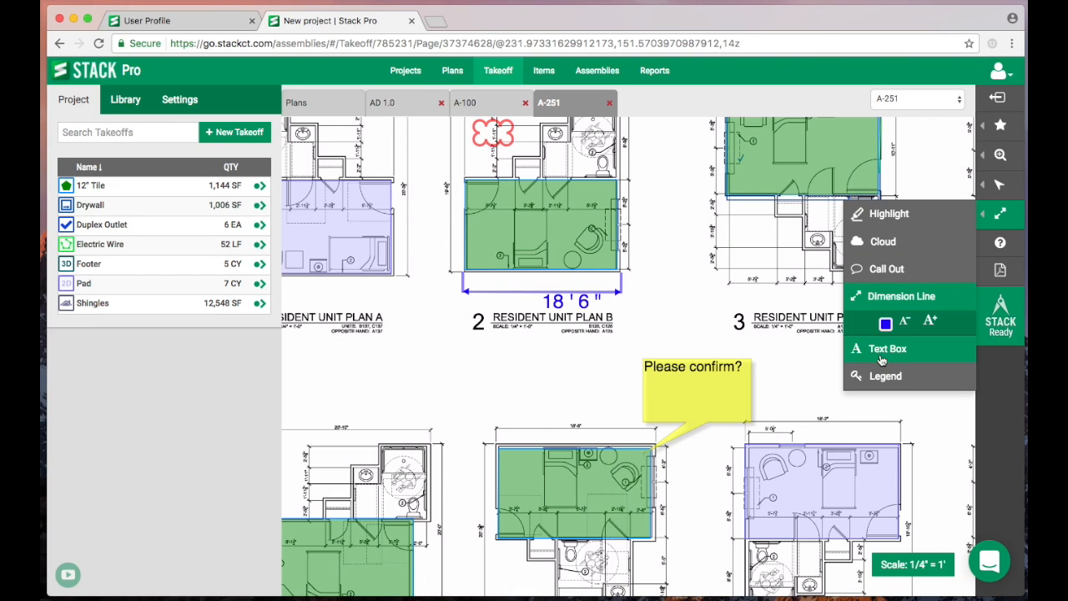
- Draw a 'My Plan' text box below Plan A and make its text red
click(887, 349)
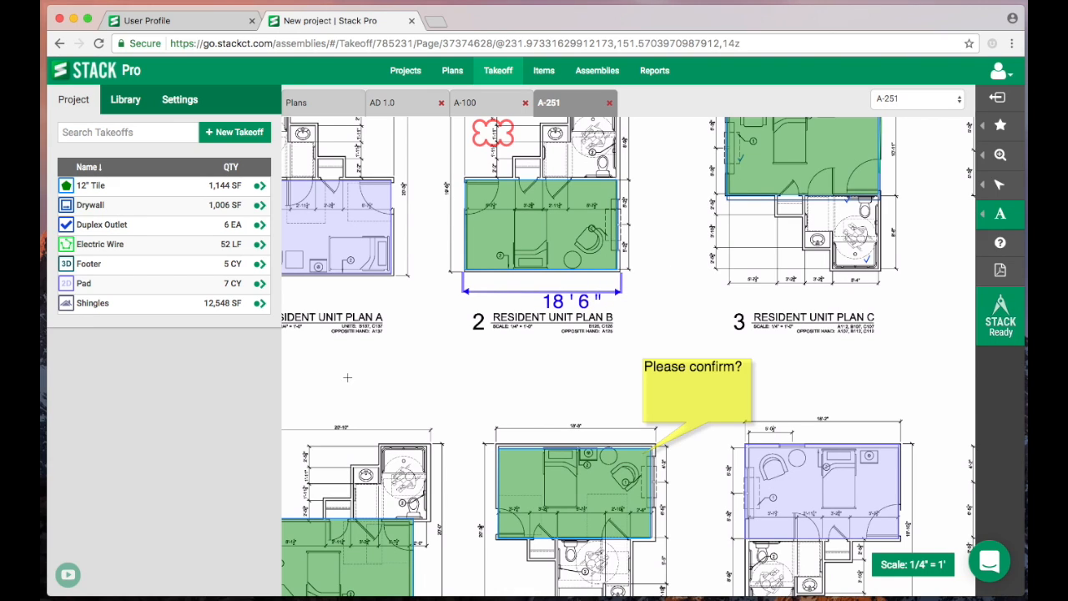
drag(348, 363, 534, 392)
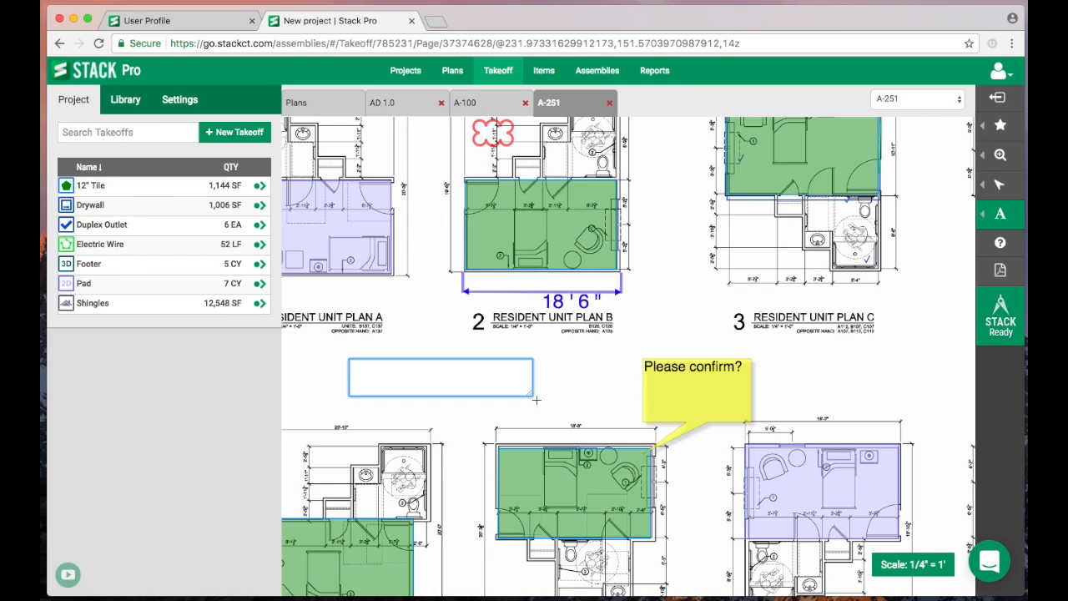
text(My Plan)
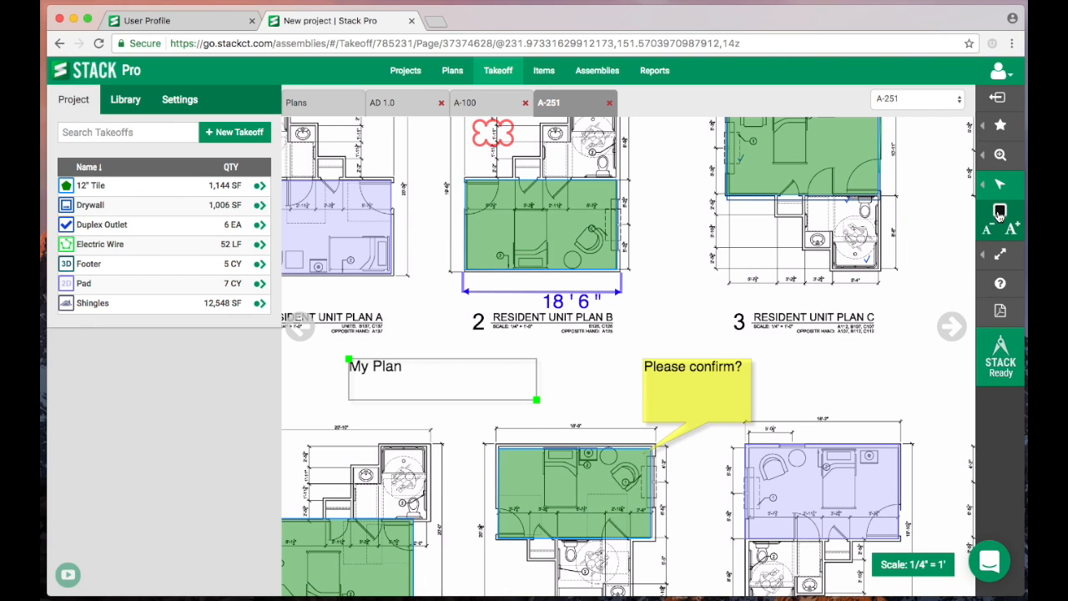
click(1000, 212)
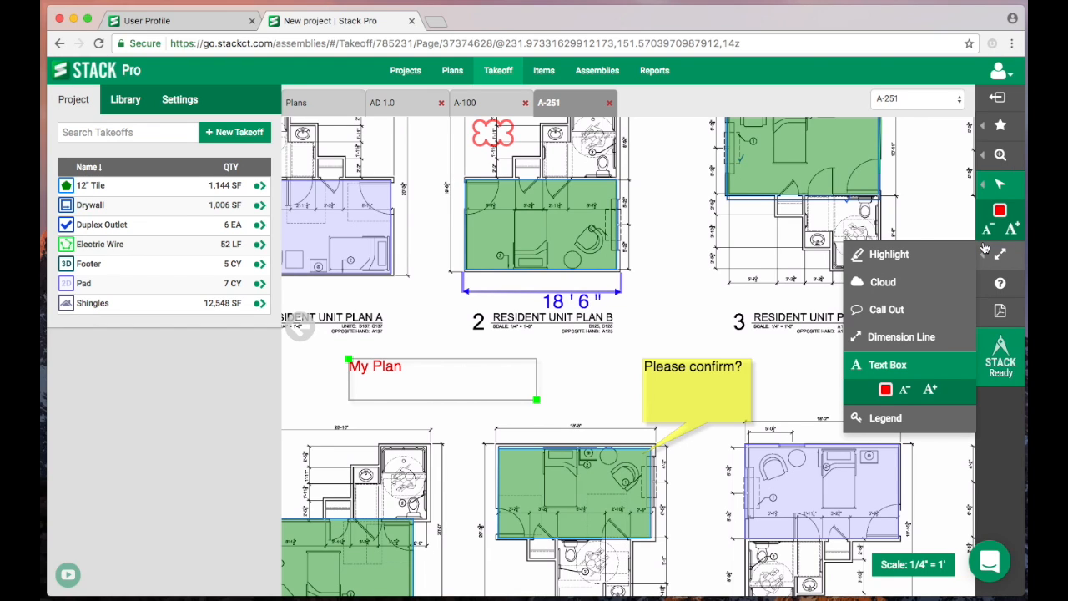
mouse_move(998, 257)
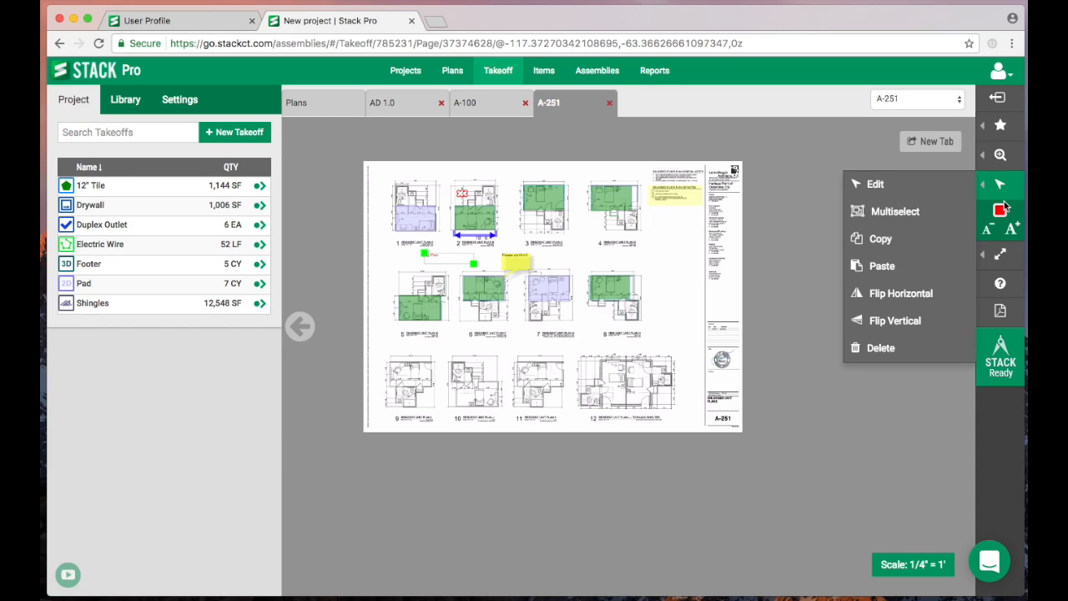
- Place a legend of 12" Tile, Drywall, Outlet, Wire, Footer and Pad quantities beside the title block
click(1000, 255)
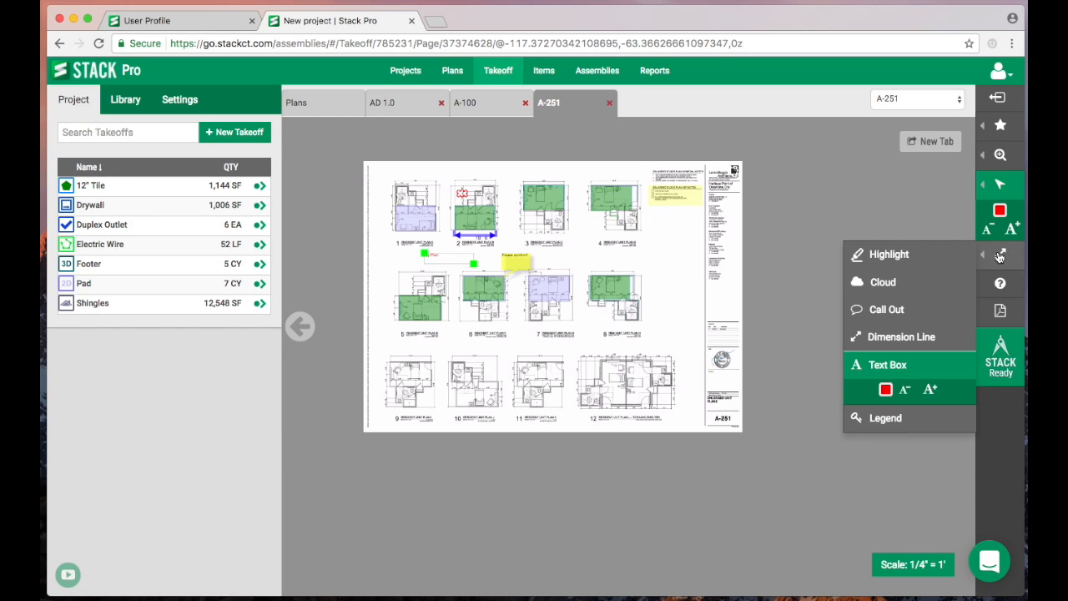
mouse_move(902, 337)
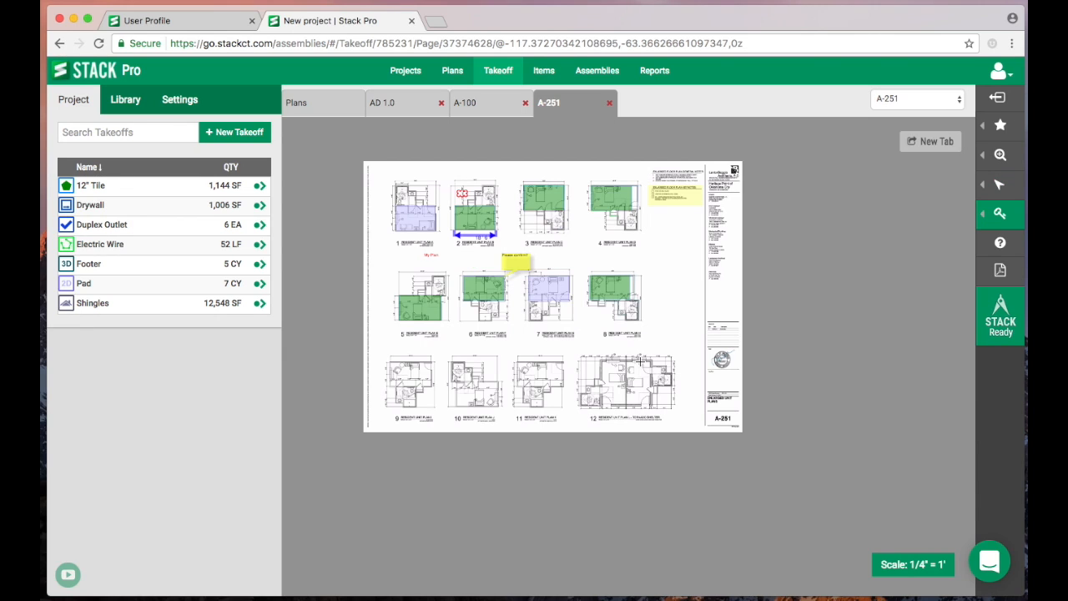
mouse_move(644, 241)
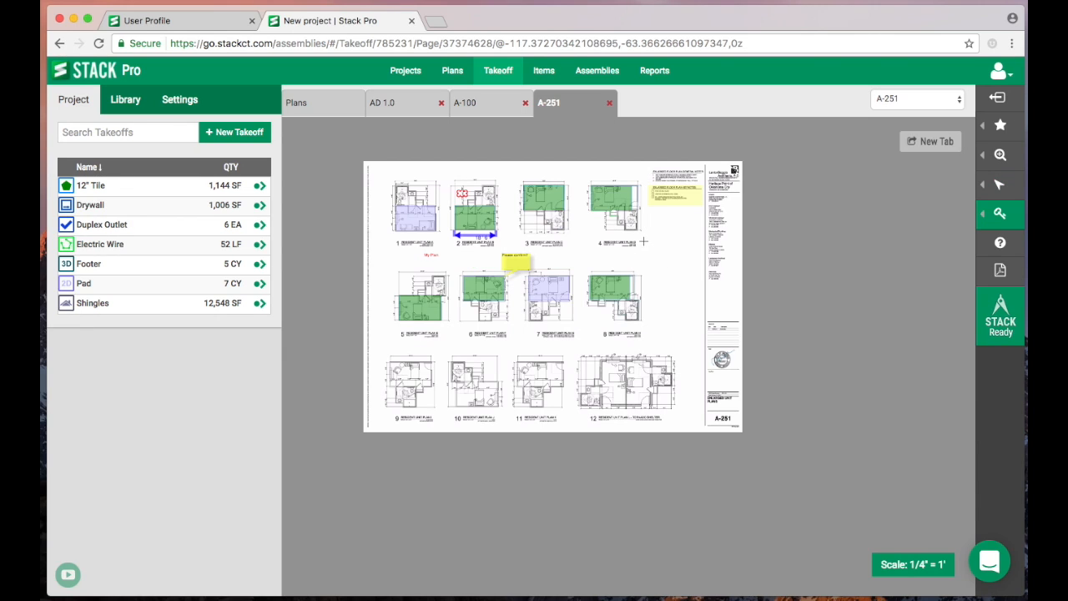
drag(643, 242, 739, 289)
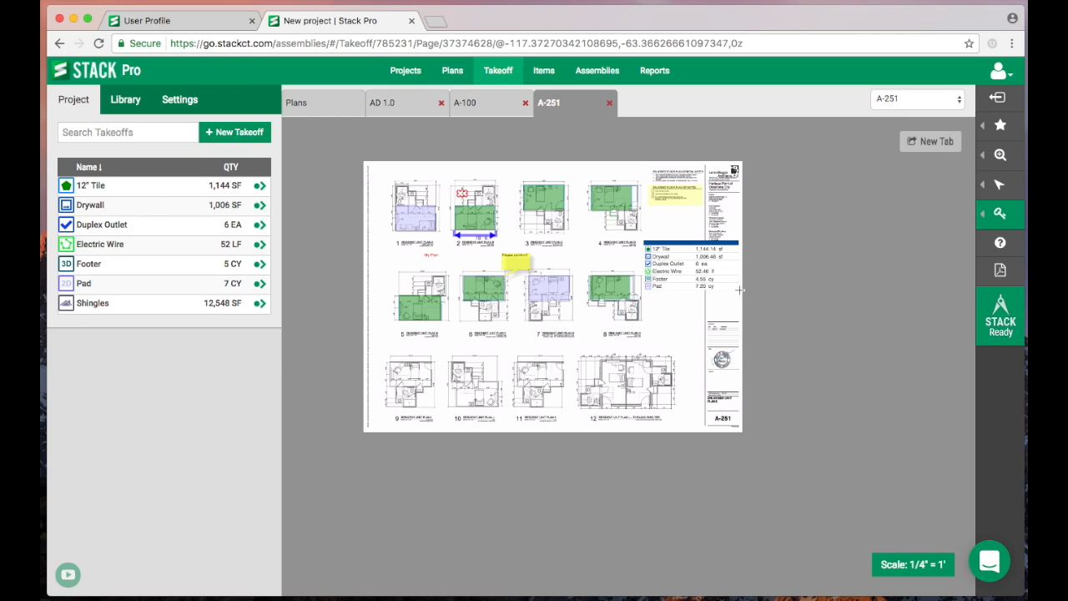
mouse_move(675, 315)
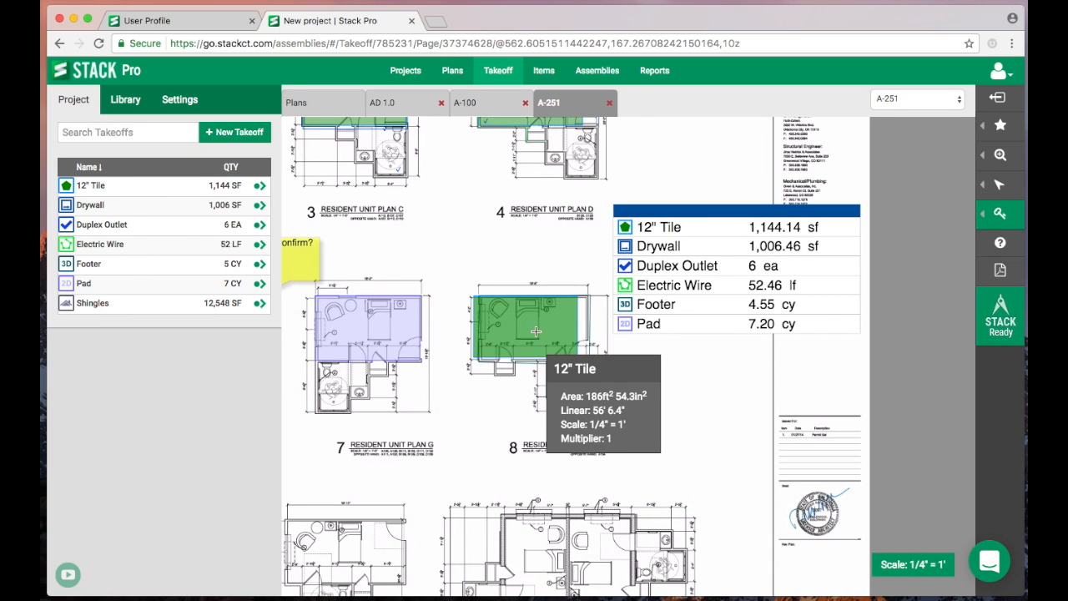
mouse_move(700, 369)
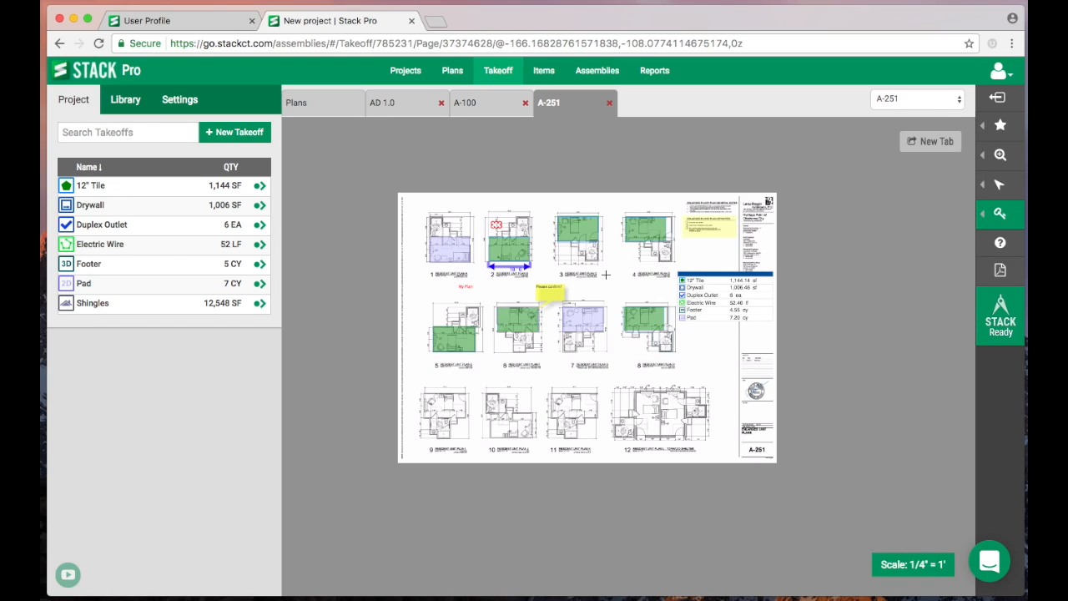
mouse_move(584, 293)
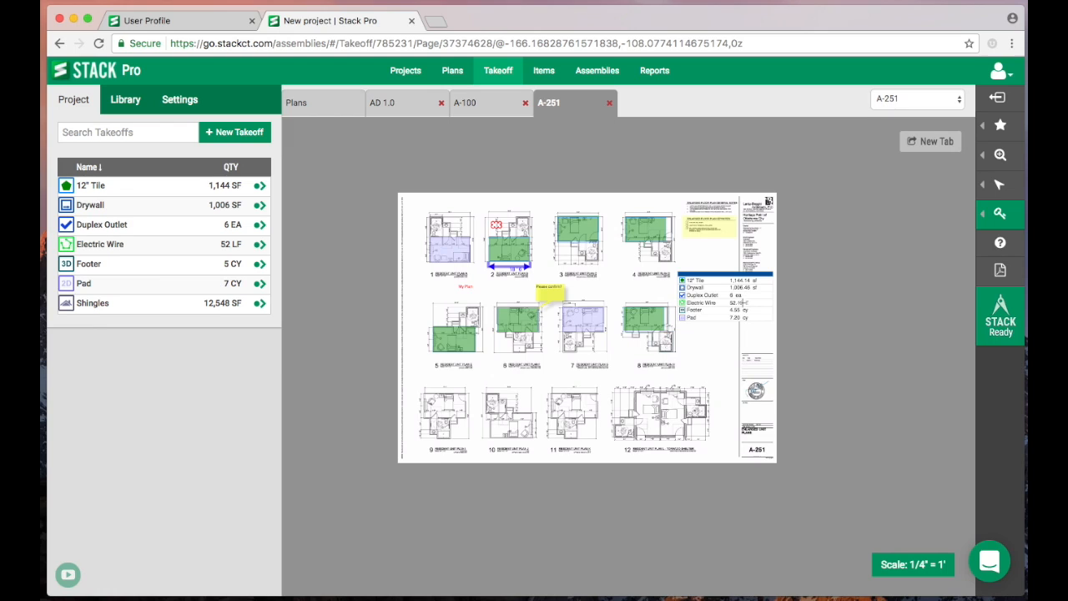
mouse_move(1000, 270)
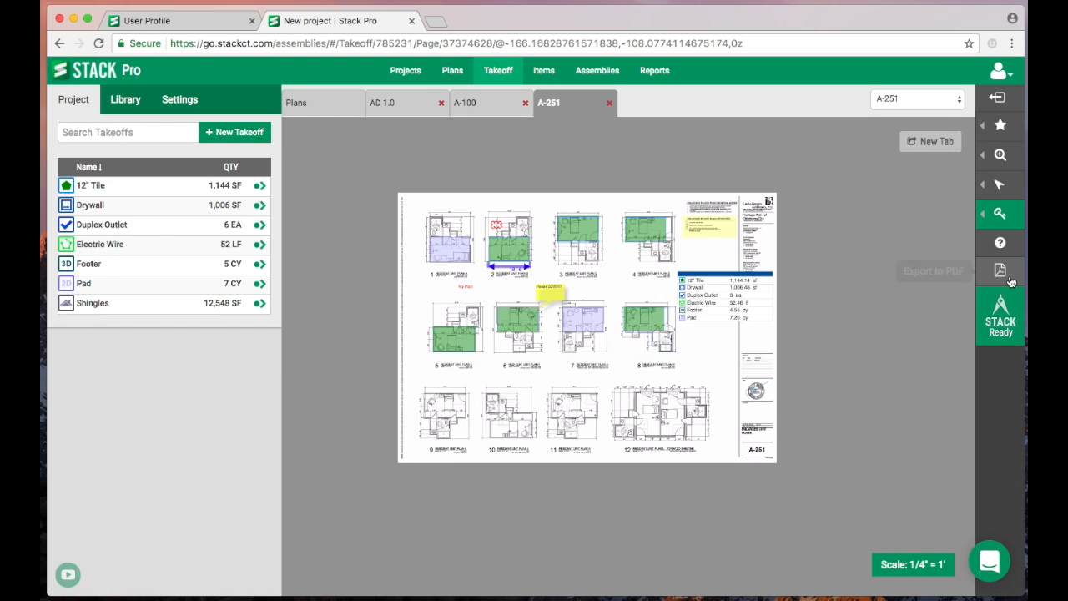
- Export the plans with their takeoffs to PDF and dismiss the queued notice
click(1000, 270)
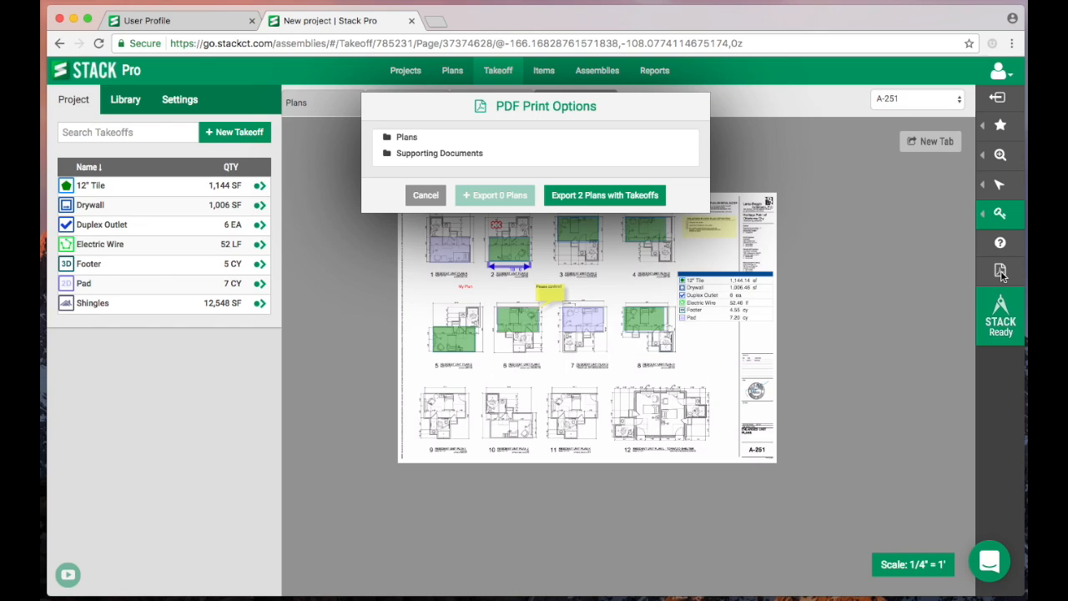
mouse_move(586, 217)
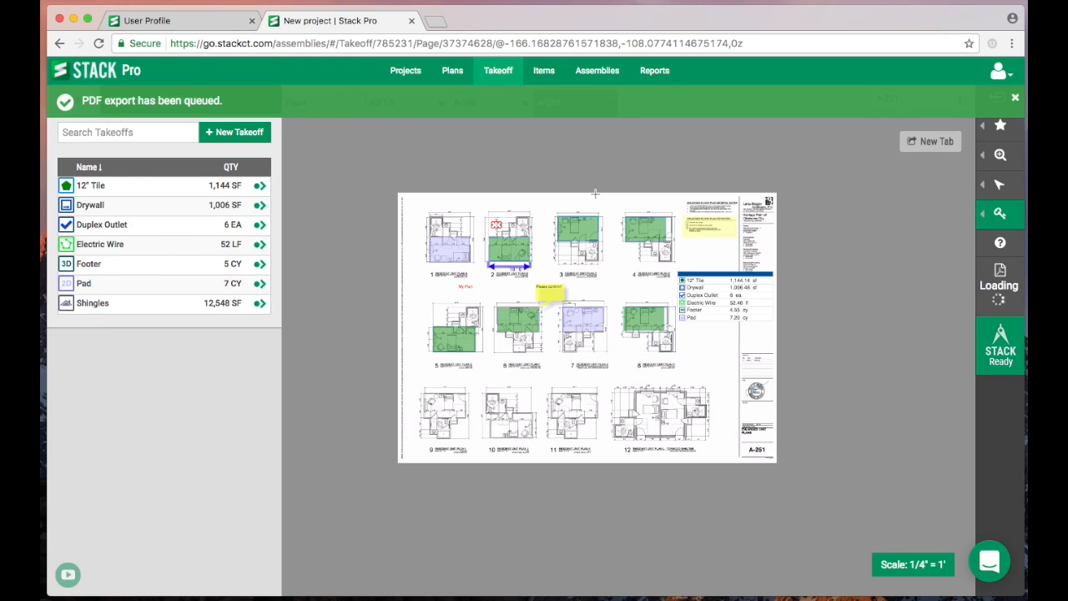
mouse_move(785, 145)
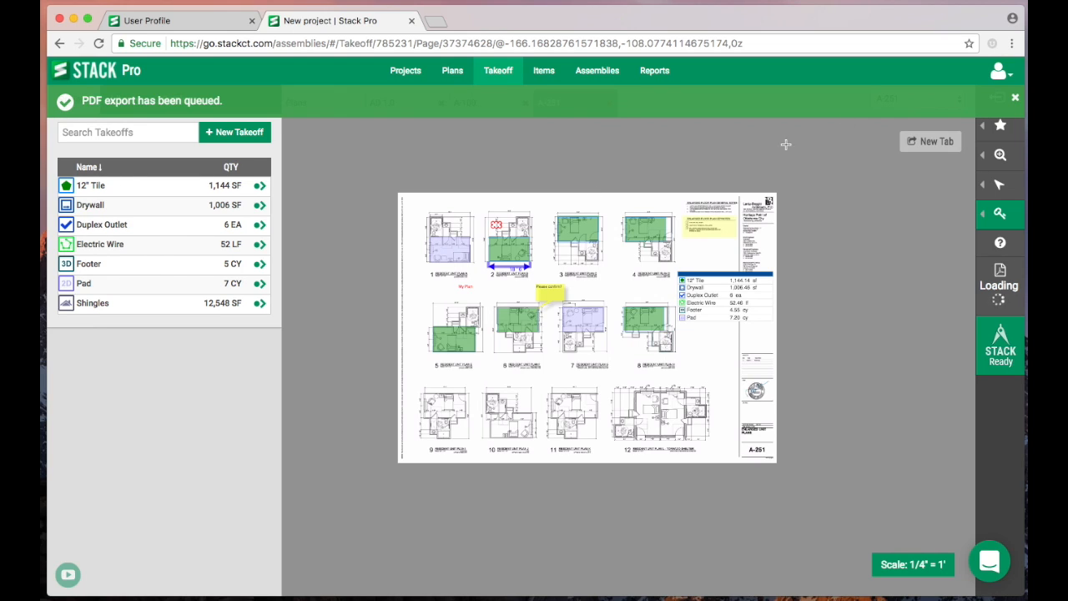
click(1000, 125)
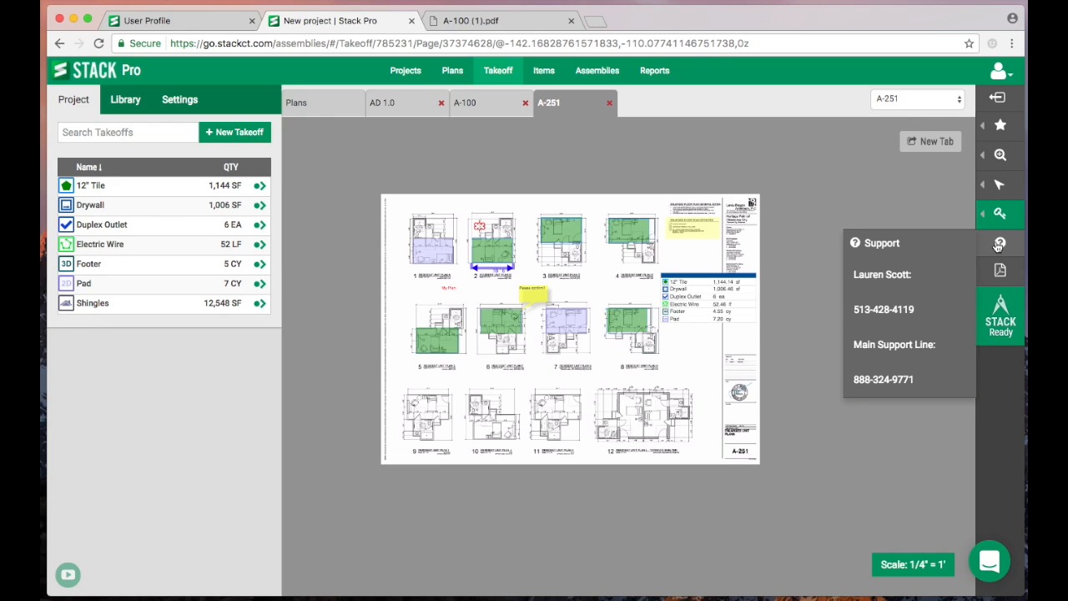
mouse_move(1000, 244)
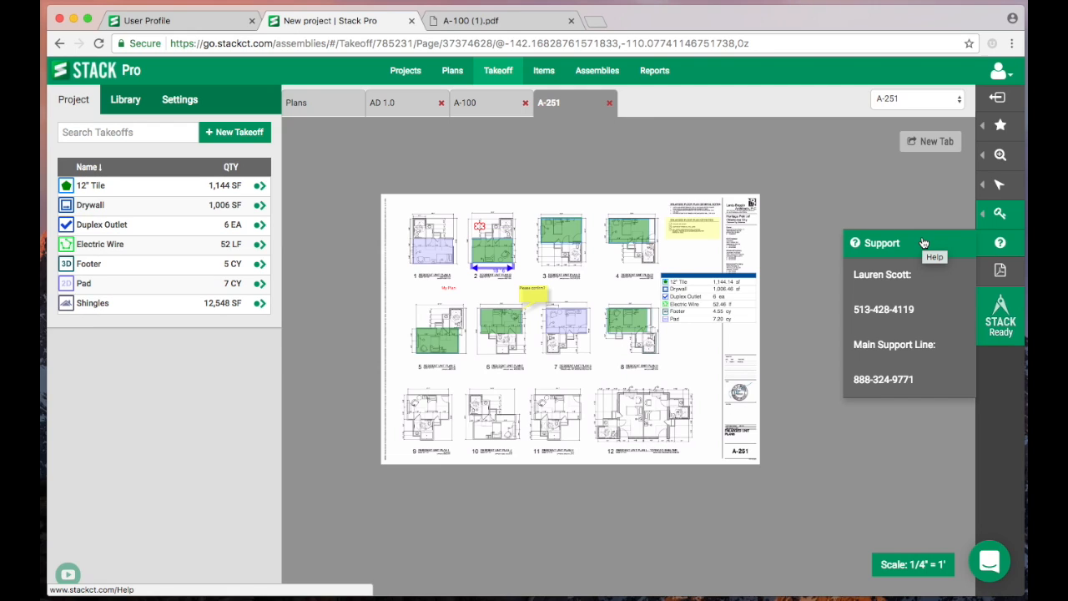
mouse_move(879, 323)
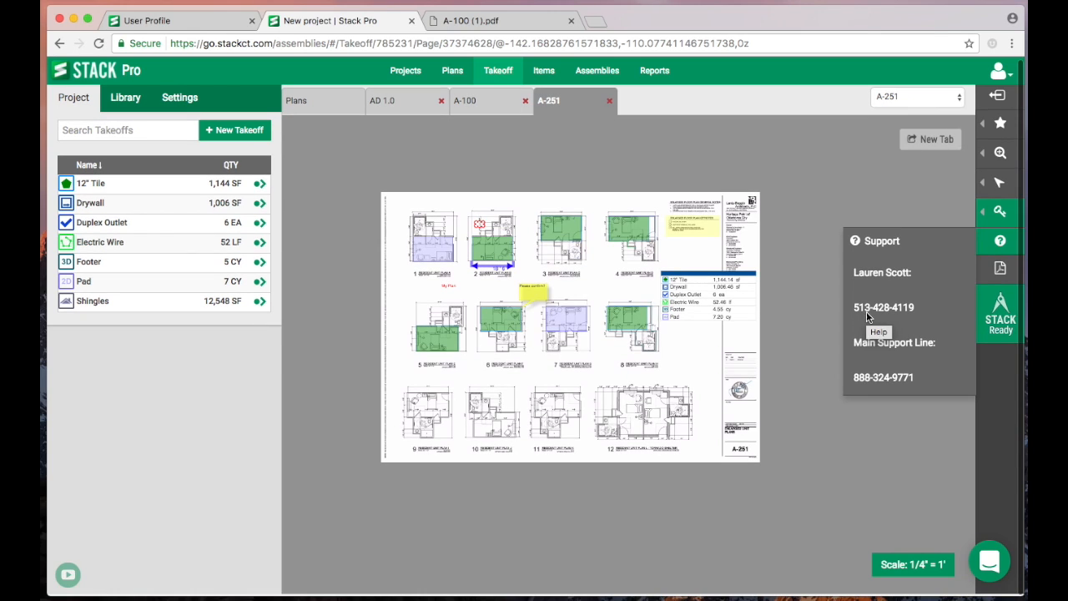
mouse_move(858, 382)
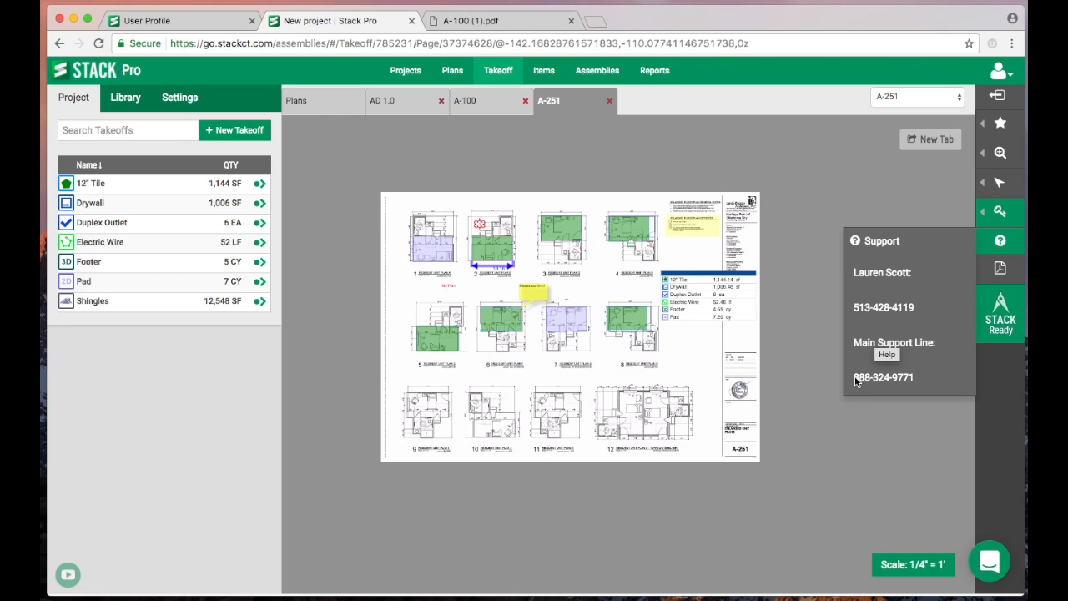
mouse_move(910, 385)
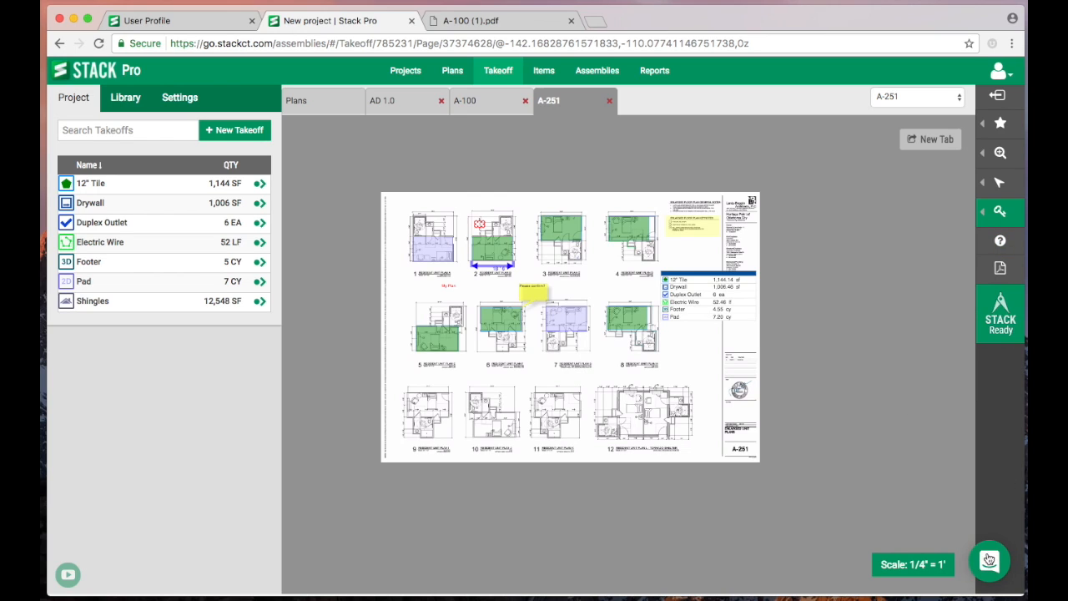
click(989, 560)
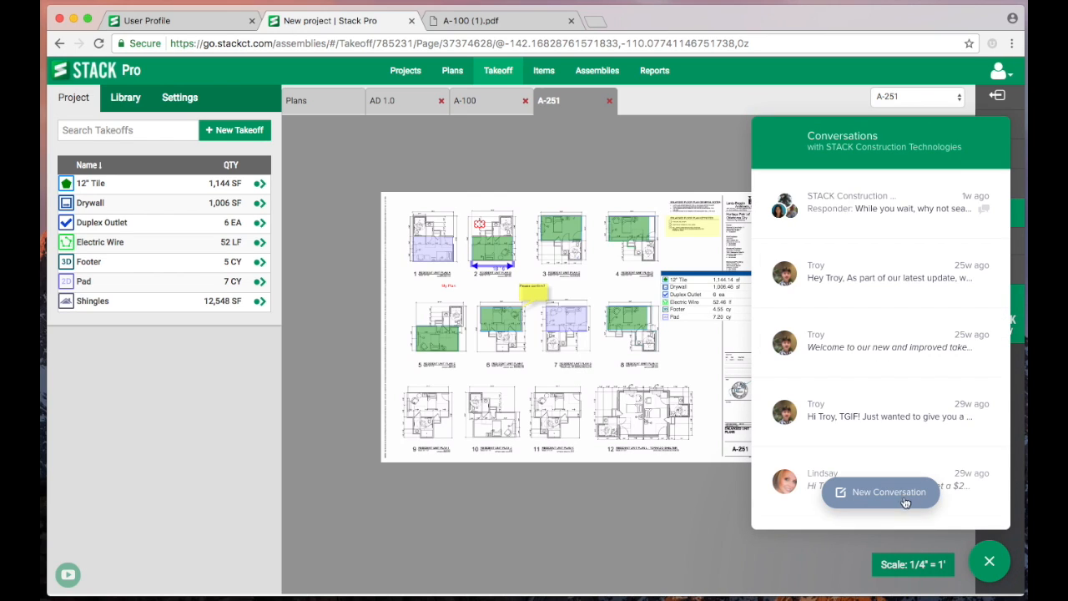
click(880, 492)
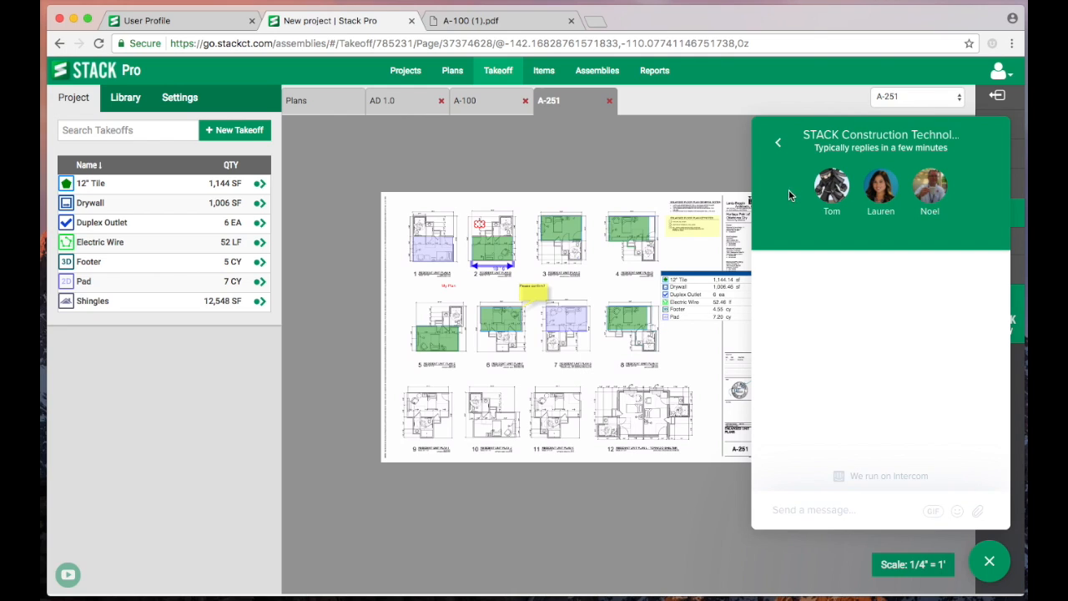
click(778, 142)
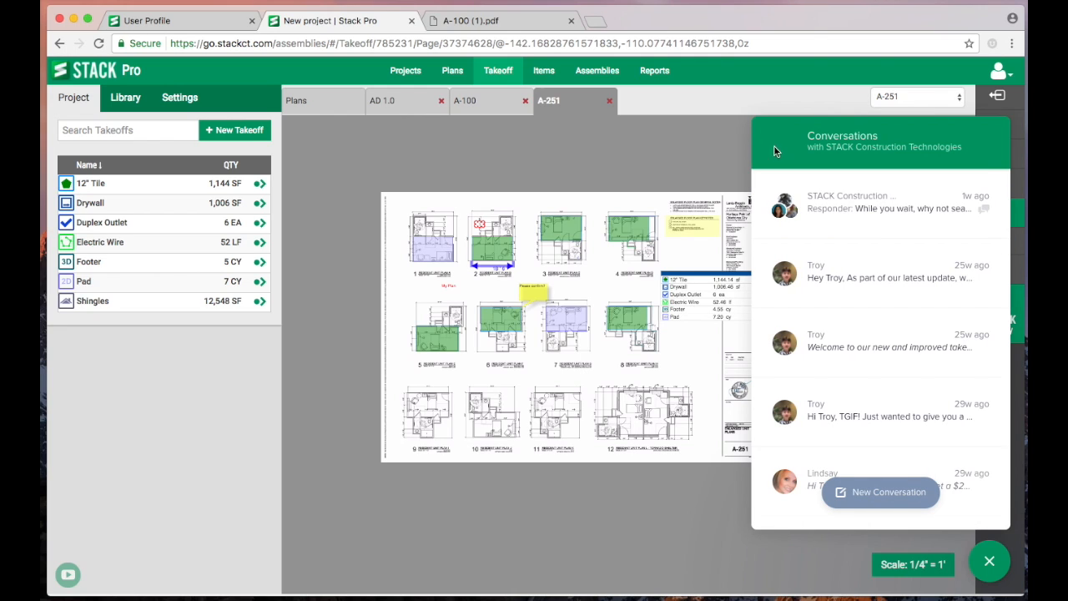
click(989, 560)
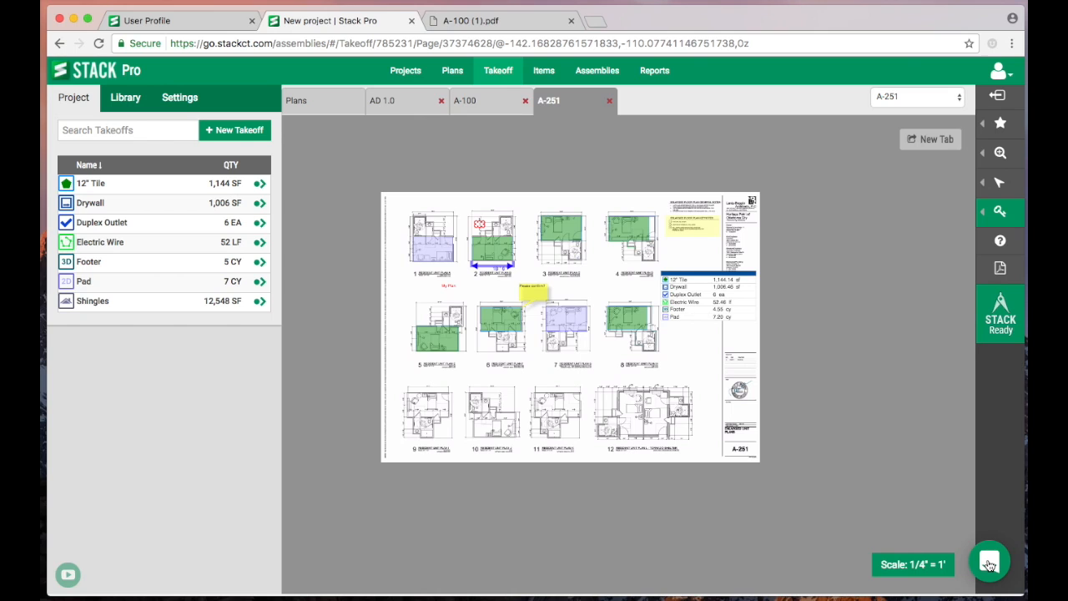